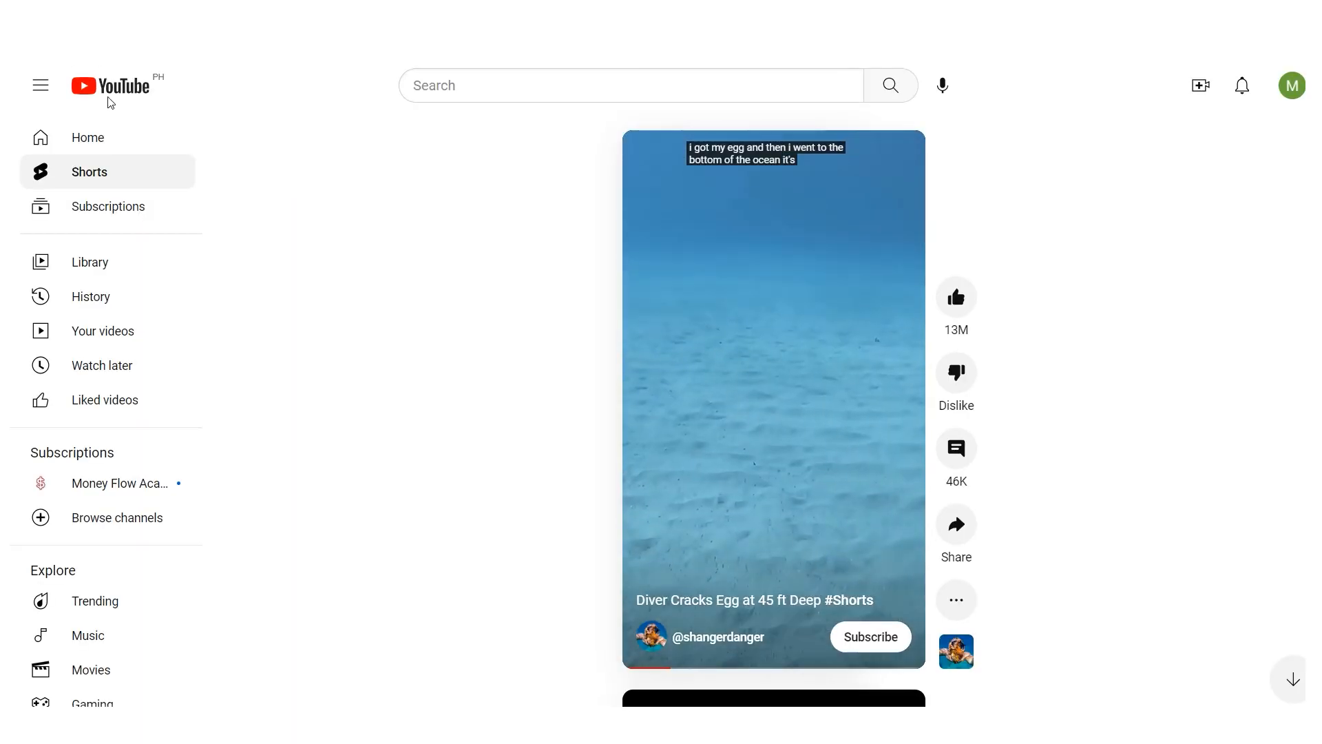
Step: Scroll down the page and highlight the $5.0148 payout amount
scroll(down, 3)
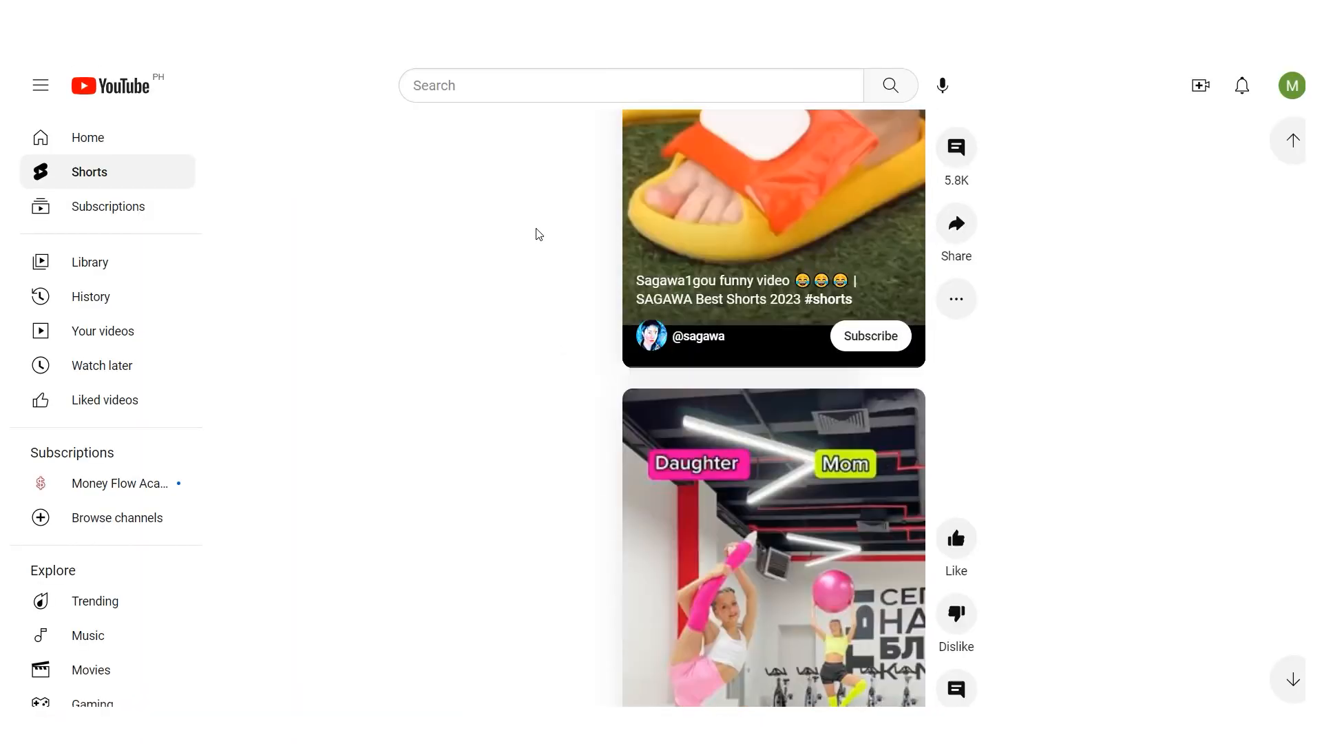
scroll(down, 3)
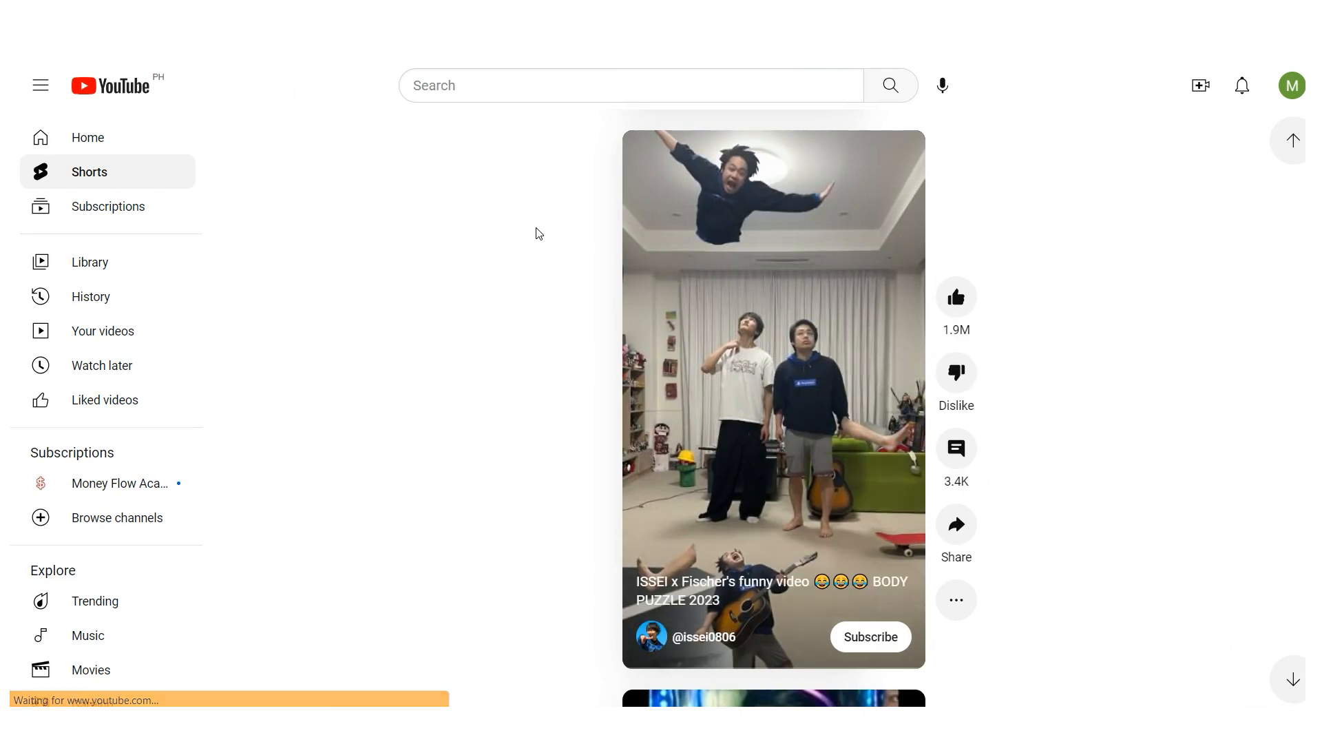
scroll(down, 3)
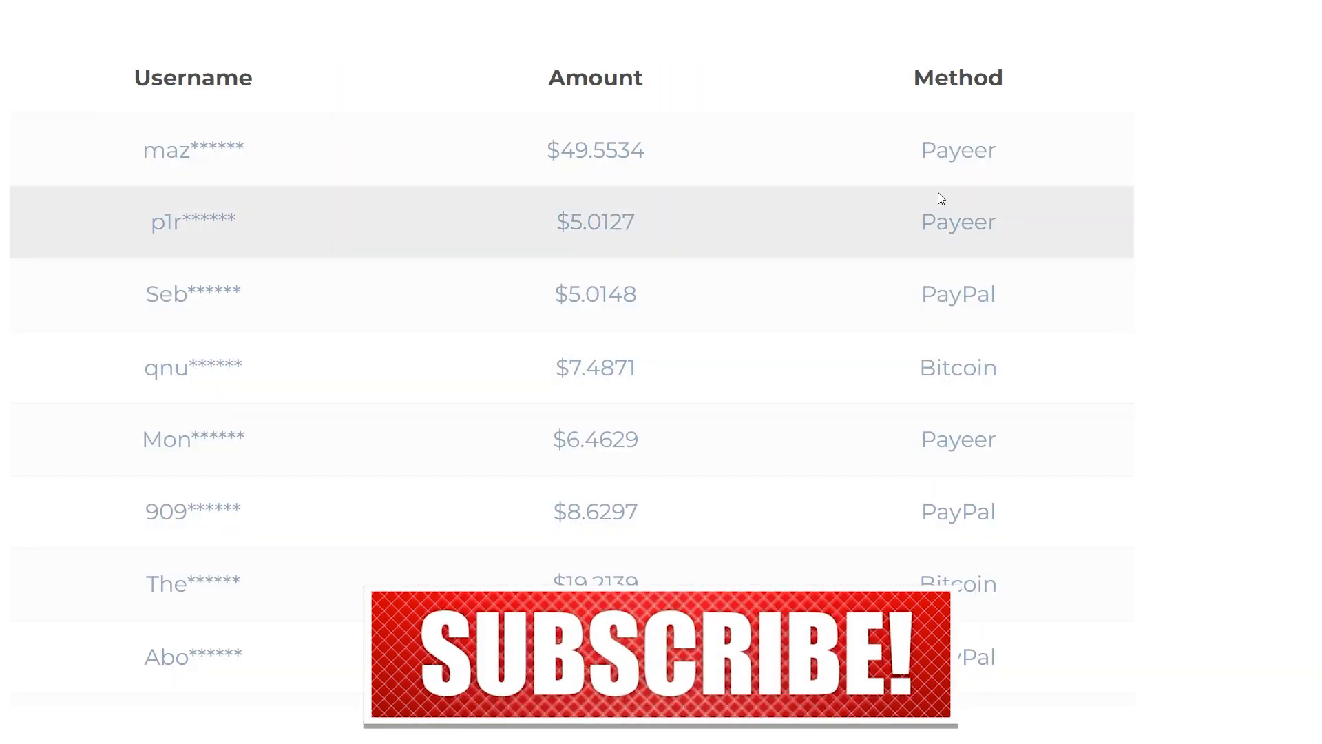
double_click(594, 294)
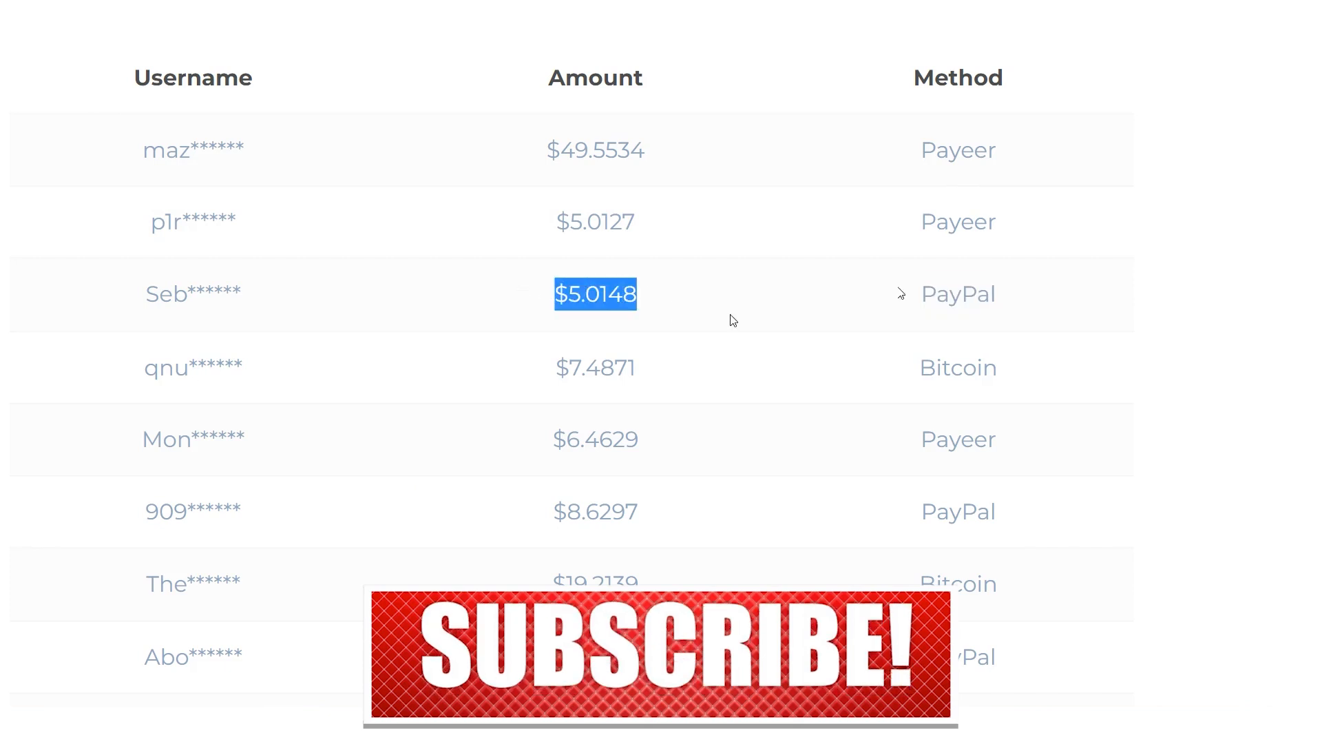
Step: Scroll further down through the page's content
scroll(down, 3)
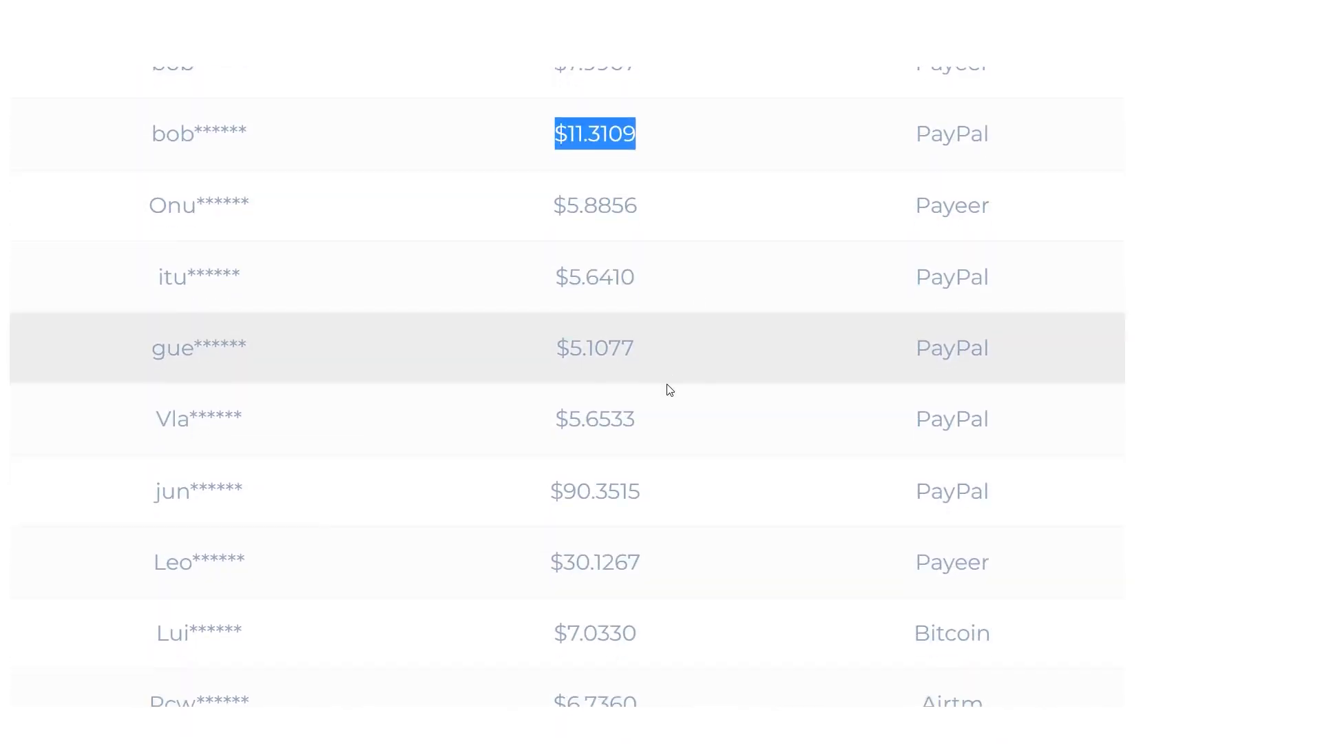
scroll(down, 3)
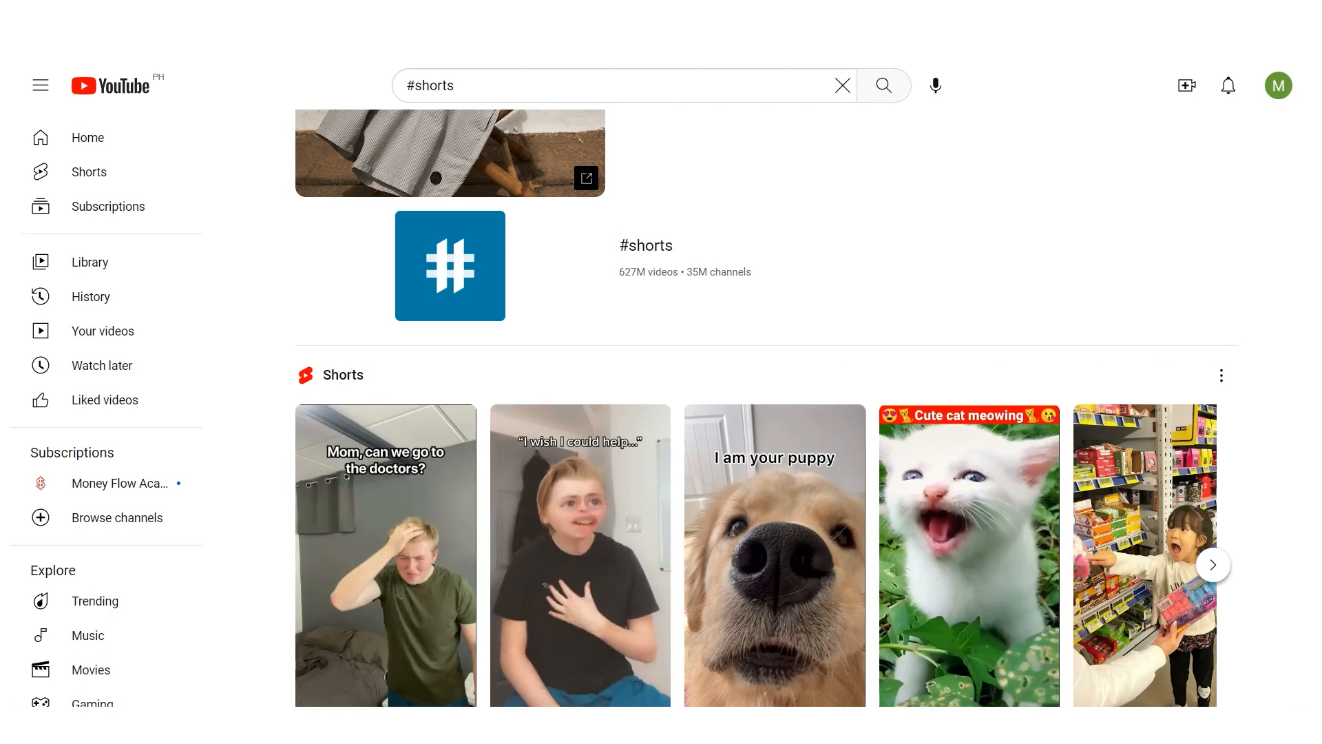
scroll(down, 3)
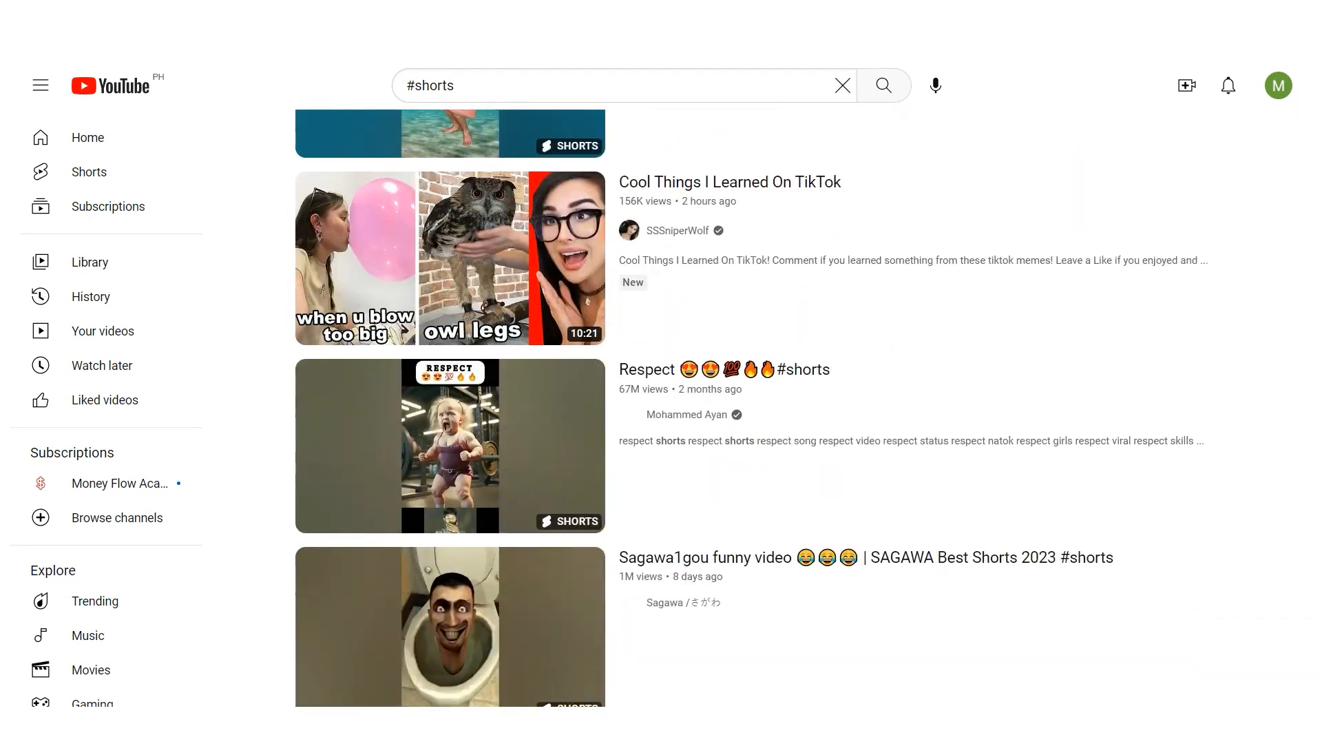
scroll(down, 3)
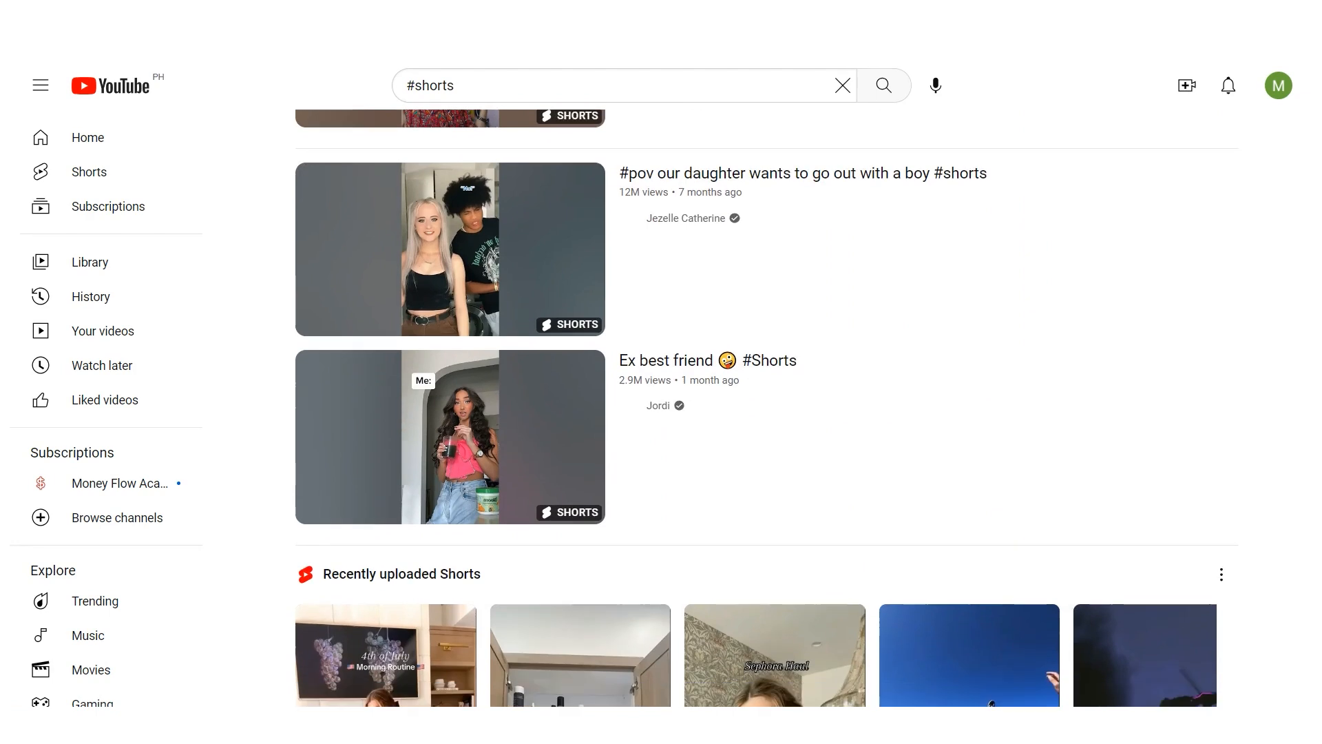
scroll(down, 3)
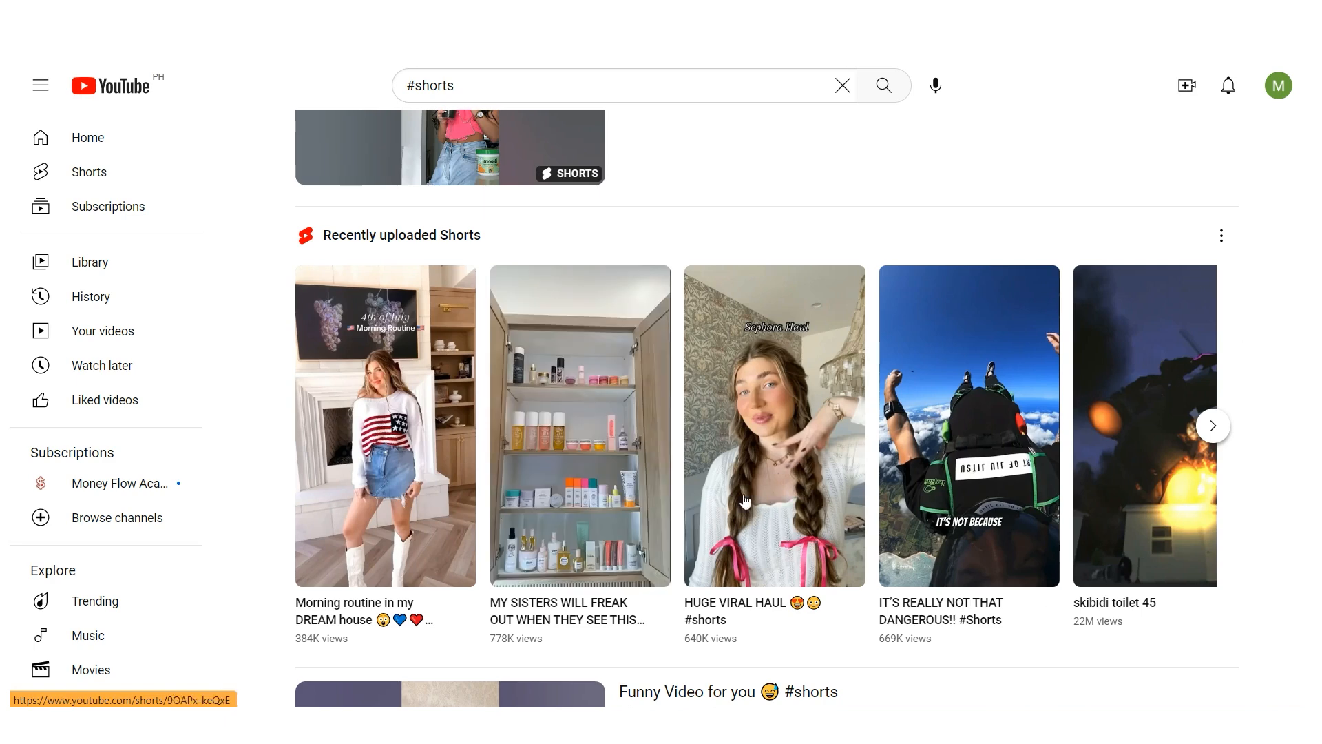
scroll(down, 3)
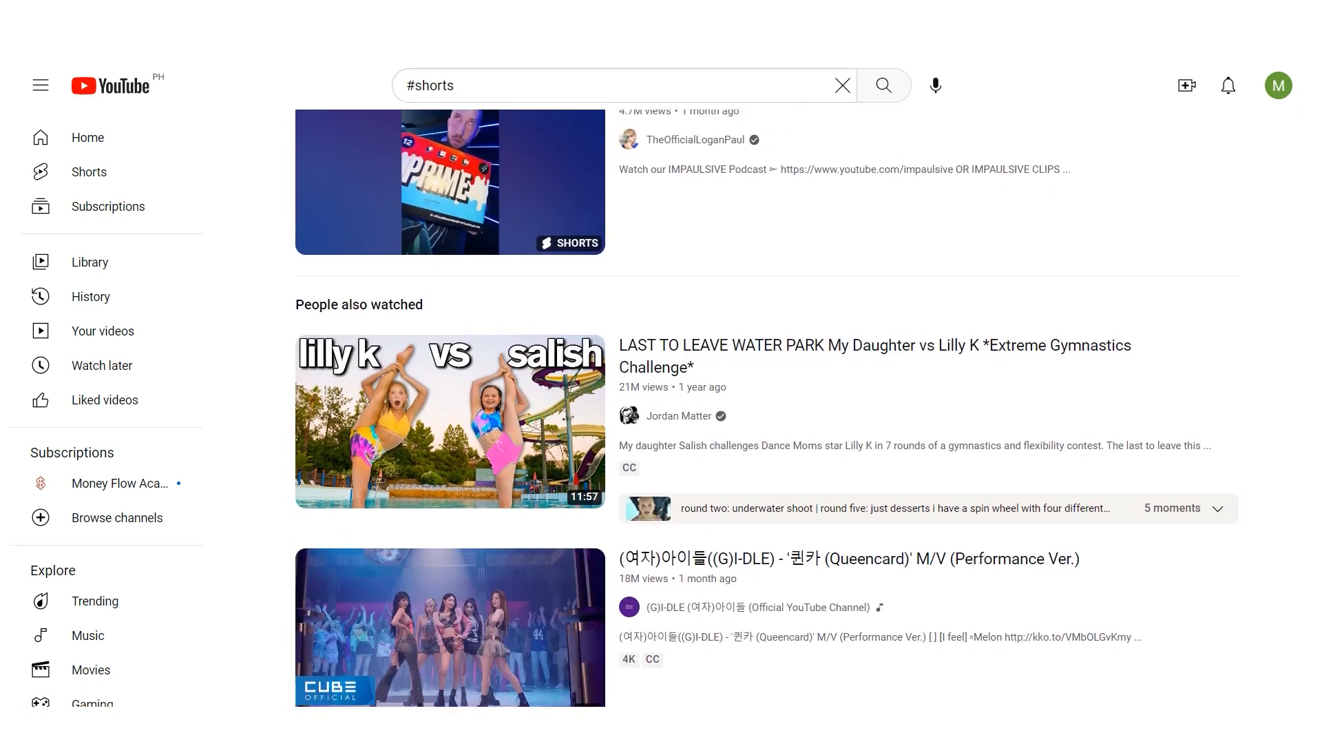
scroll(down, 3)
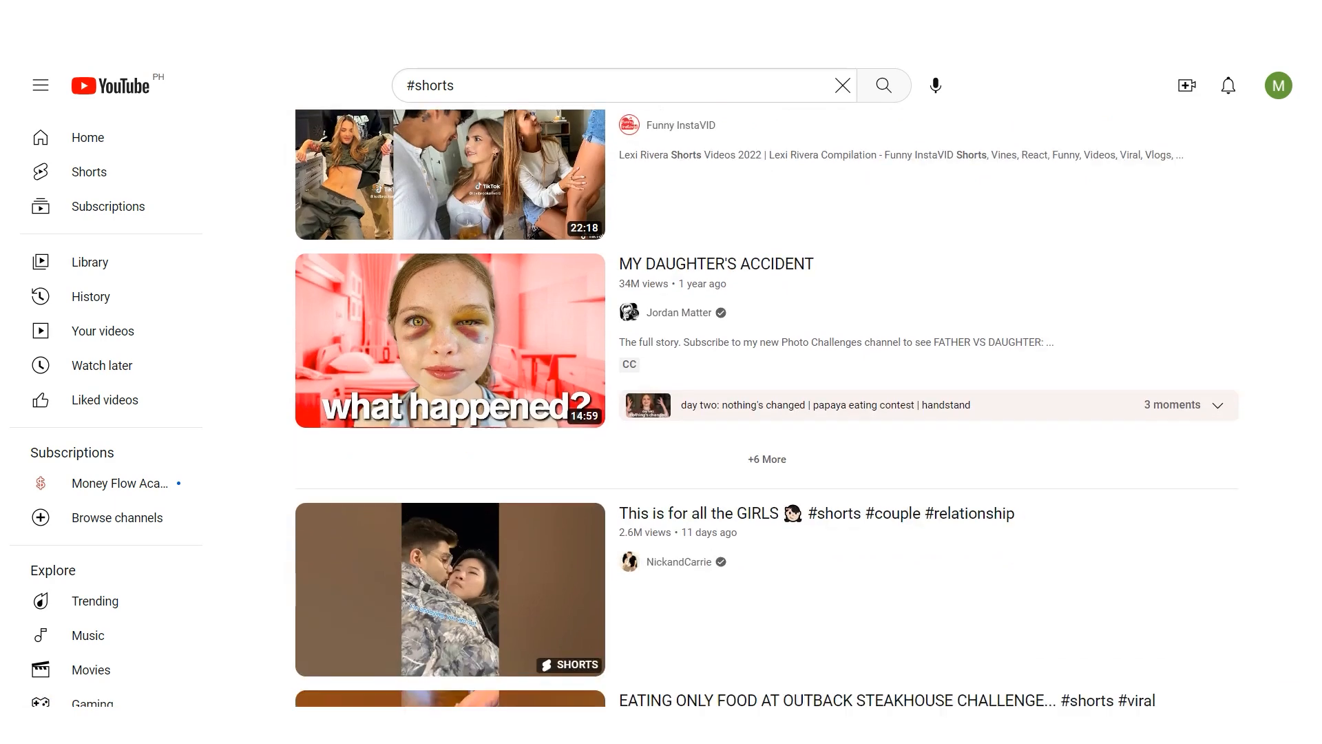
scroll(down, 3)
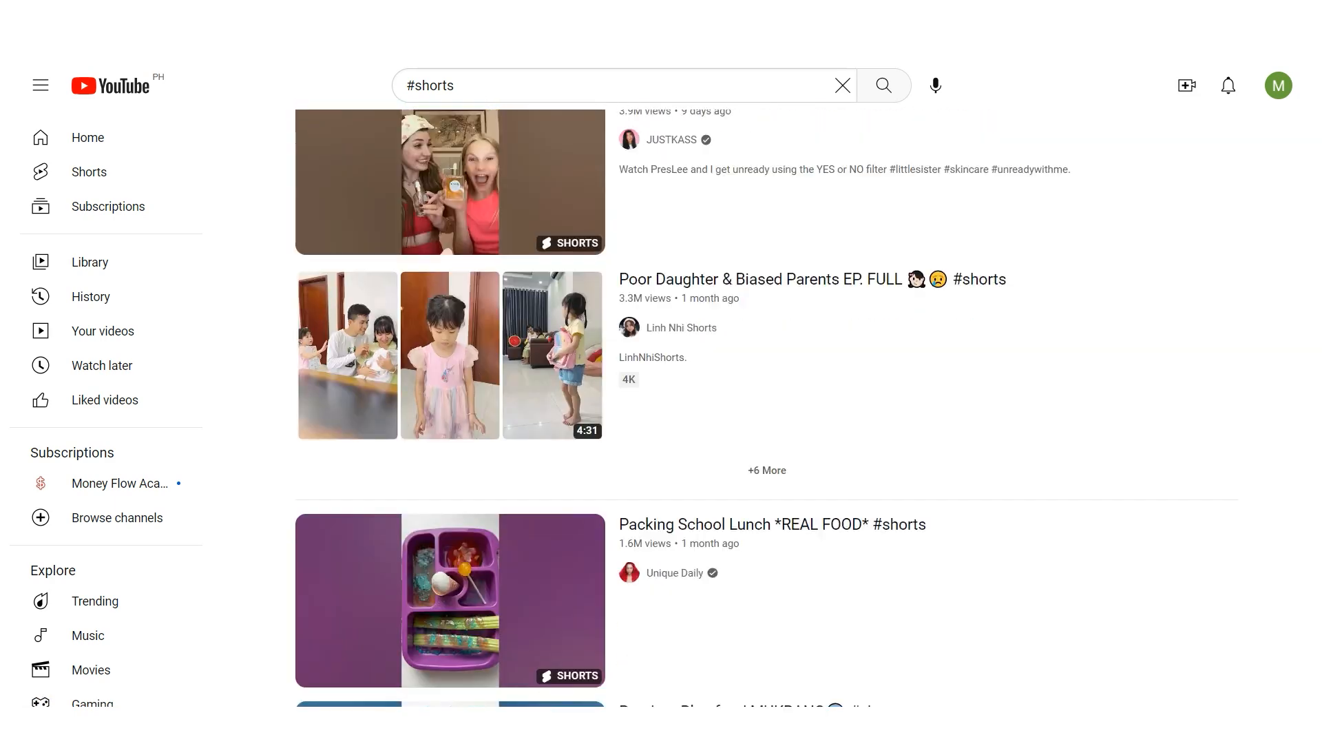
scroll(down, 3)
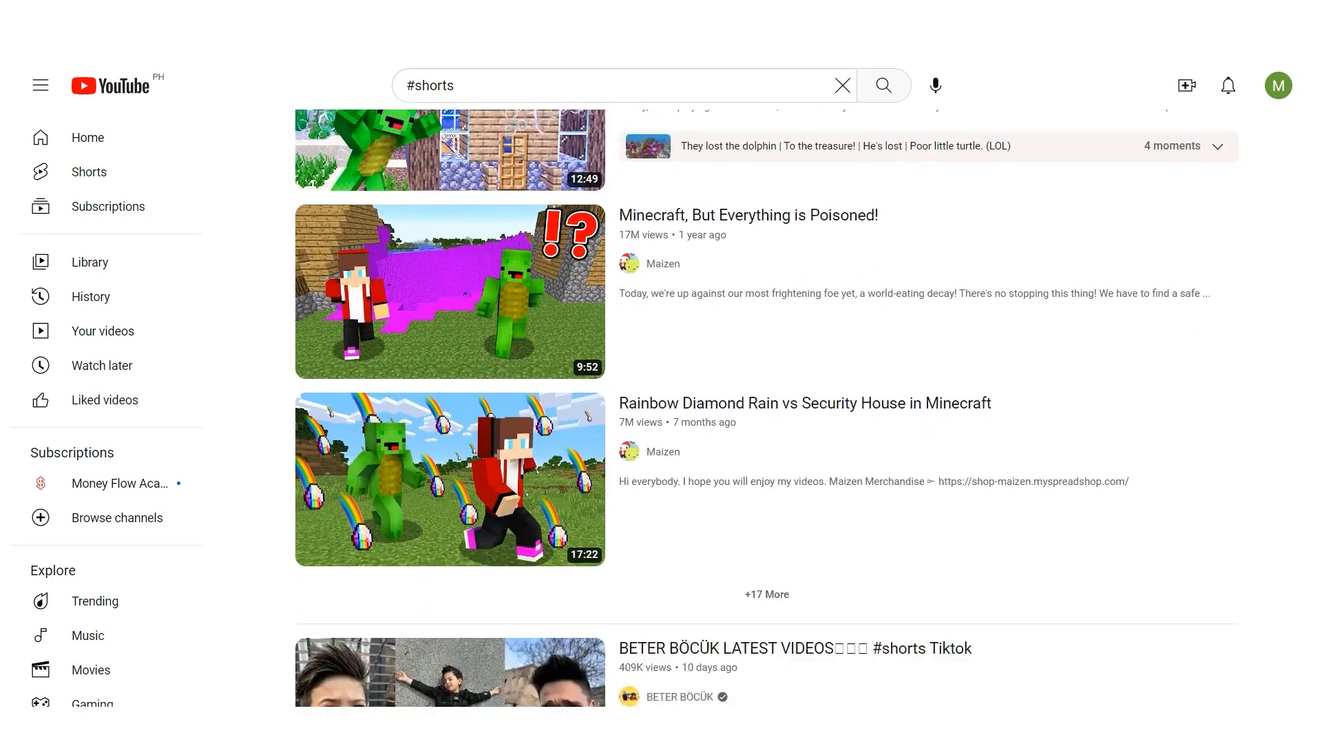
scroll(down, 3)
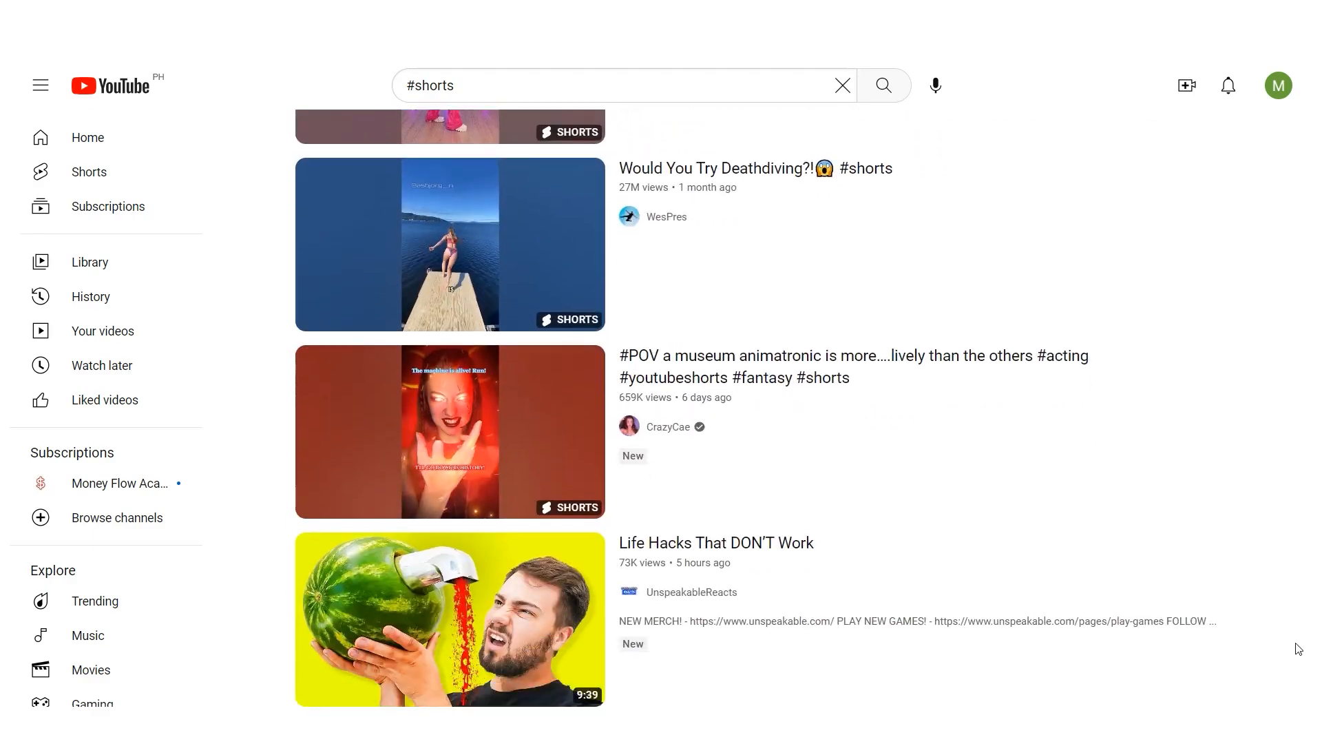
scroll(down, 3)
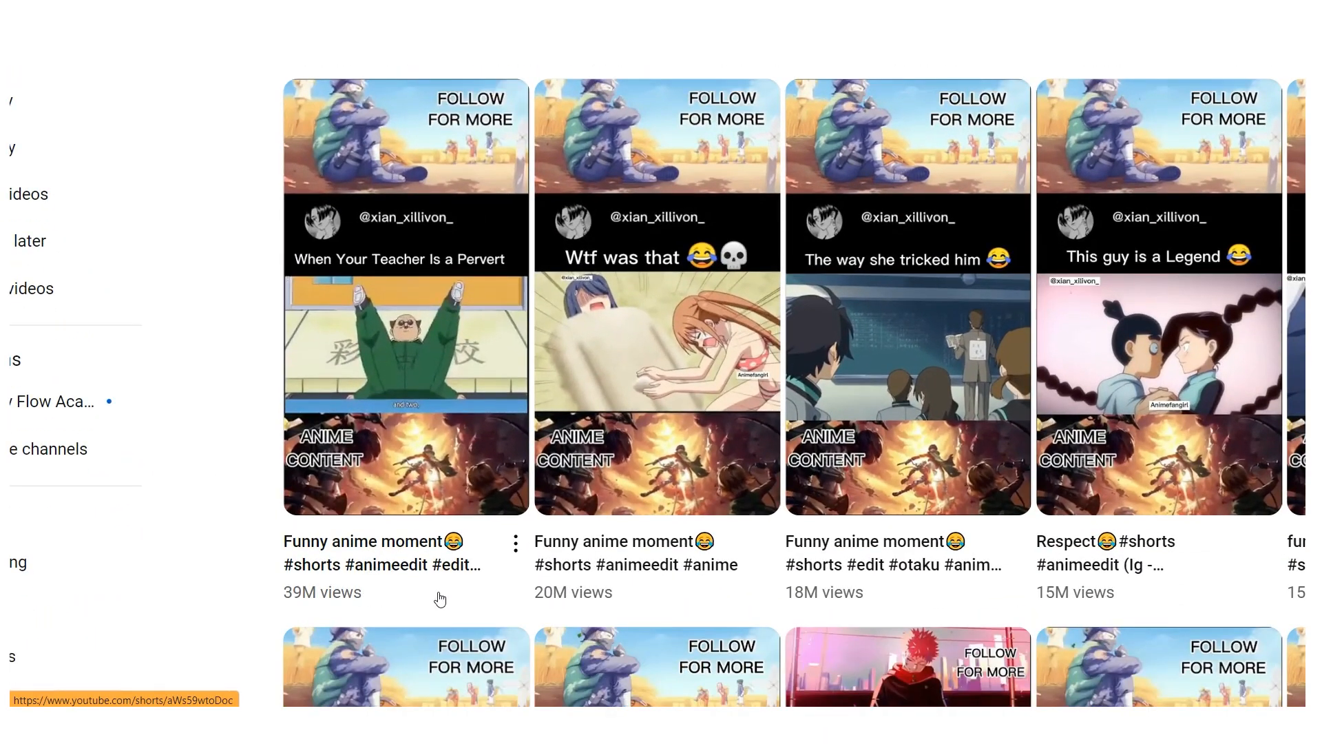
scroll(down, 3)
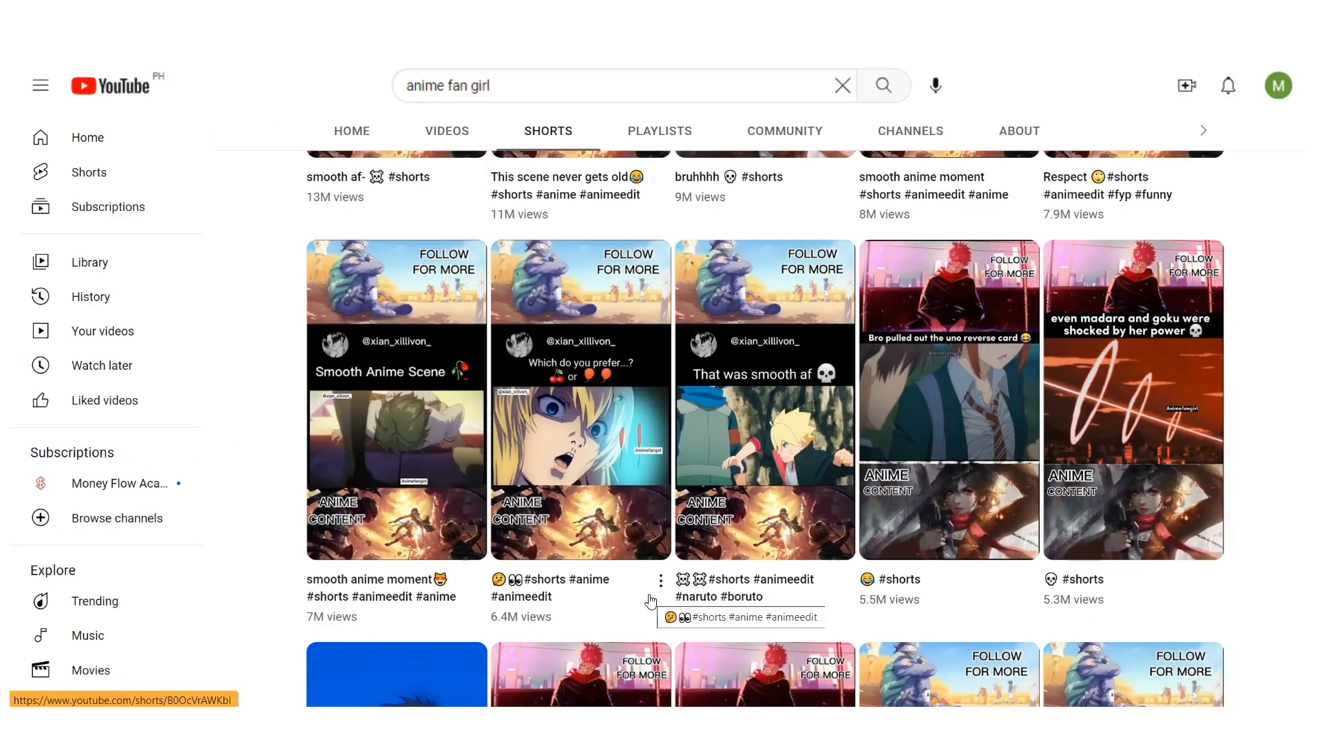
scroll(down, 3)
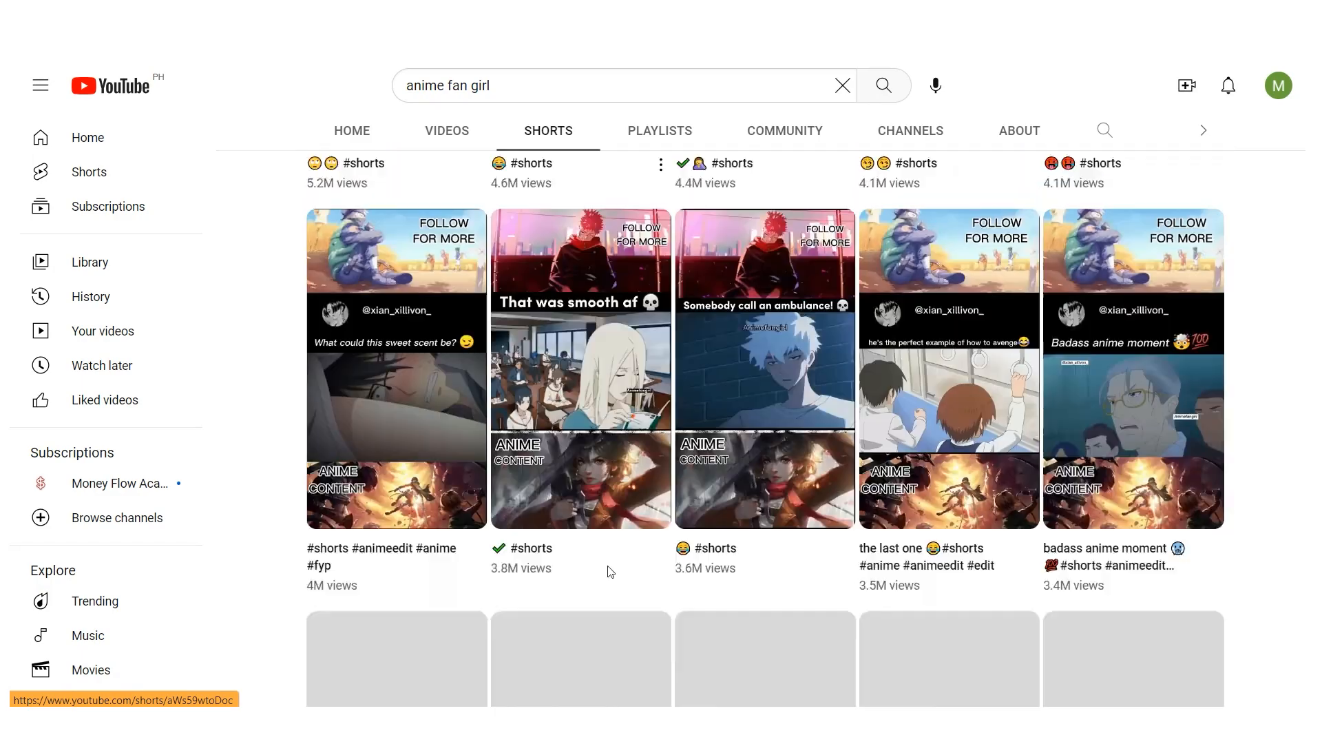
scroll(down, 3)
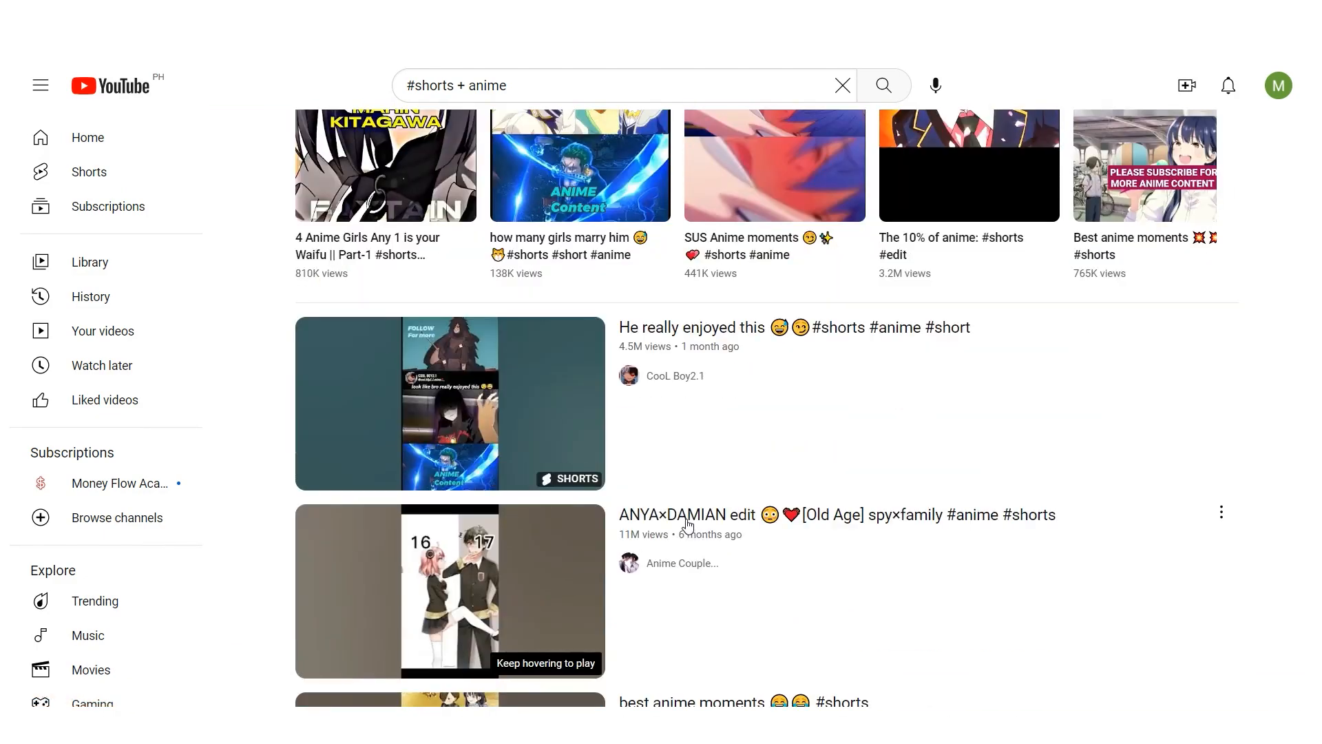
scroll(down, 3)
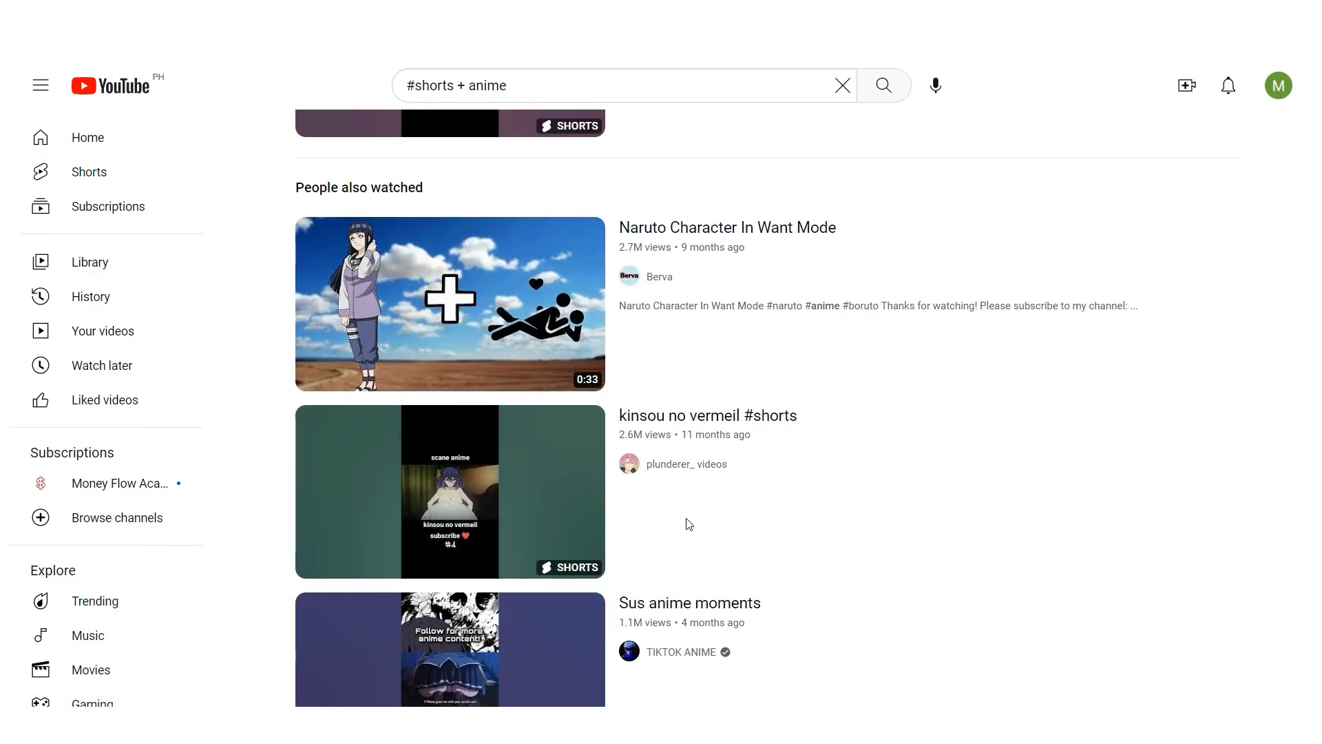
scroll(down, 3)
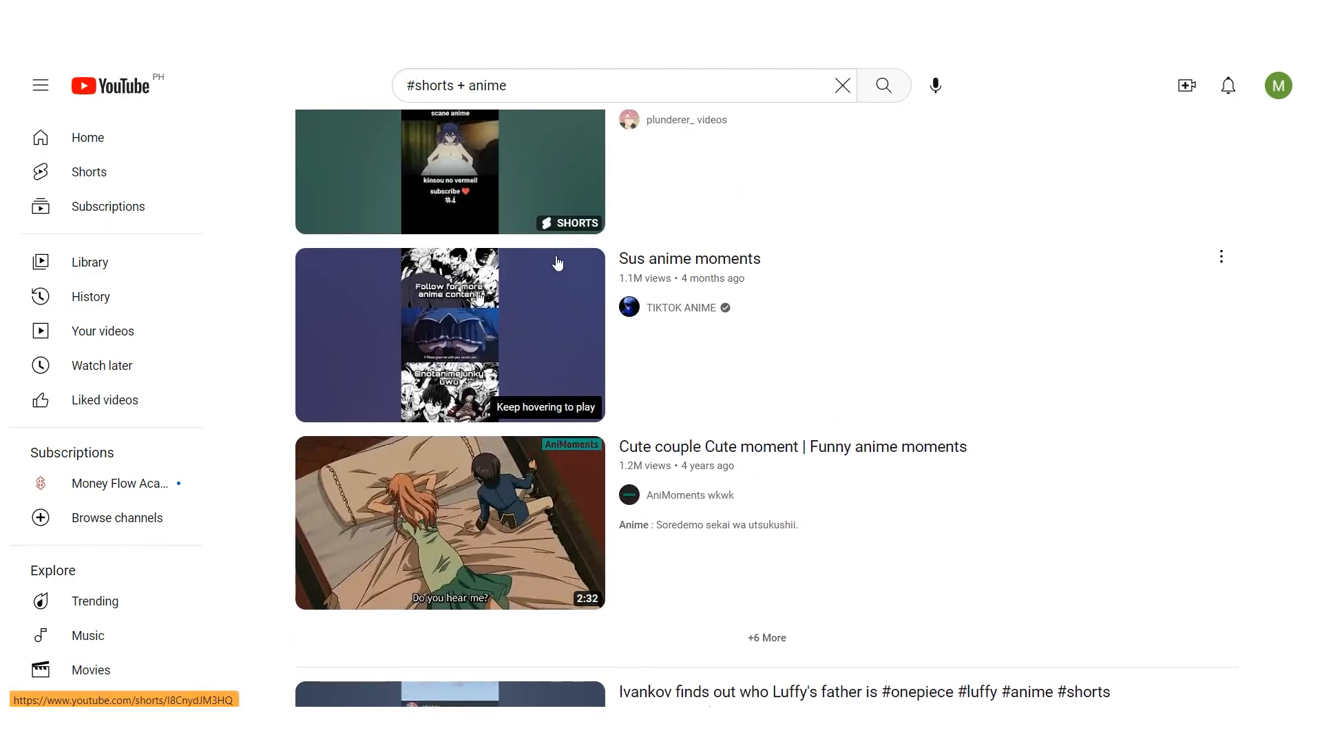
scroll(down, 3)
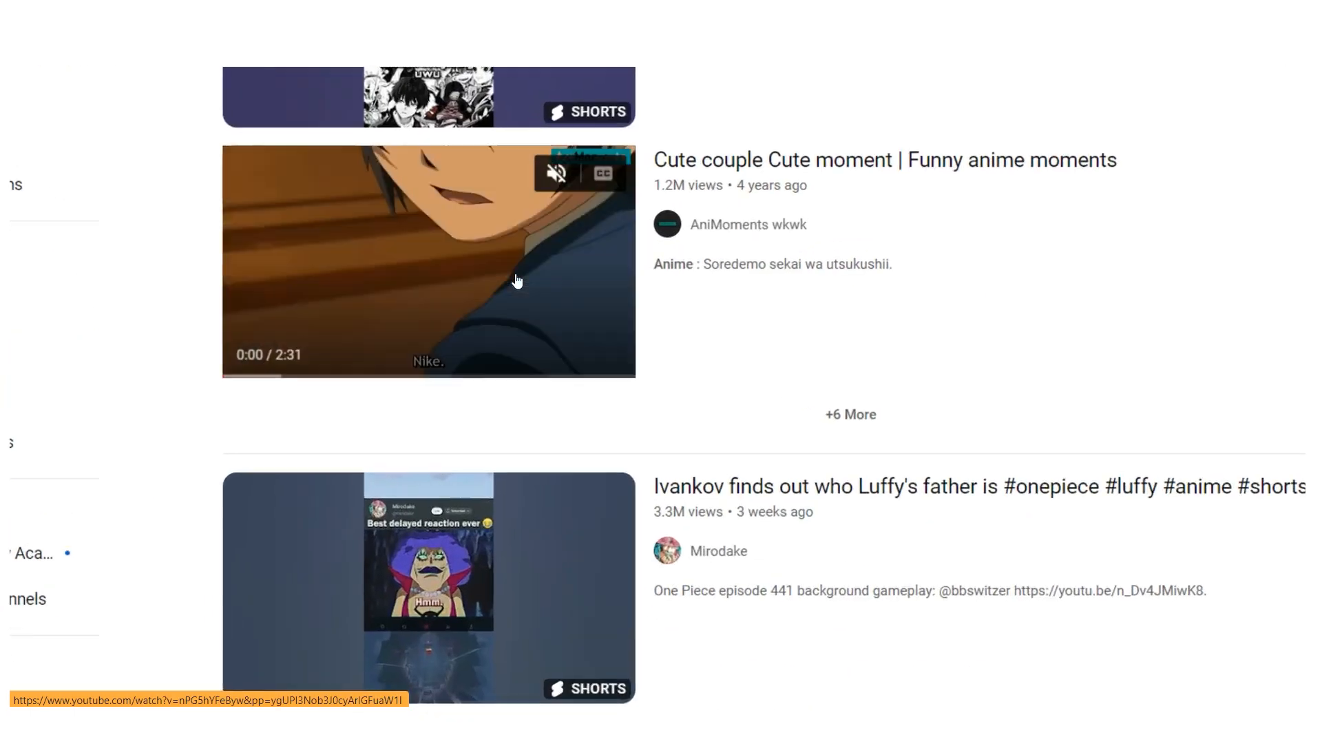
scroll(down, 3)
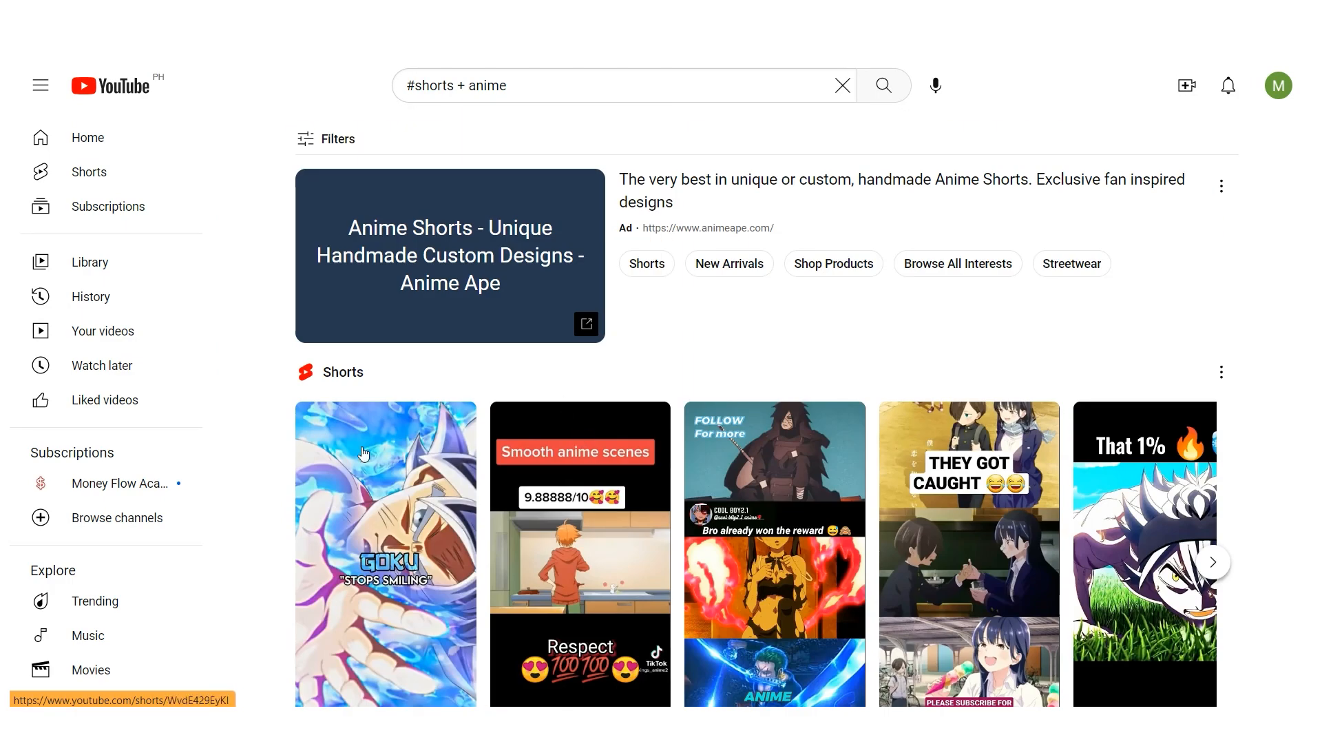
scroll(down, 3)
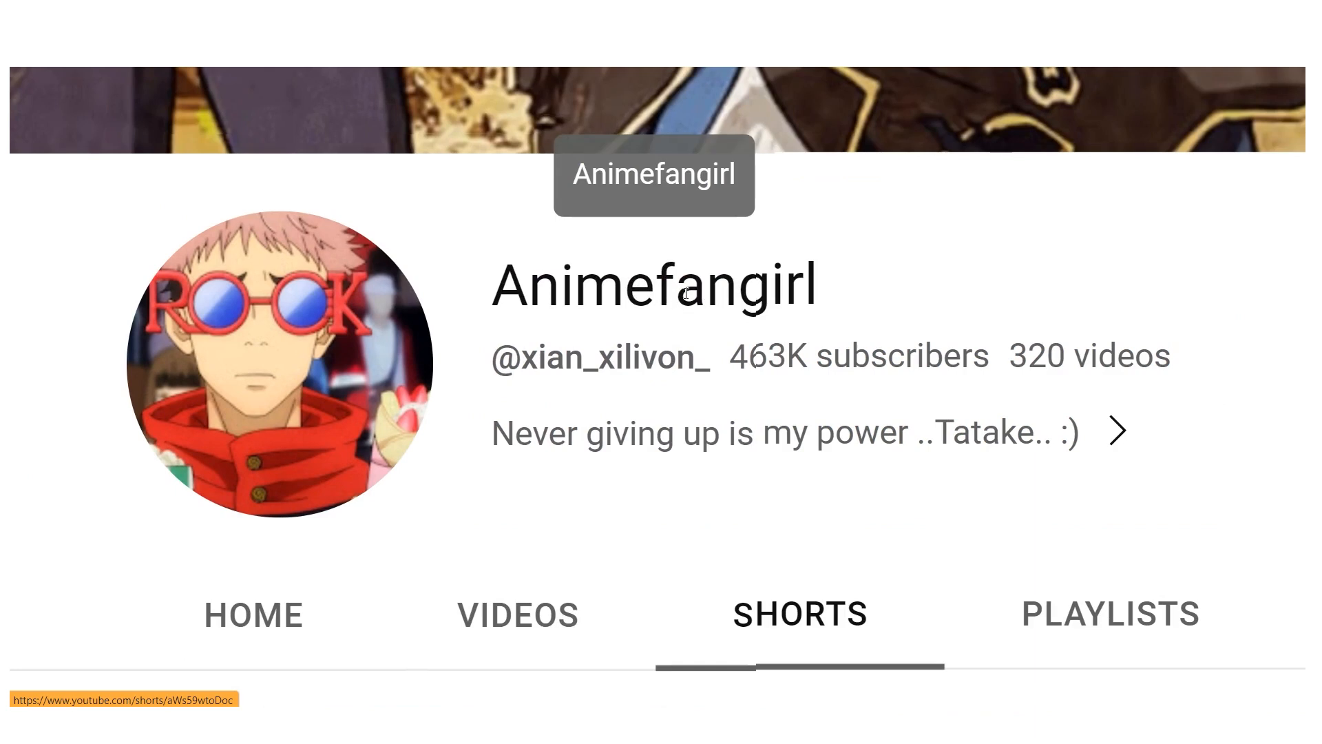
Step: Highlight the Animefangirl channel name, sort its Shorts by Popular, and scroll the grid
double_click(654, 285)
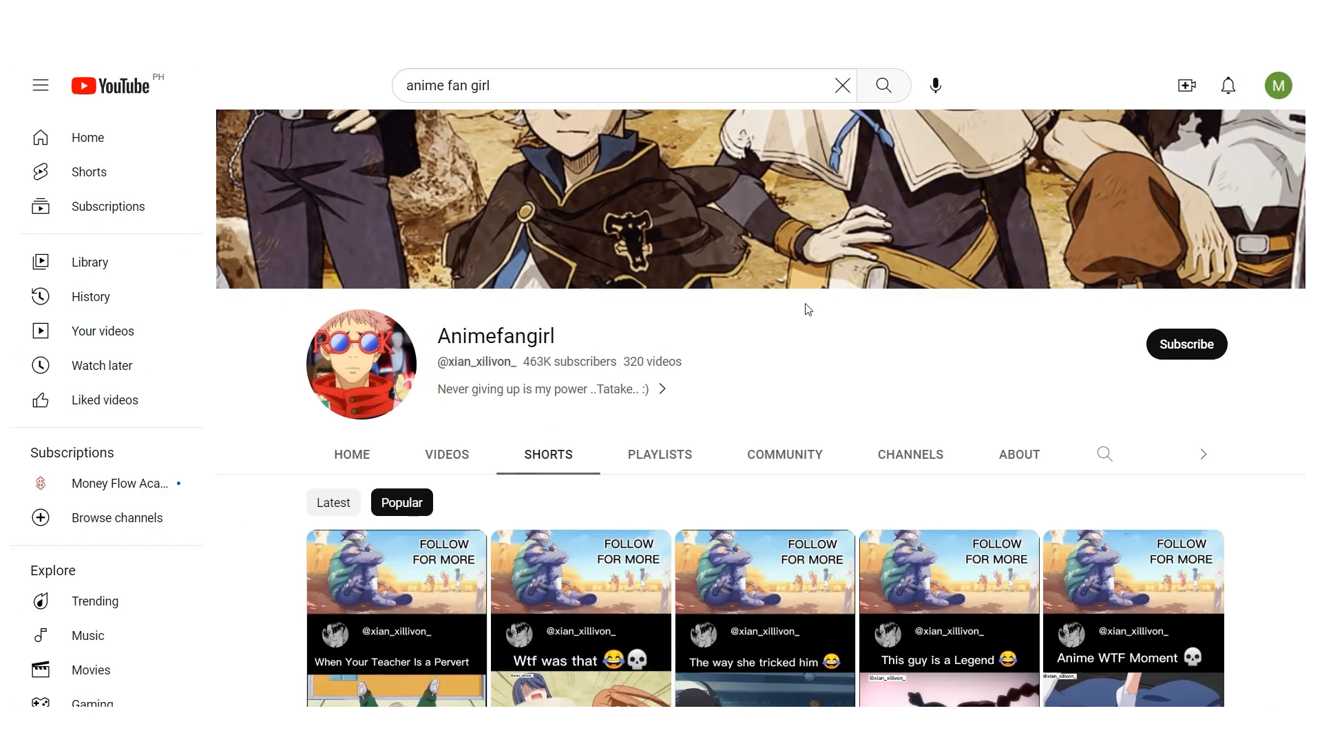
scroll(down, 3)
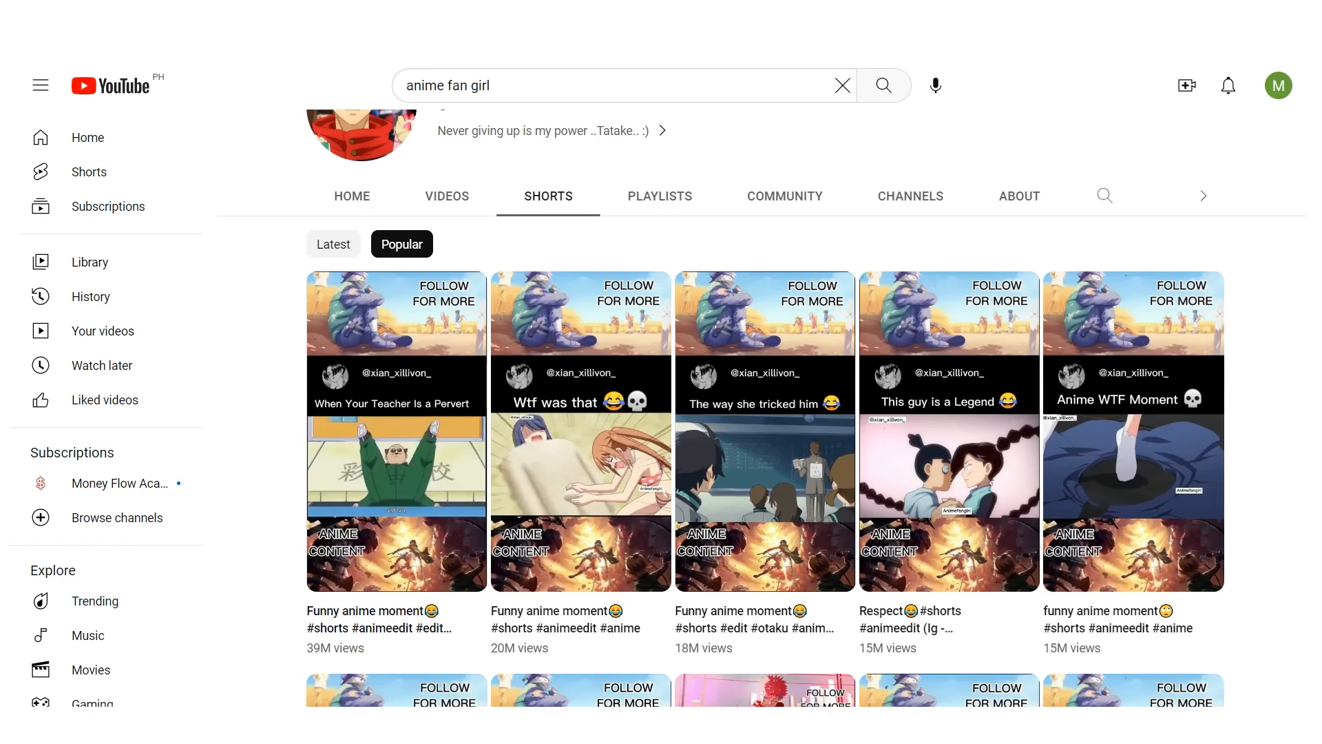
mouse_move(593, 530)
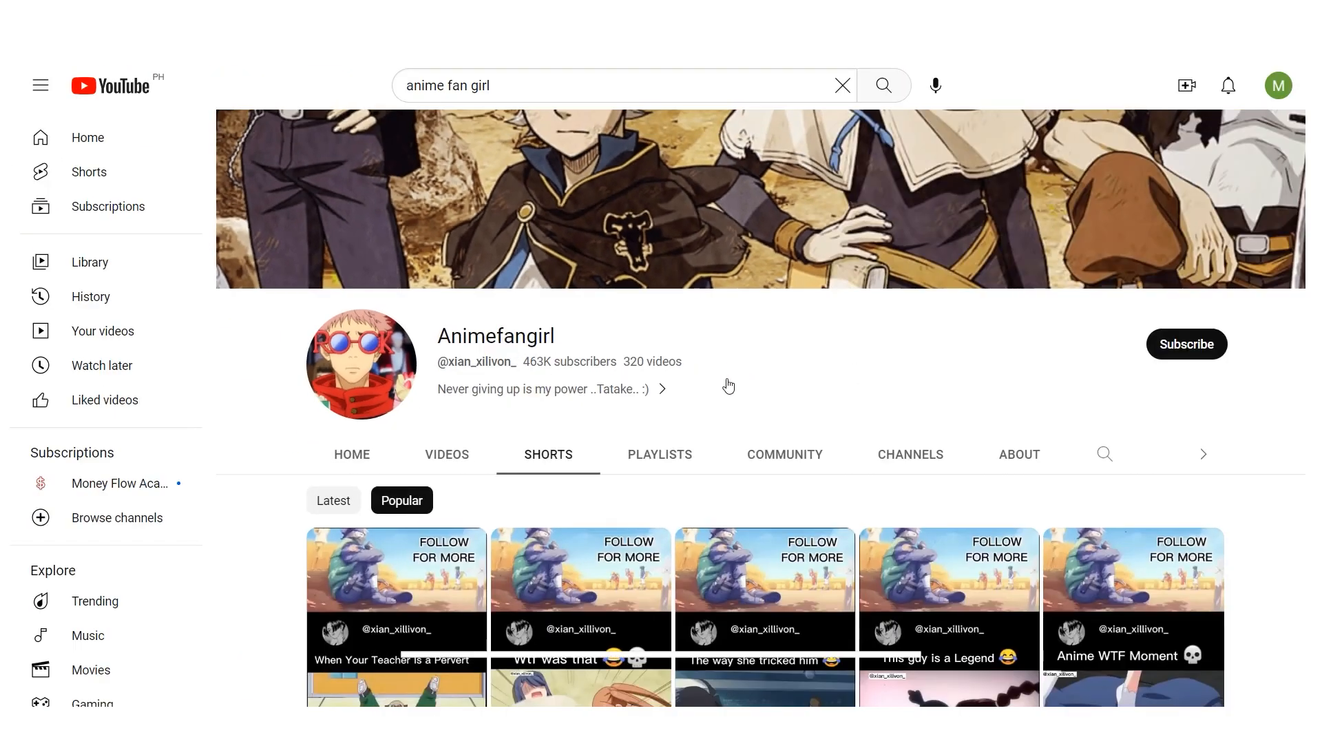
scroll(down, 3)
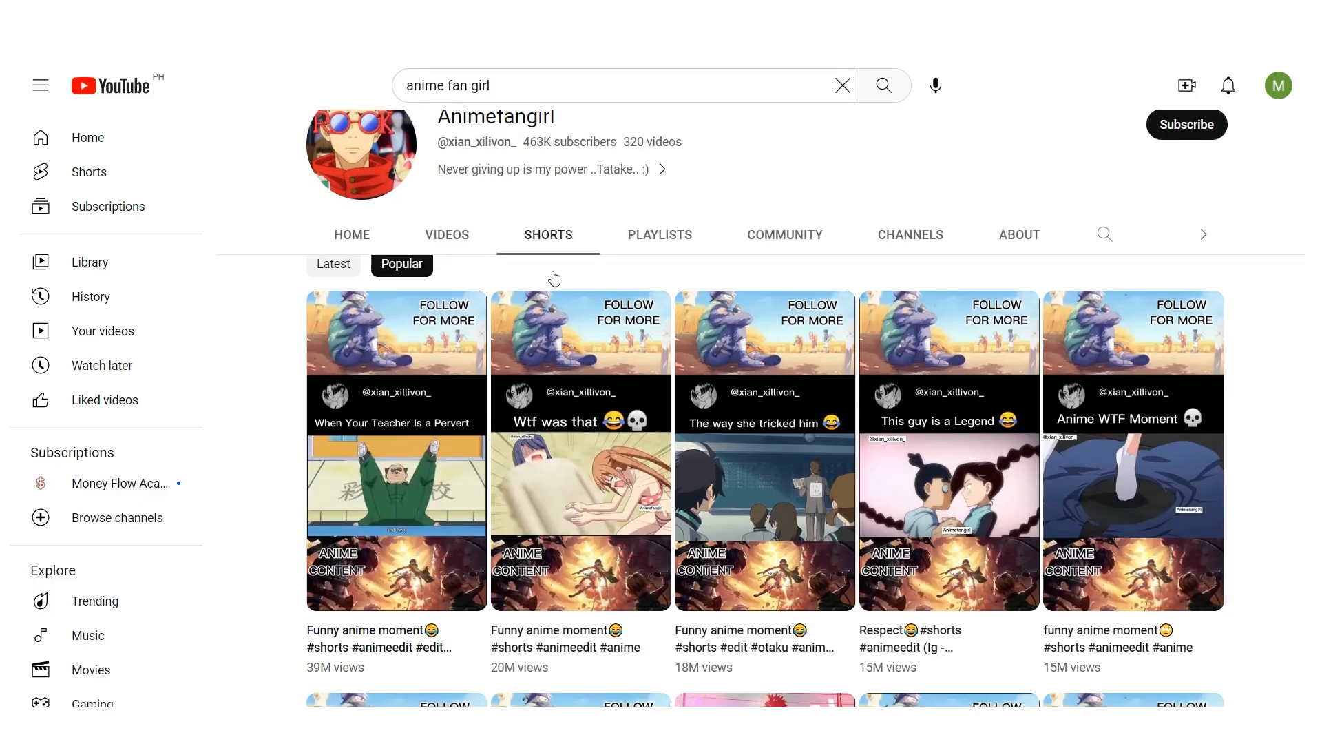
scroll(down, 3)
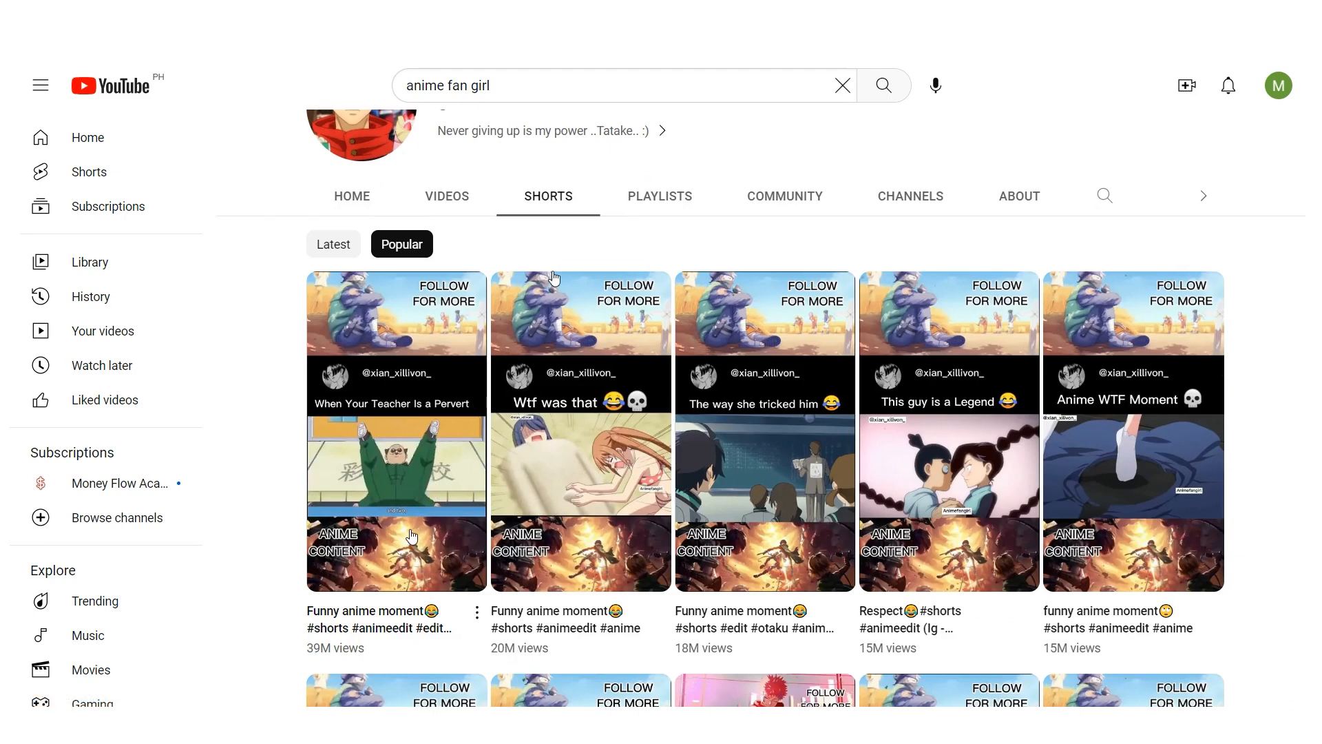
scroll(down, 3)
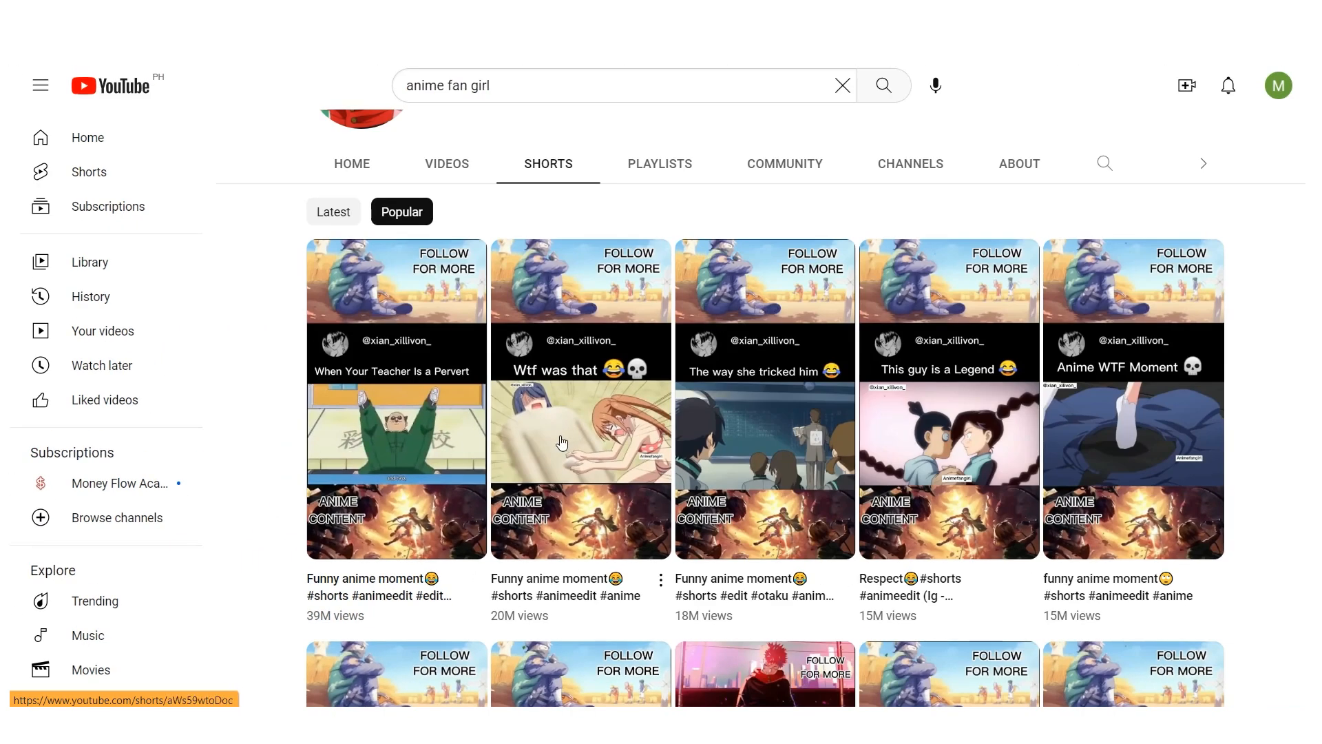
click(763, 396)
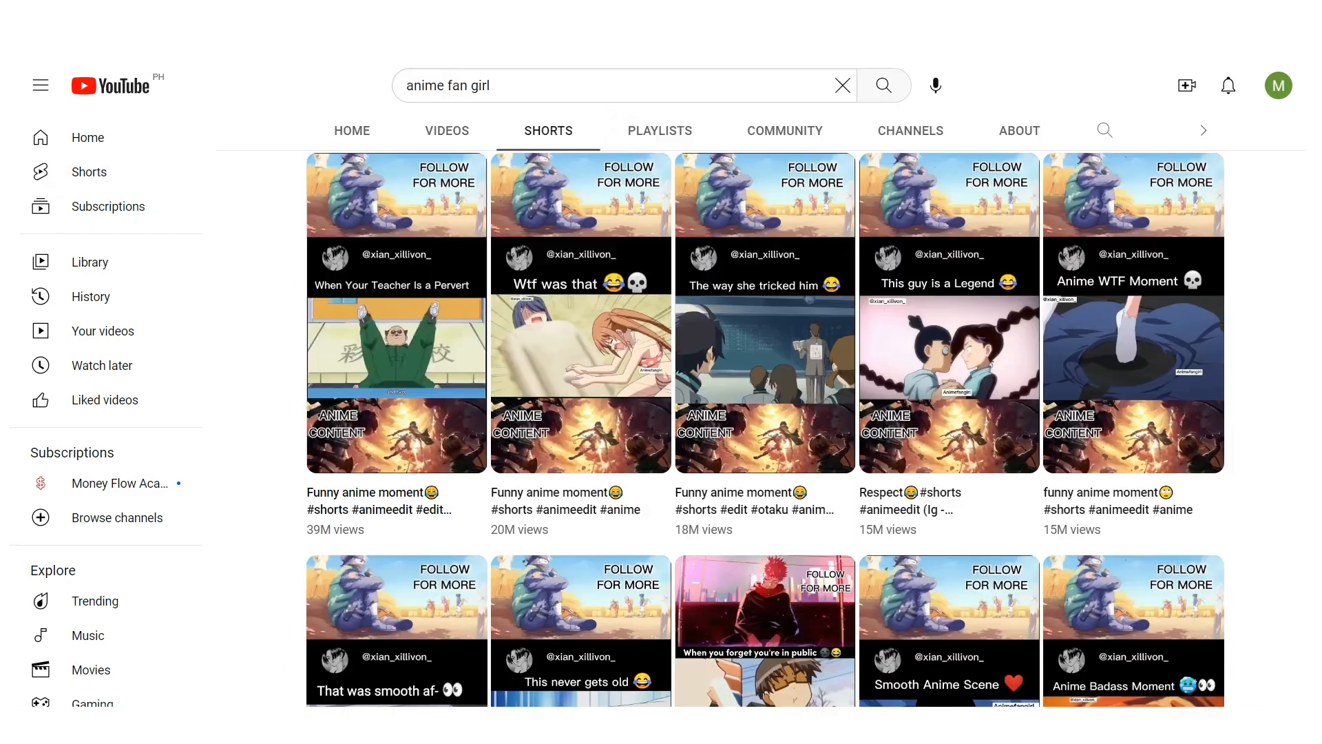
scroll(down, 3)
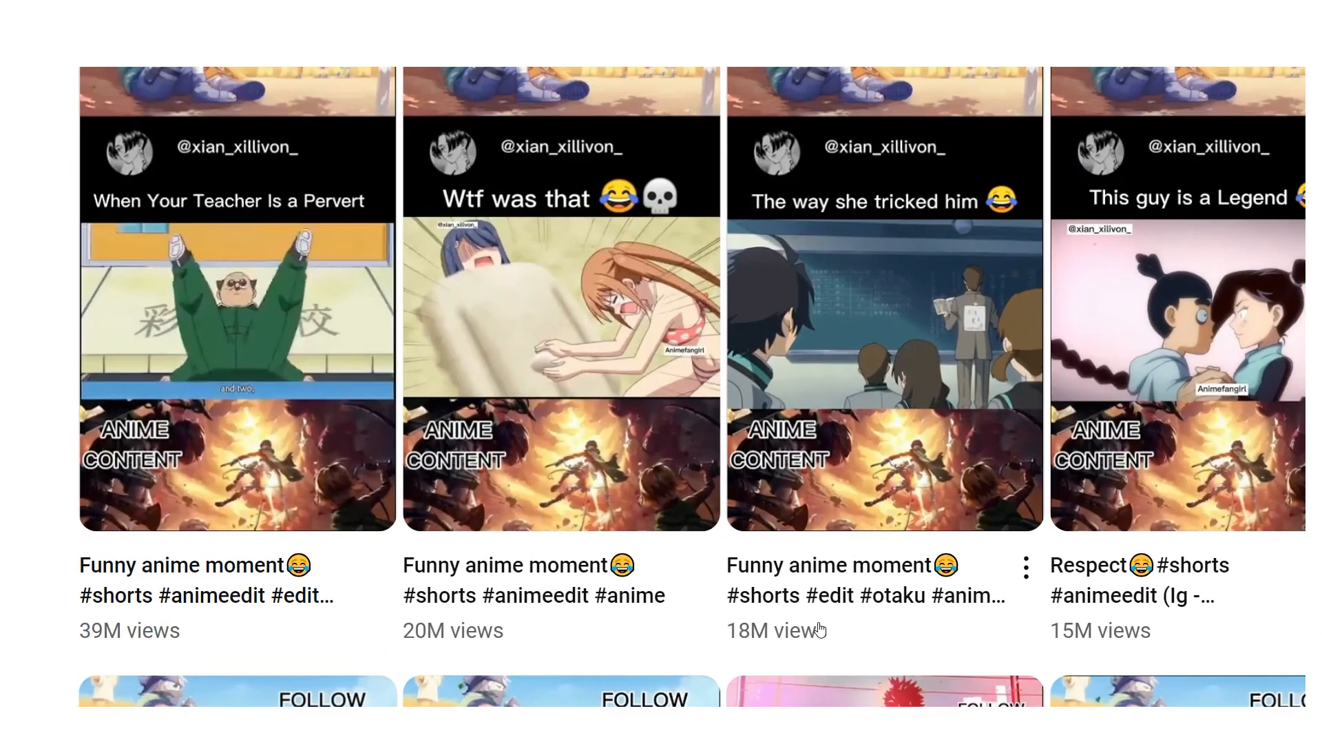
scroll(right, 3)
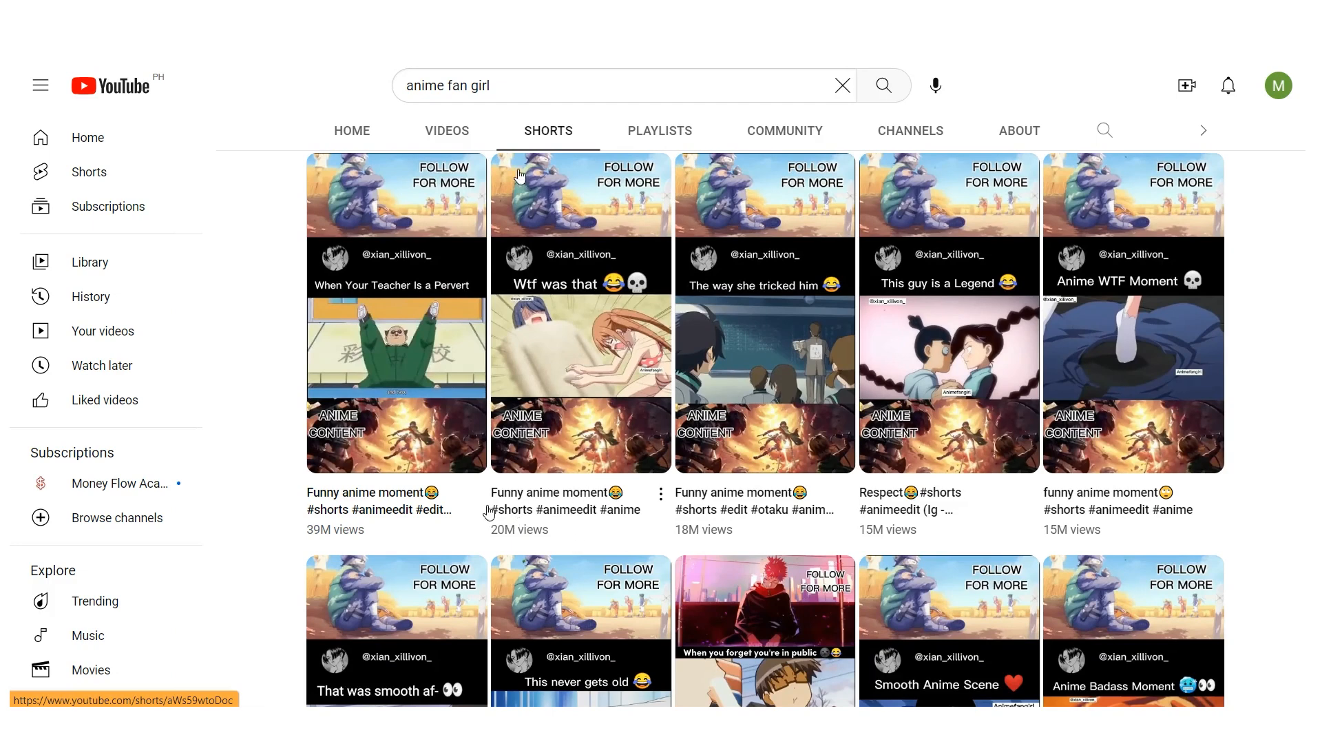
Step: Open a channel Short, scroll to the Wtf was that Short, and bring up Share
click(763, 312)
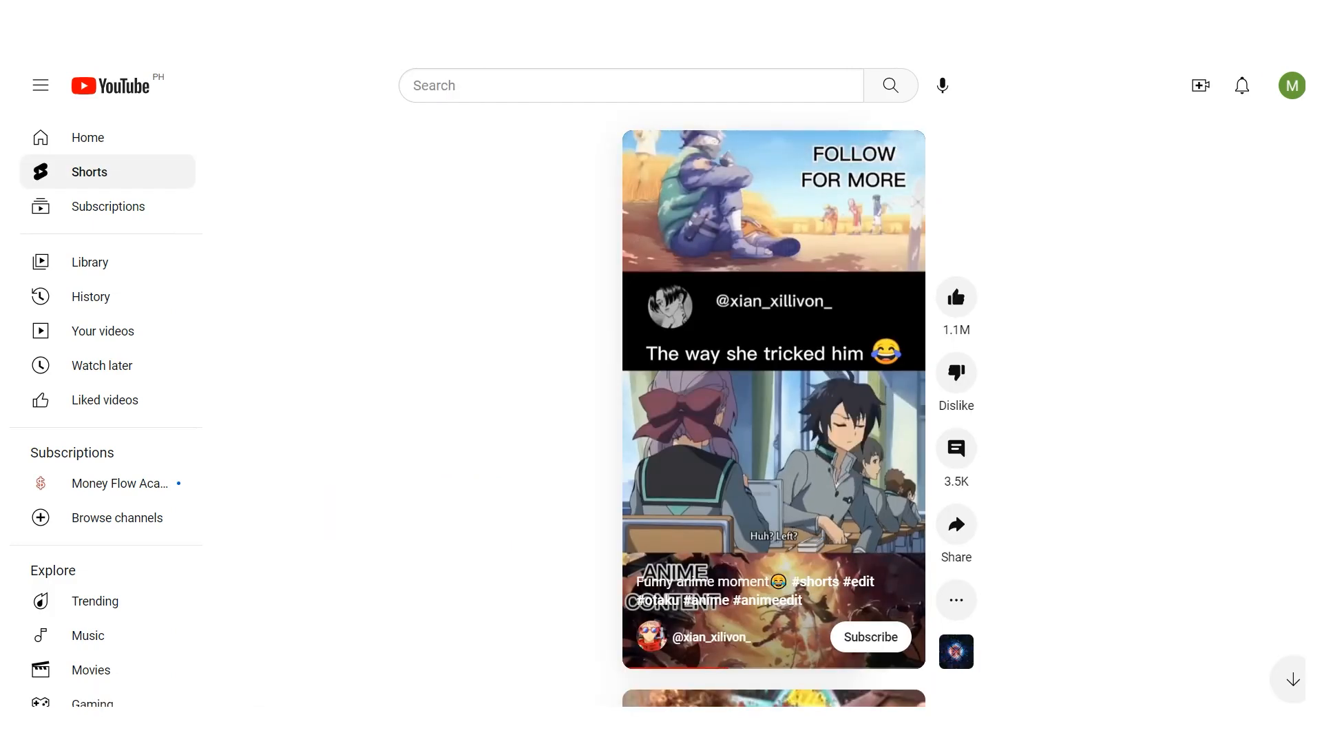
scroll(down, 3)
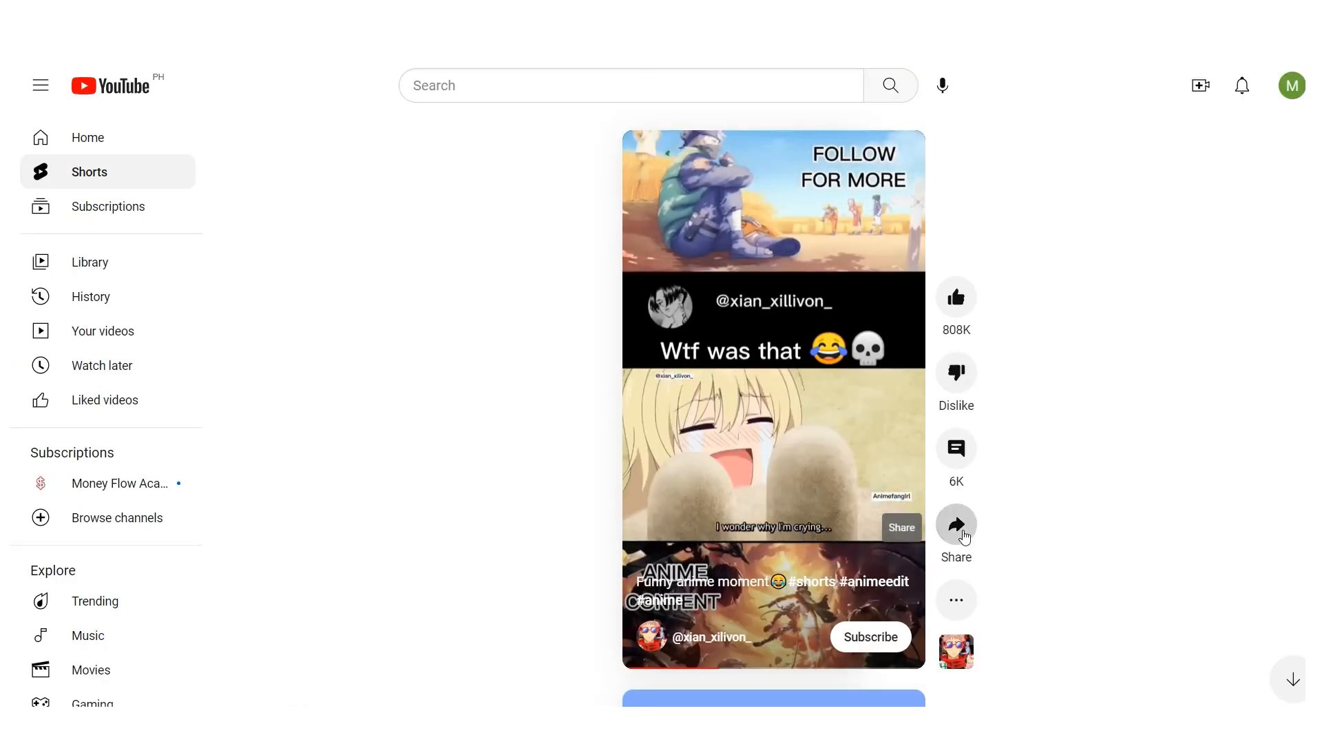
click(955, 522)
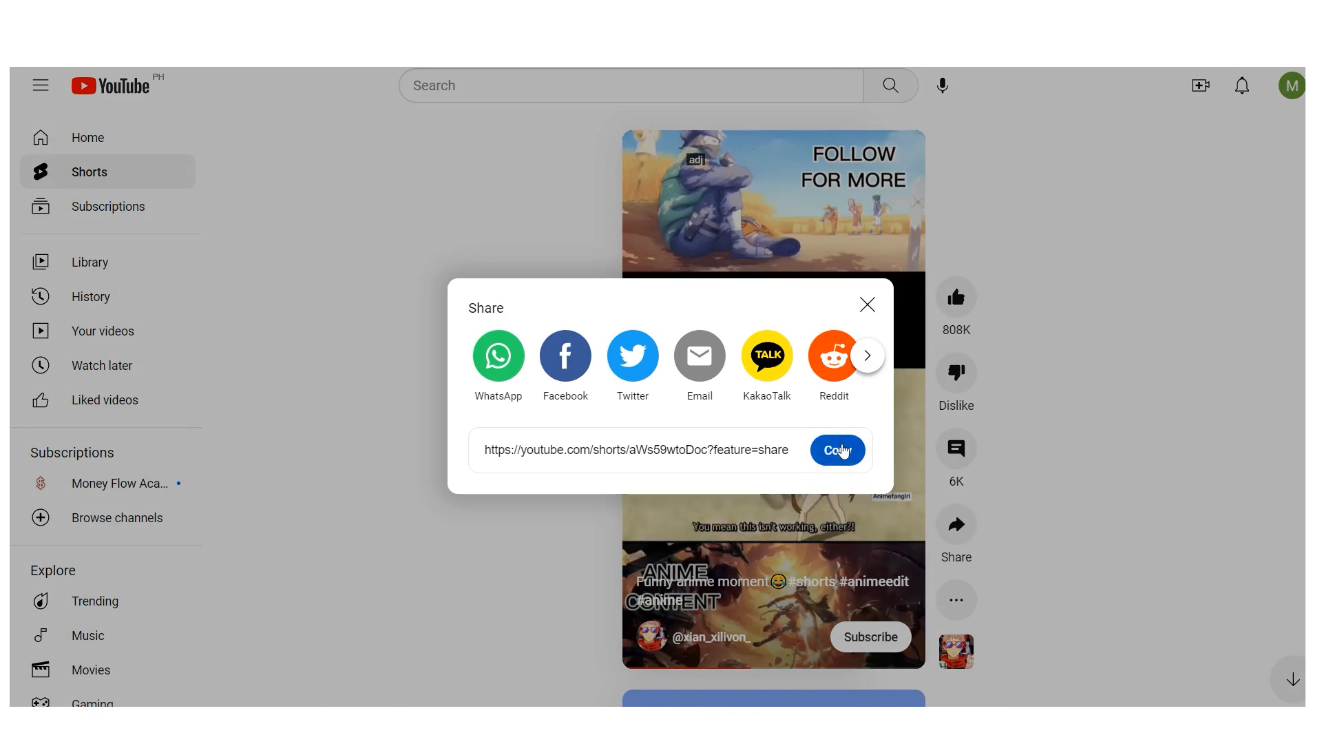
Step: Copy the Wtf was that Short's link and close the Share dialog
click(837, 449)
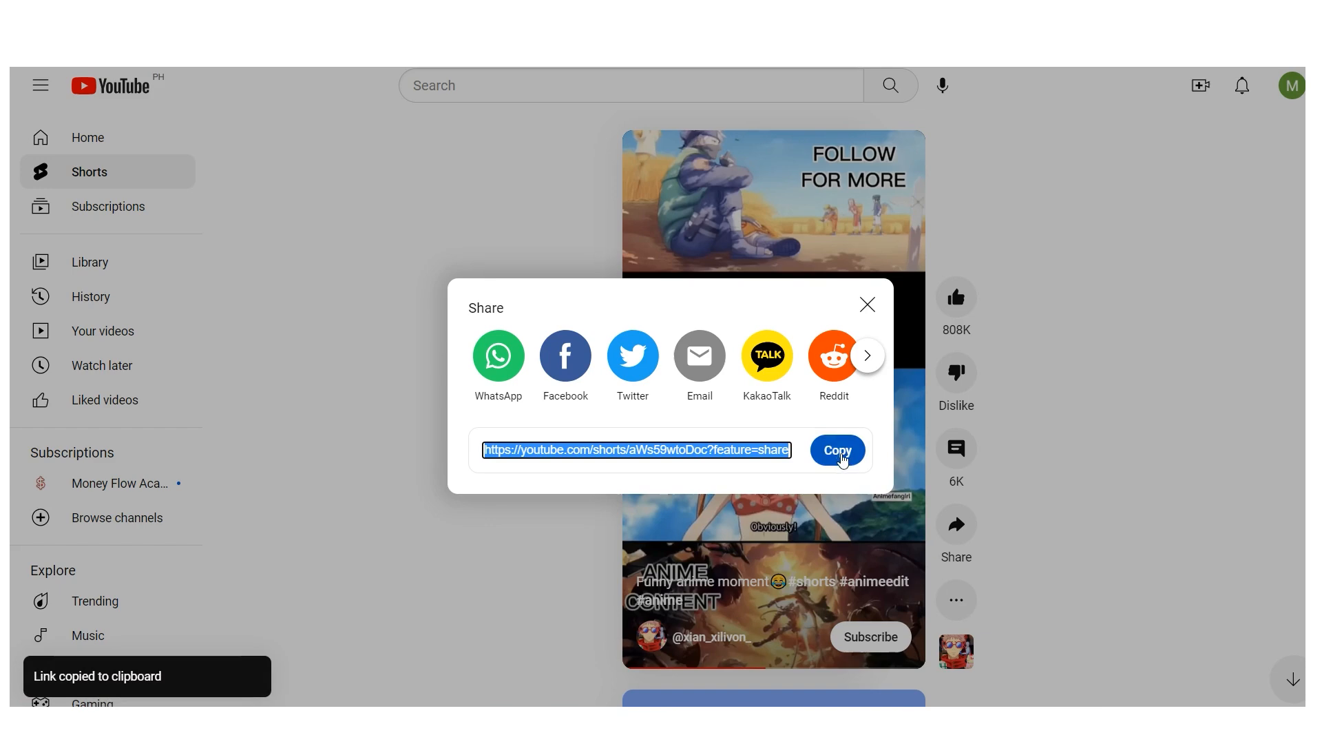
click(867, 304)
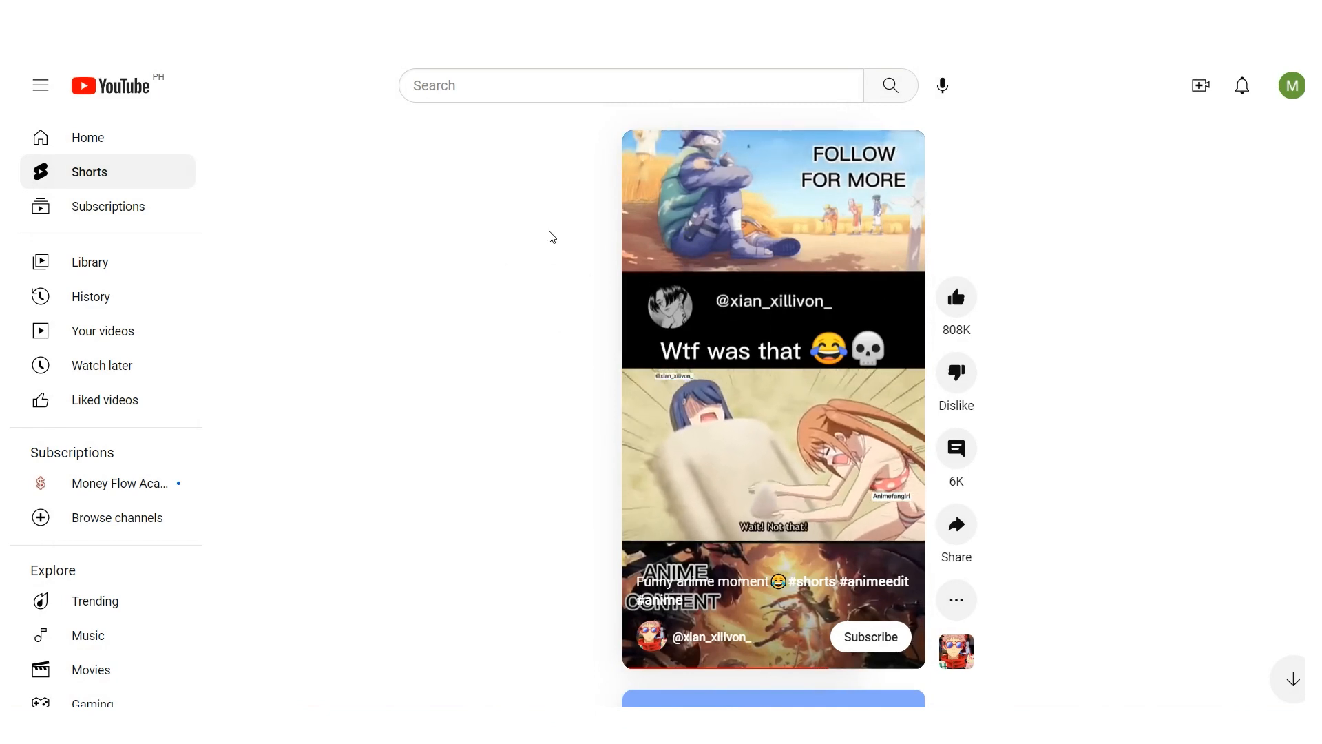
scroll(down, 3)
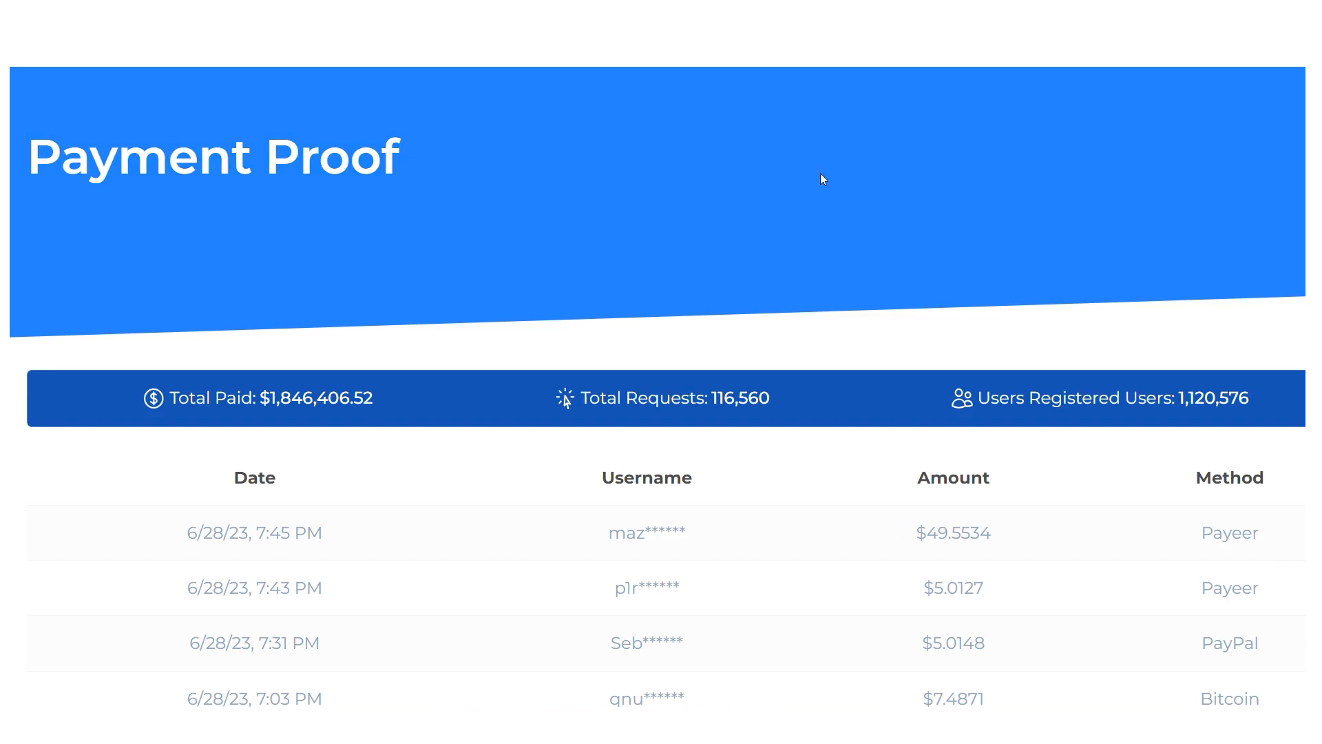
Step: Browse the exe.io payout table, highlighting the $9.3451 amount and Bitcoin method
scroll(down, 3)
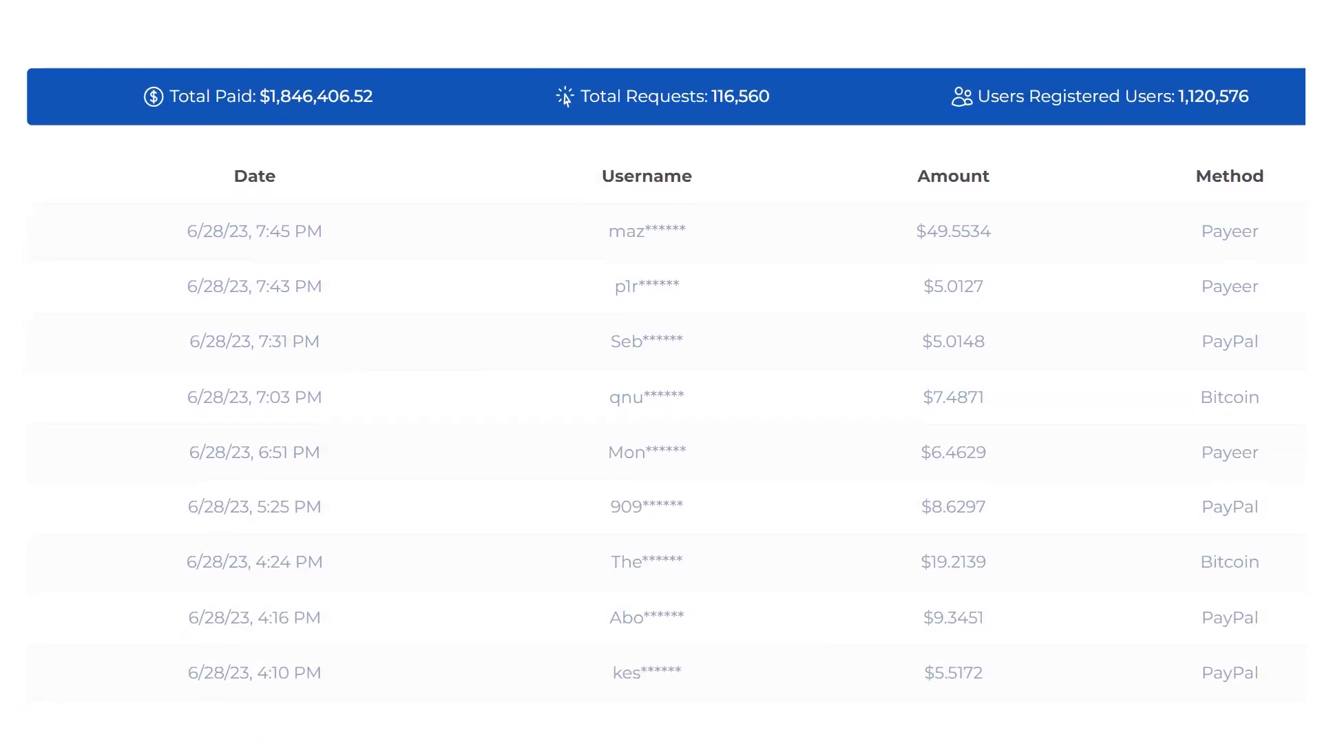
scroll(down, 3)
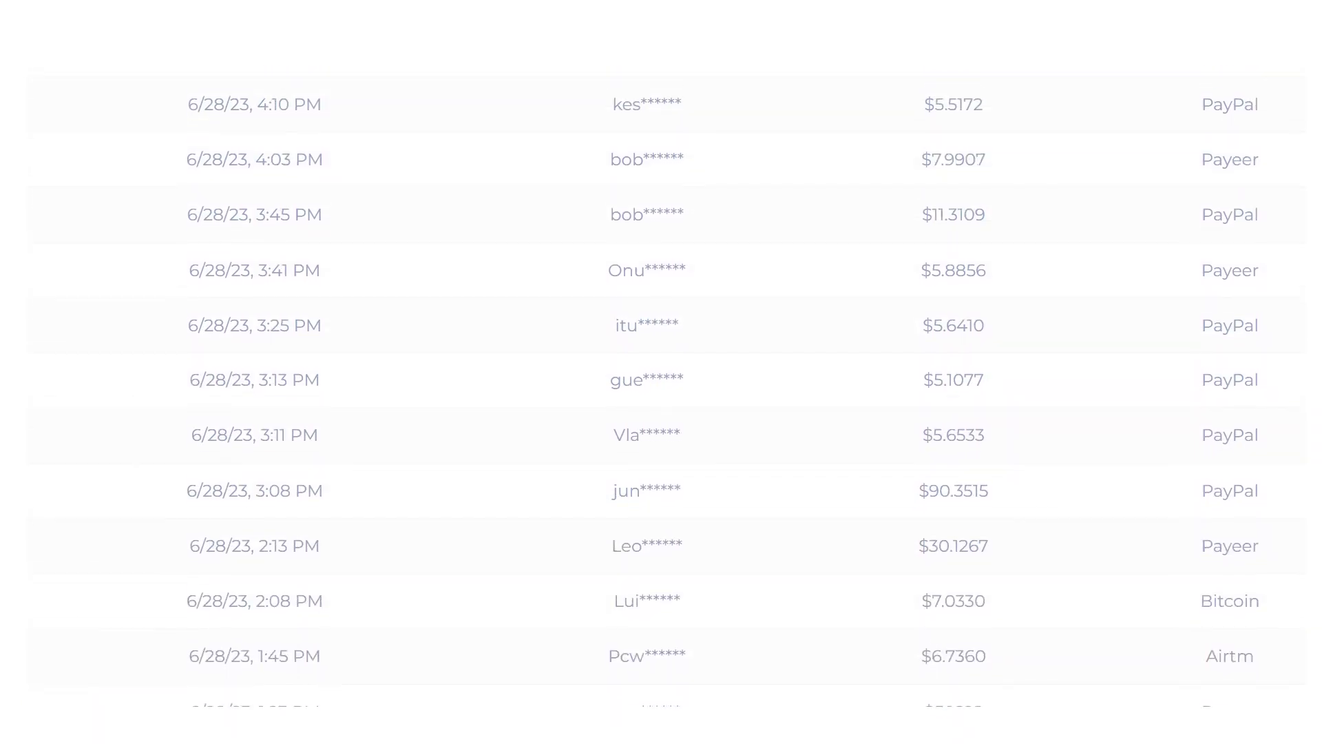
double_click(953, 331)
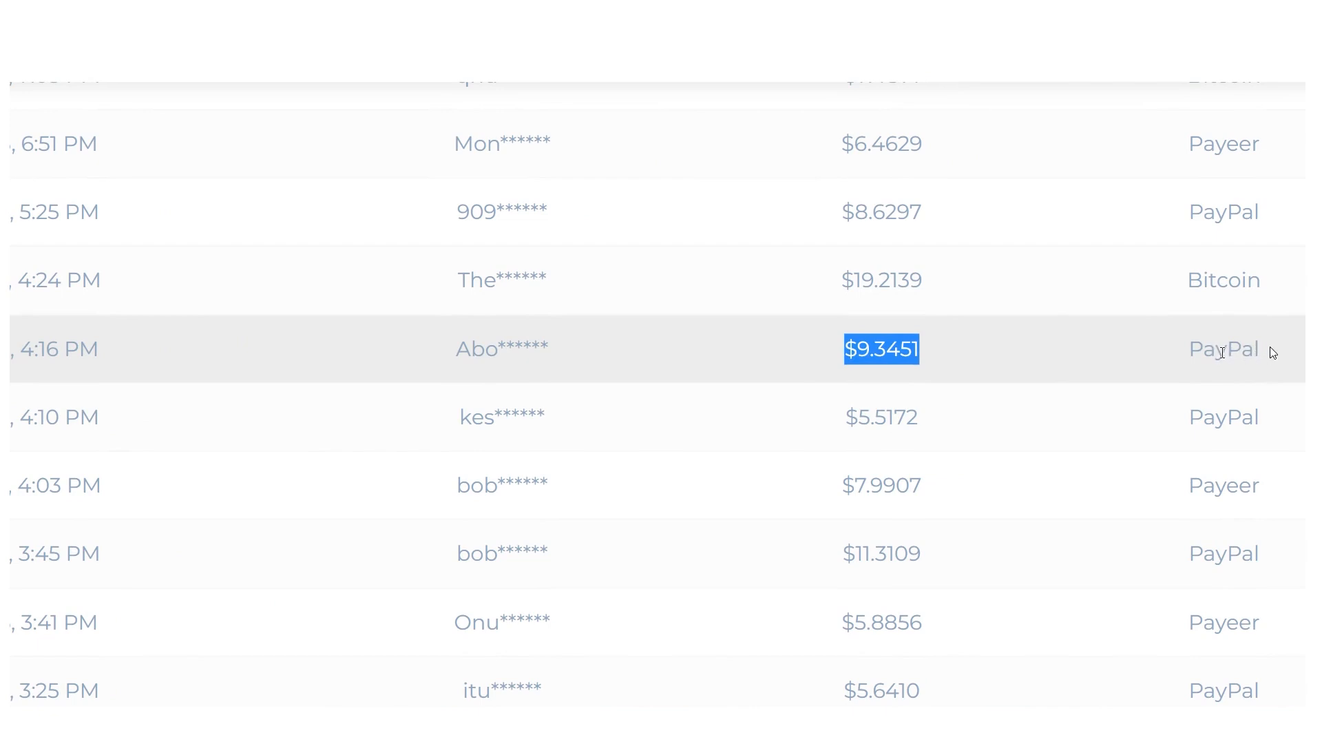
scroll(down, 3)
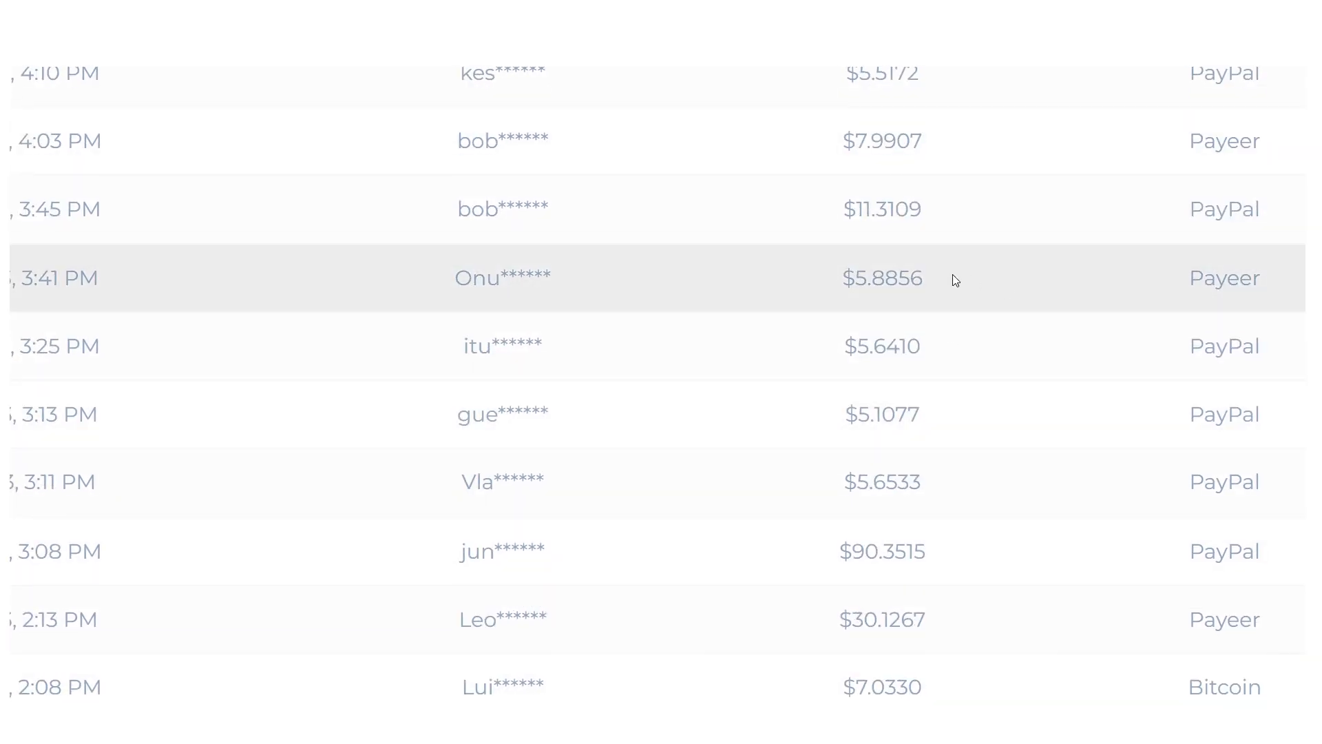
double_click(1224, 278)
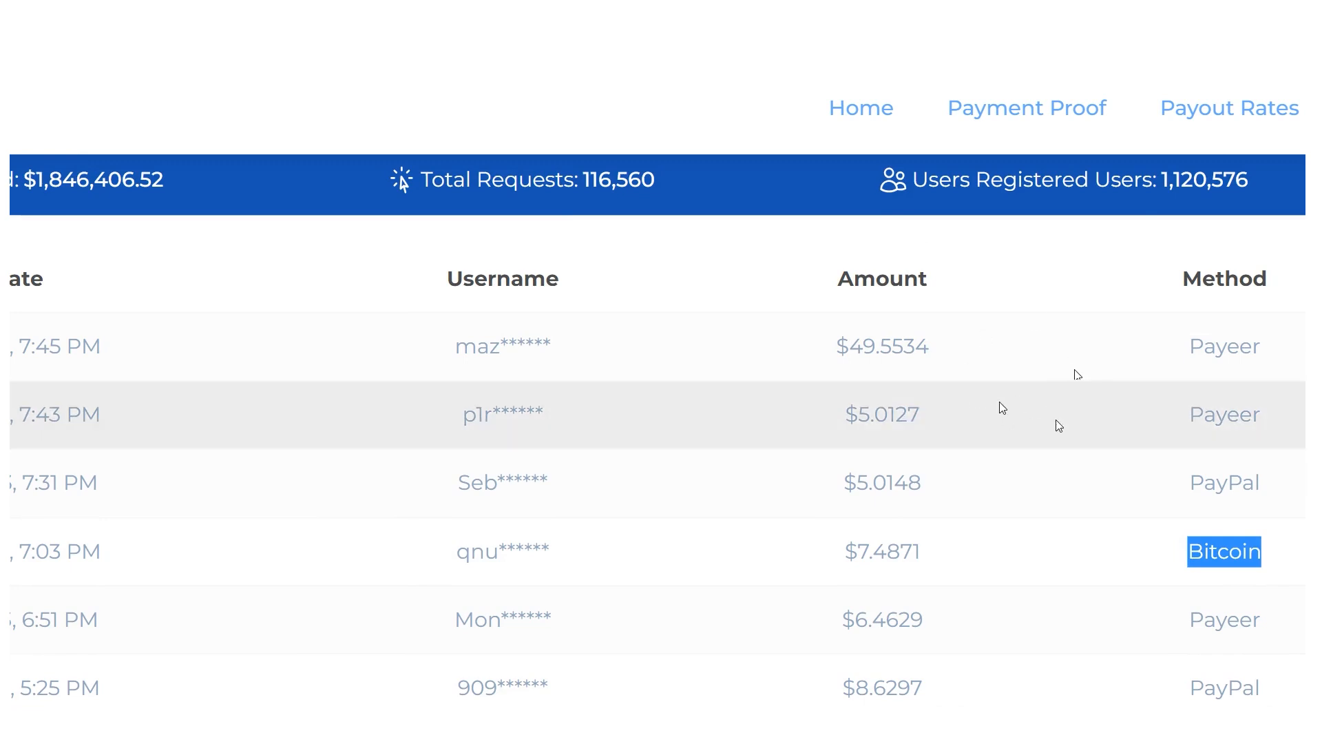
scroll(down, 3)
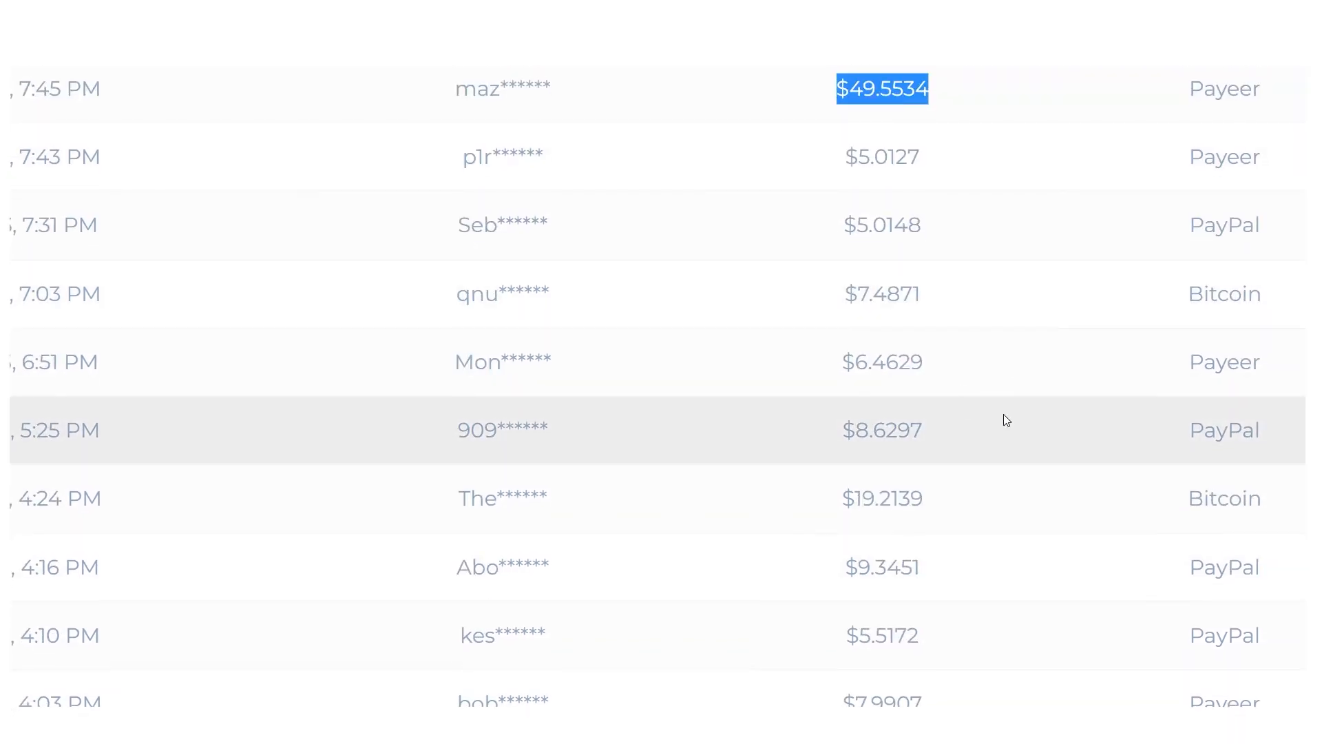
scroll(down, 3)
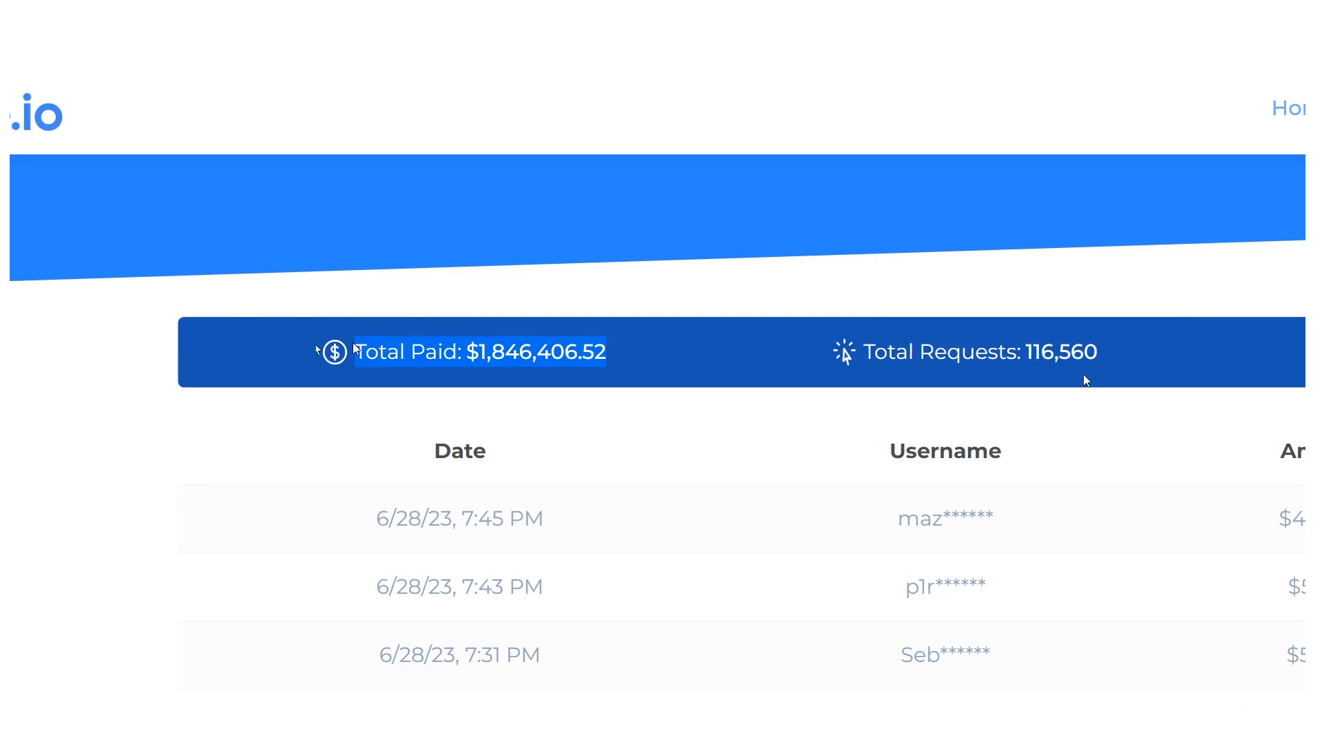
scroll(down, 3)
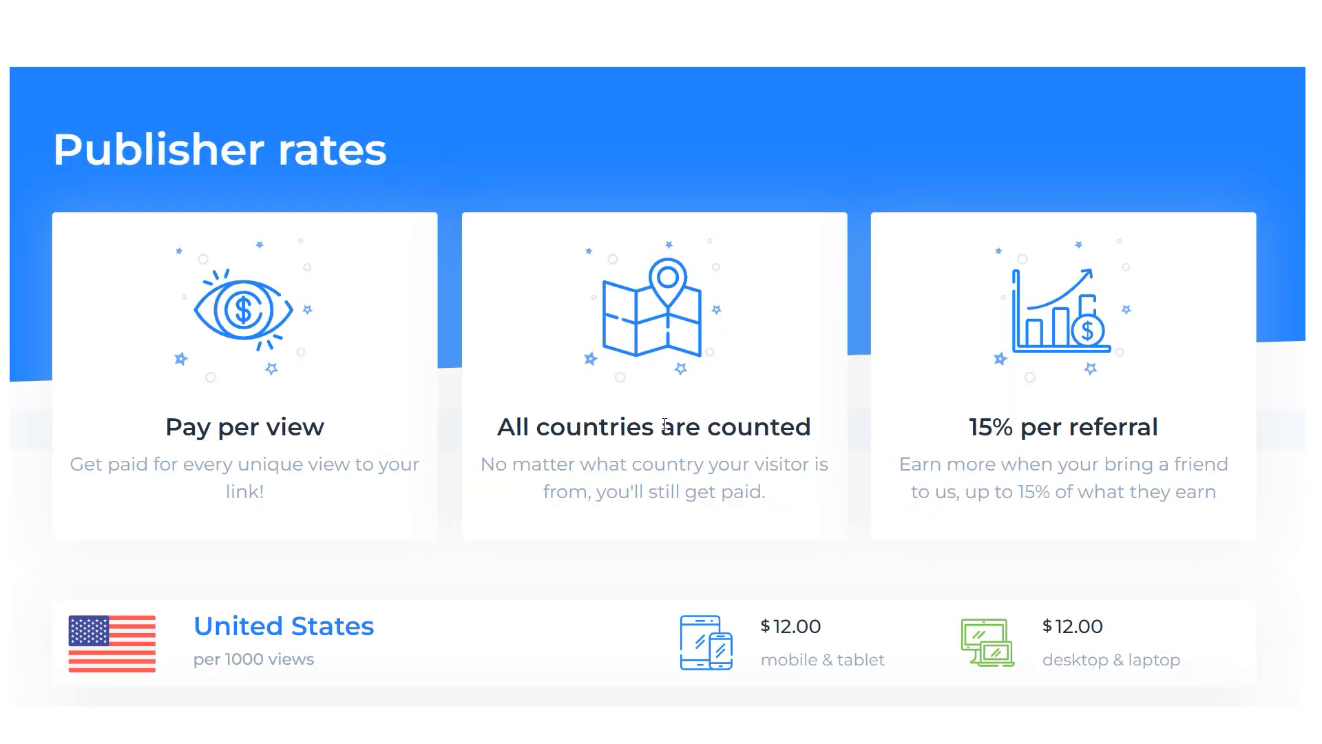
Step: Scroll the country rates to All Other Countries, highlighting Canada and Germany's $7.00 mobile rate
scroll(down, 3)
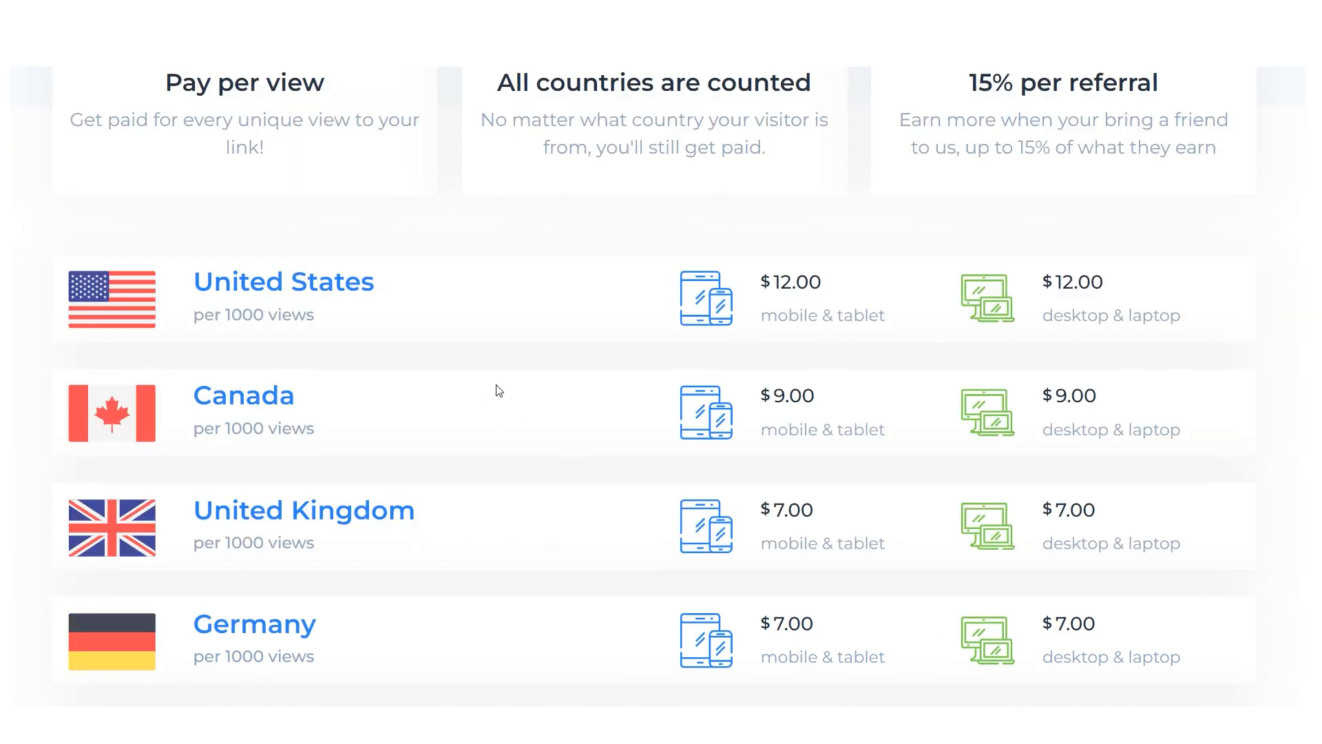
mouse_move(842, 275)
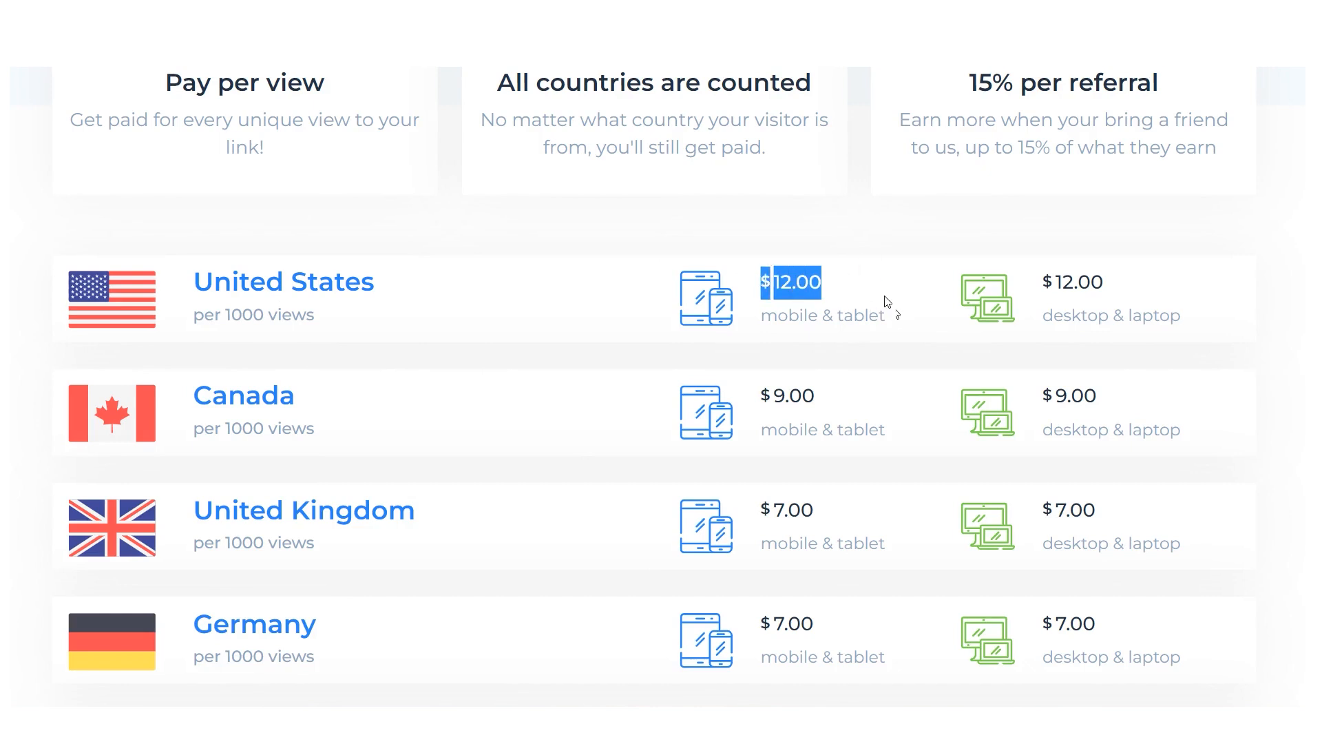
double_click(243, 395)
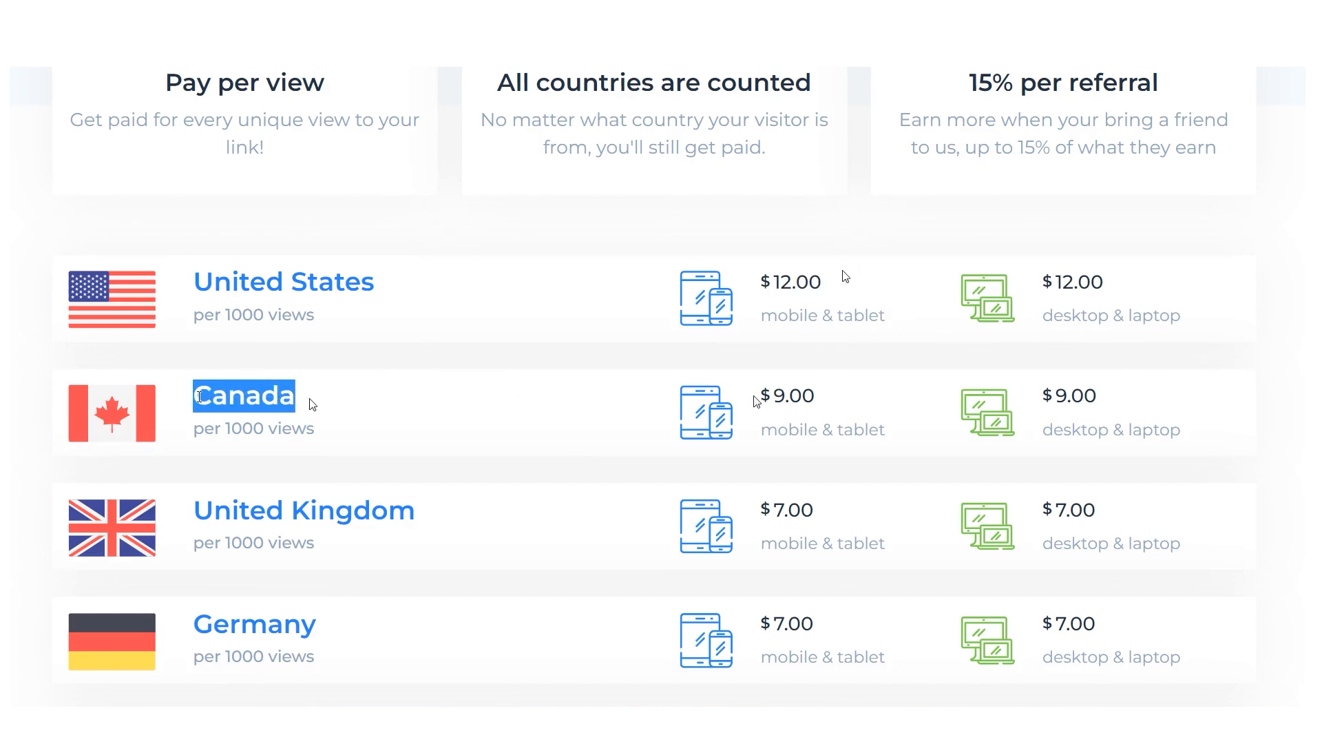
double_click(304, 509)
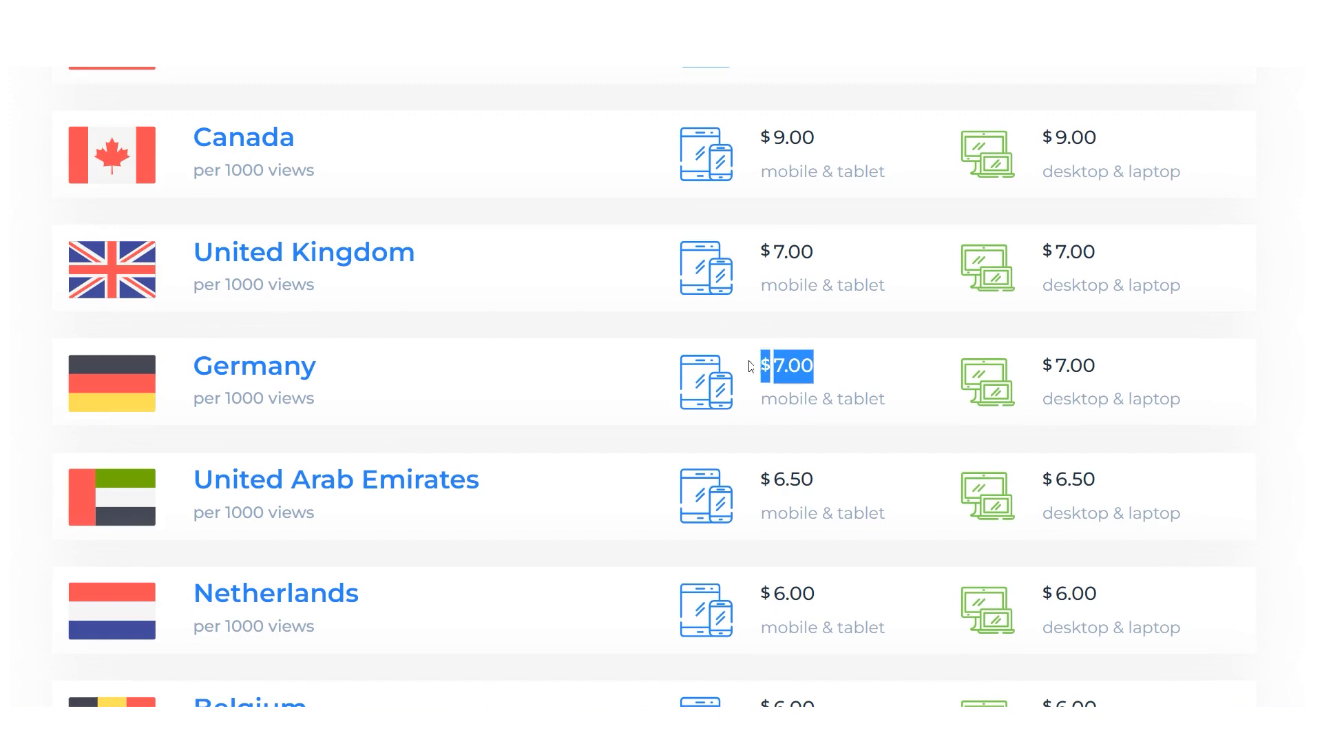
scroll(down, 3)
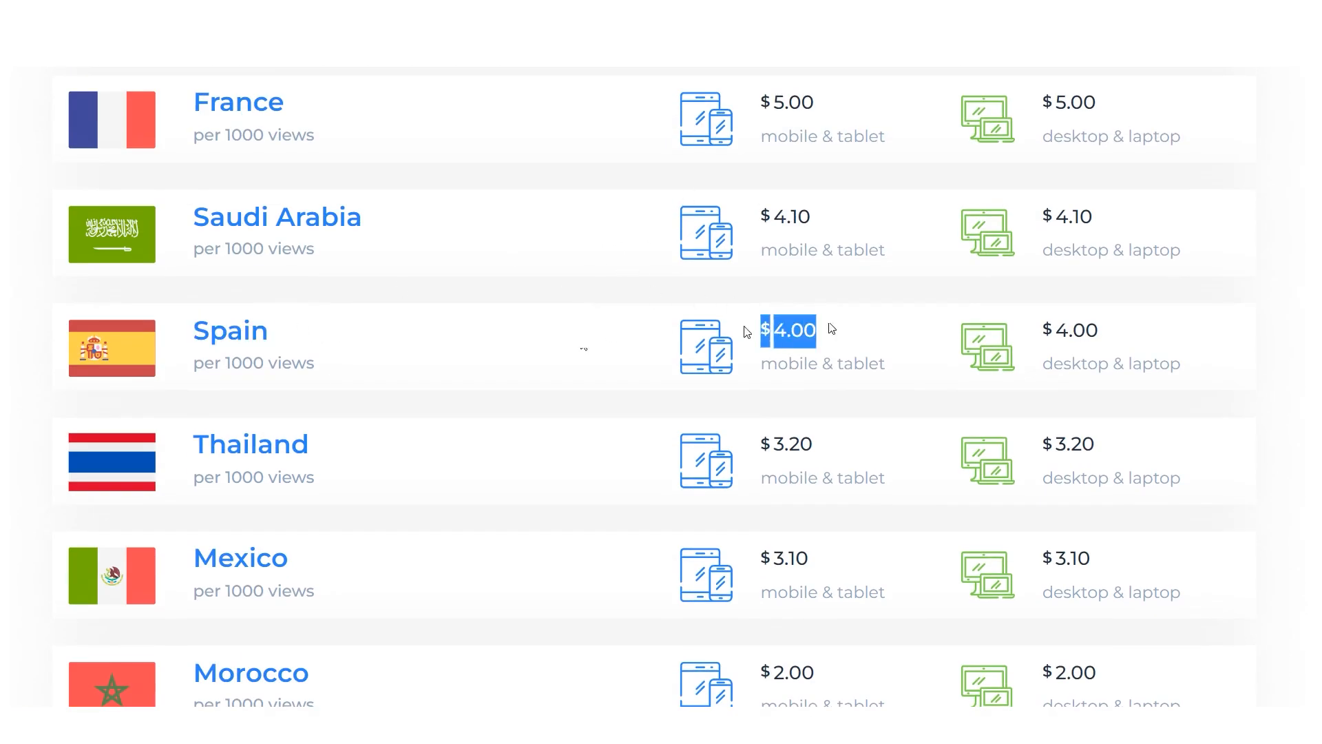
scroll(down, 3)
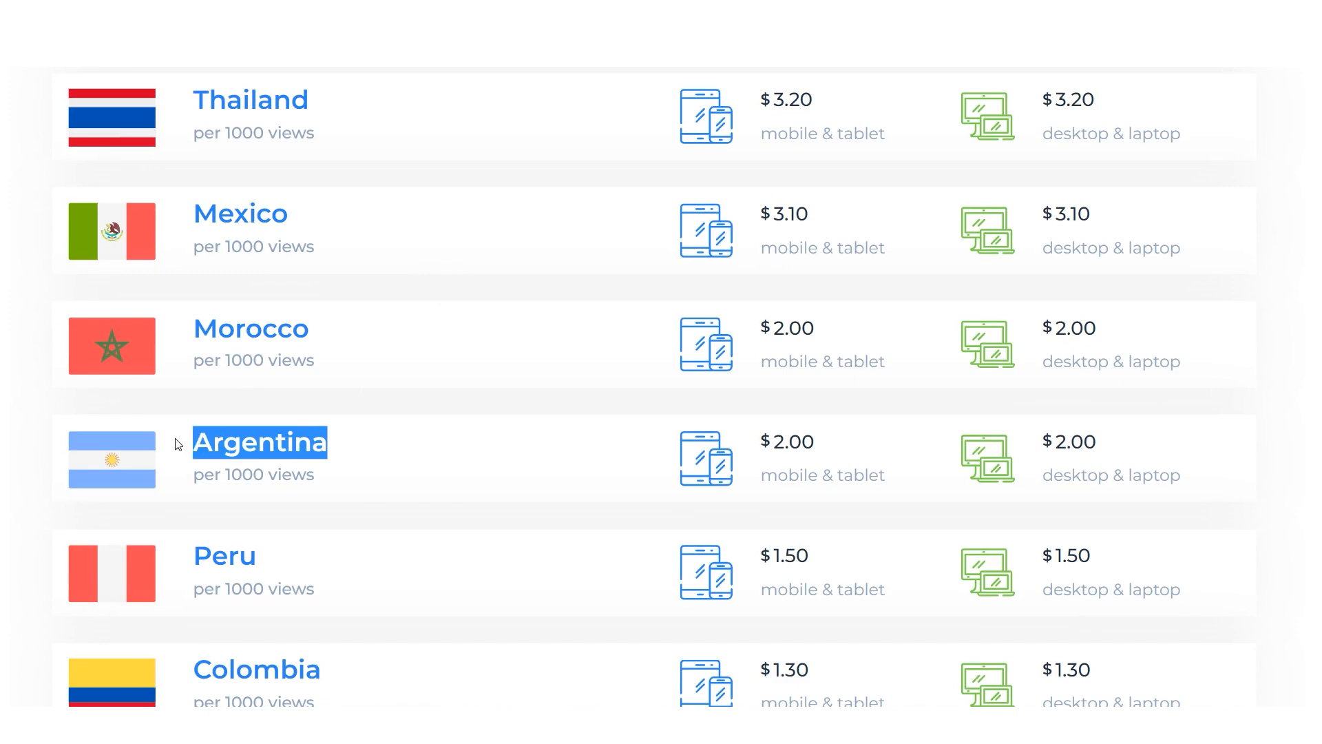
scroll(down, 3)
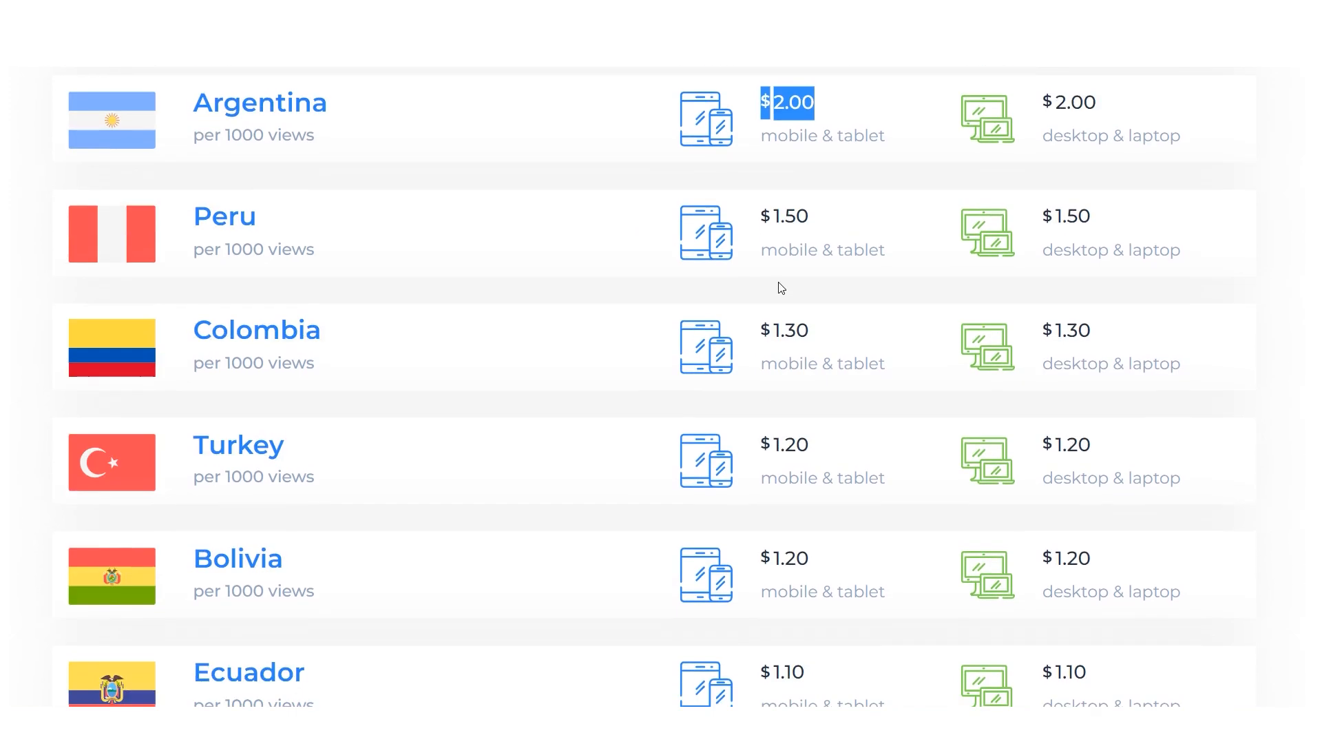
scroll(down, 3)
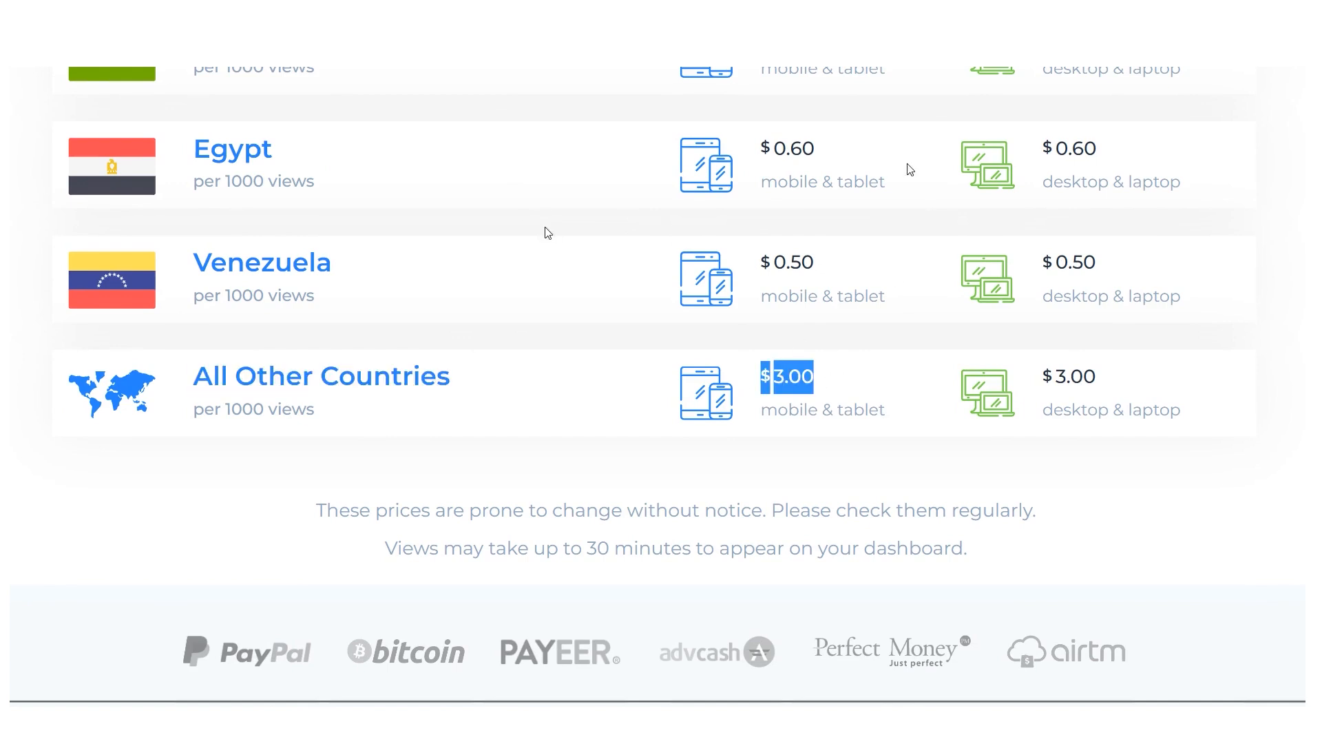
scroll(down, 3)
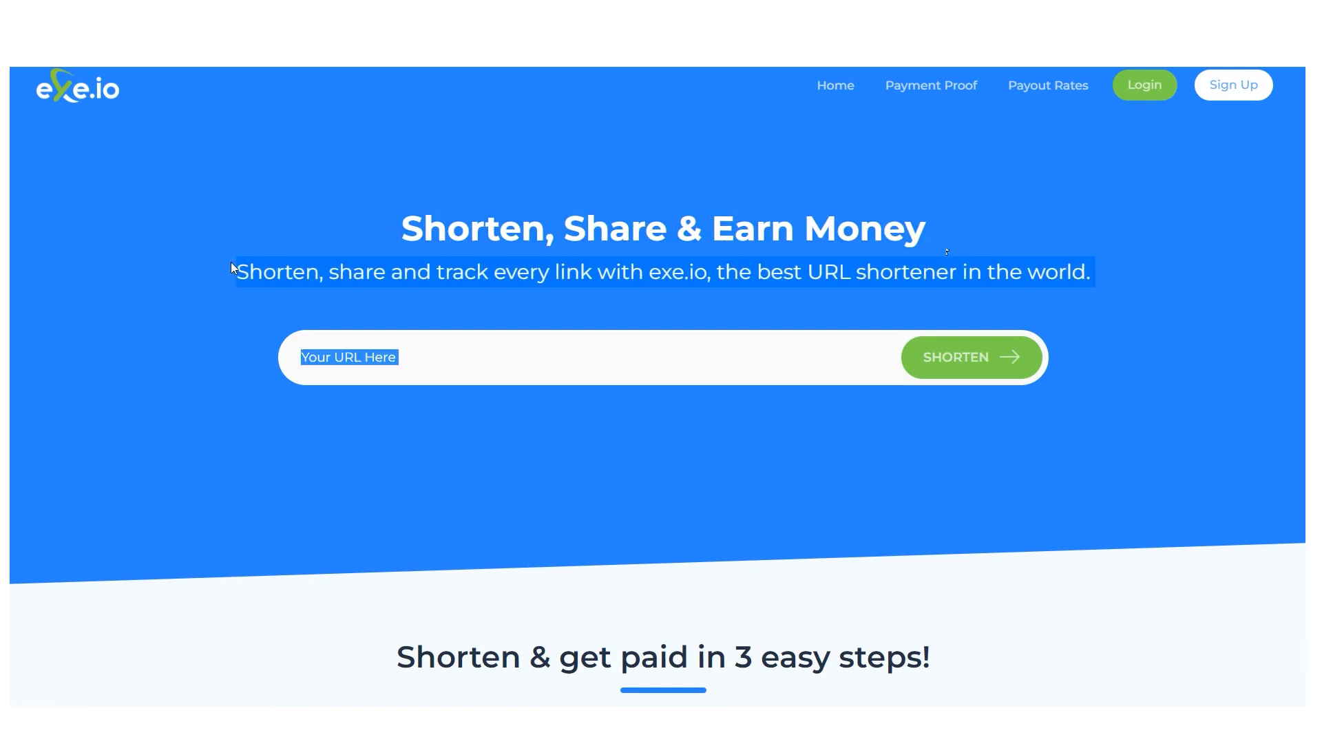
mouse_move(897, 320)
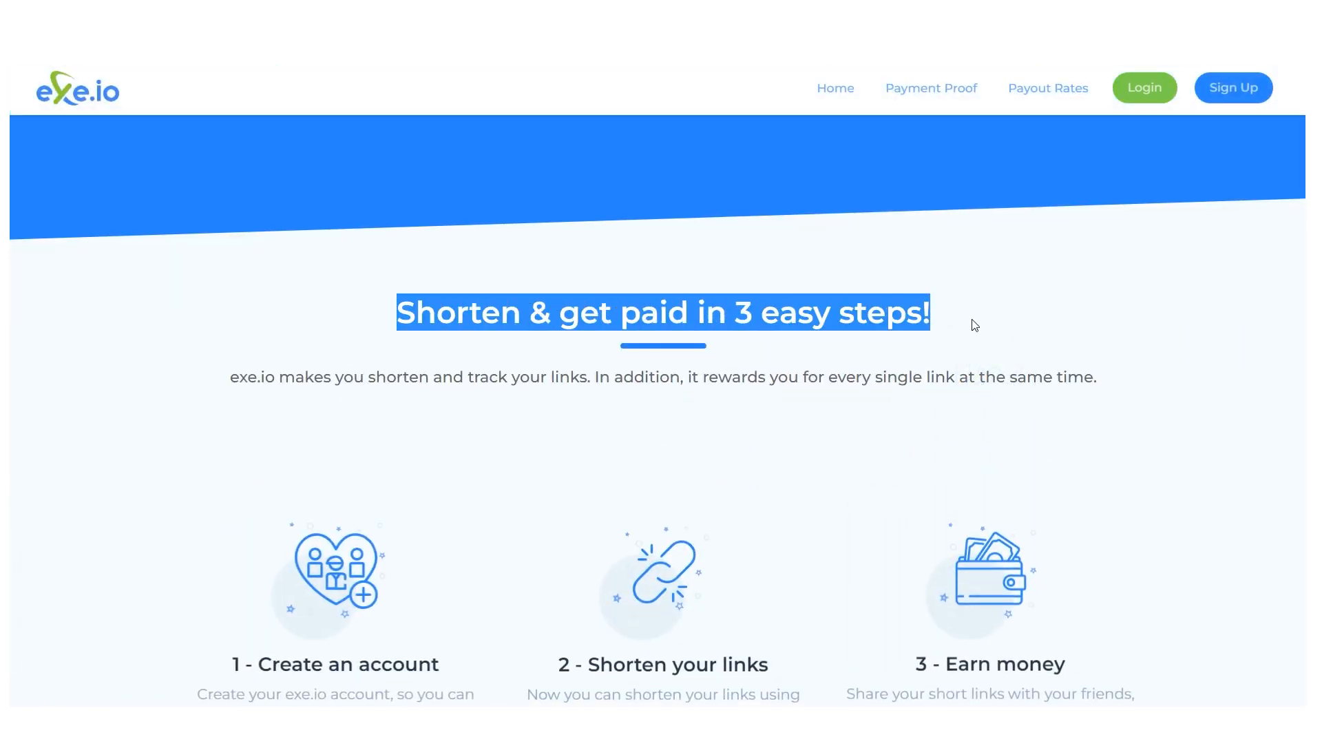
Step: Scroll through exe.io's 'Shorten & get paid in 3 easy steps' section
scroll(down, 3)
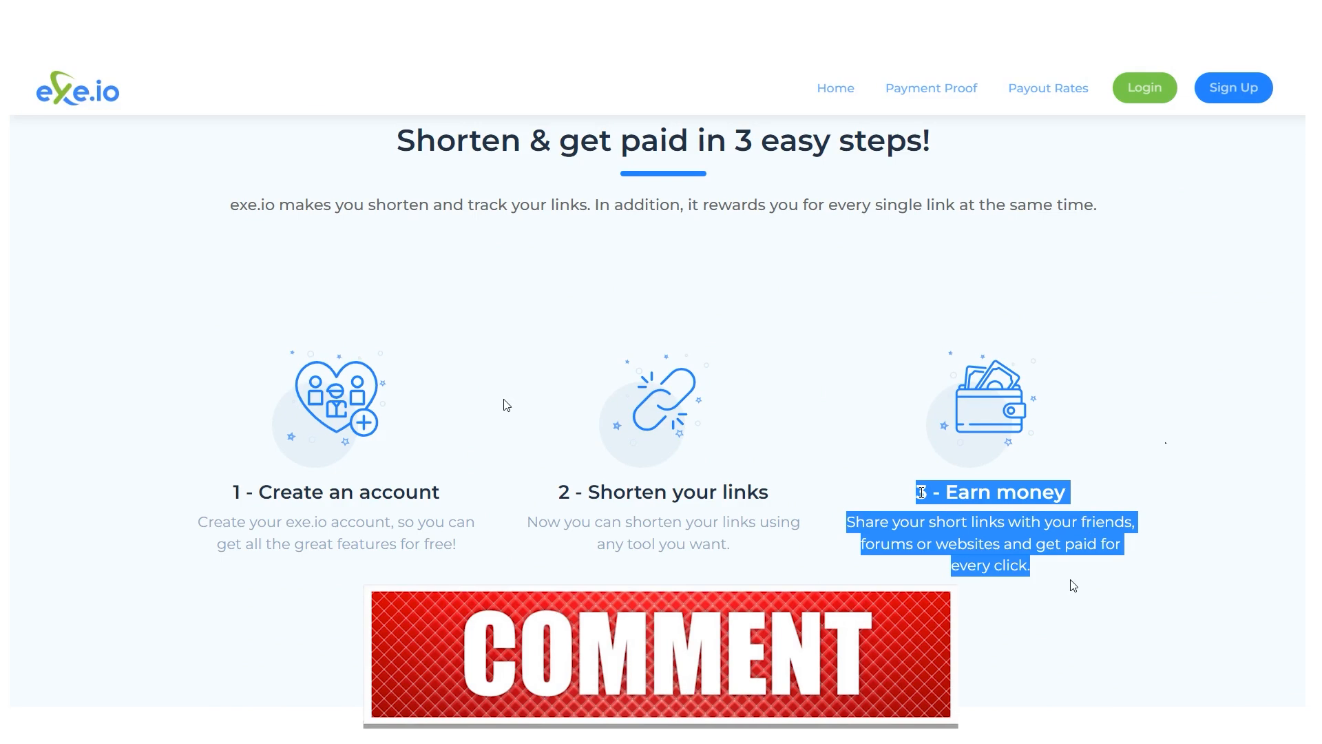
scroll(down, 3)
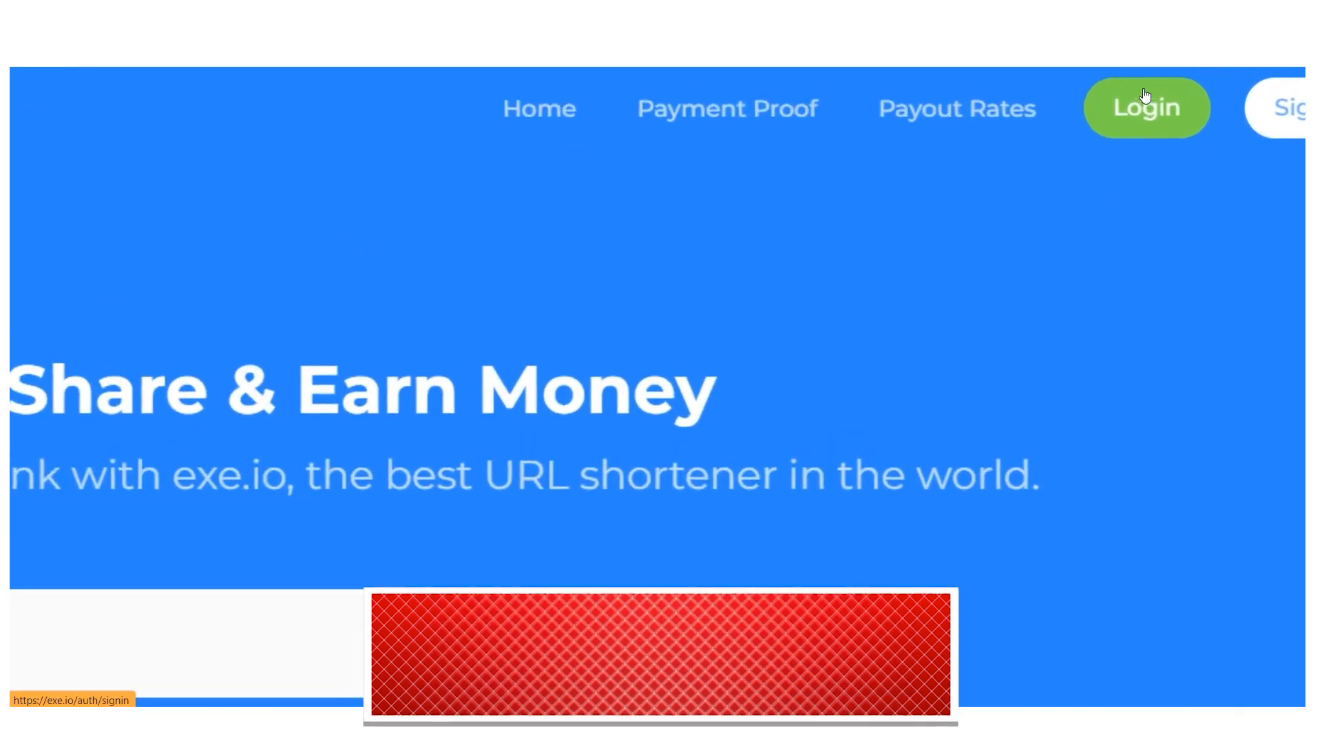
Step: Log in to exe.io, paste the YouTube Shorts URL into a new link, and create it
click(1145, 107)
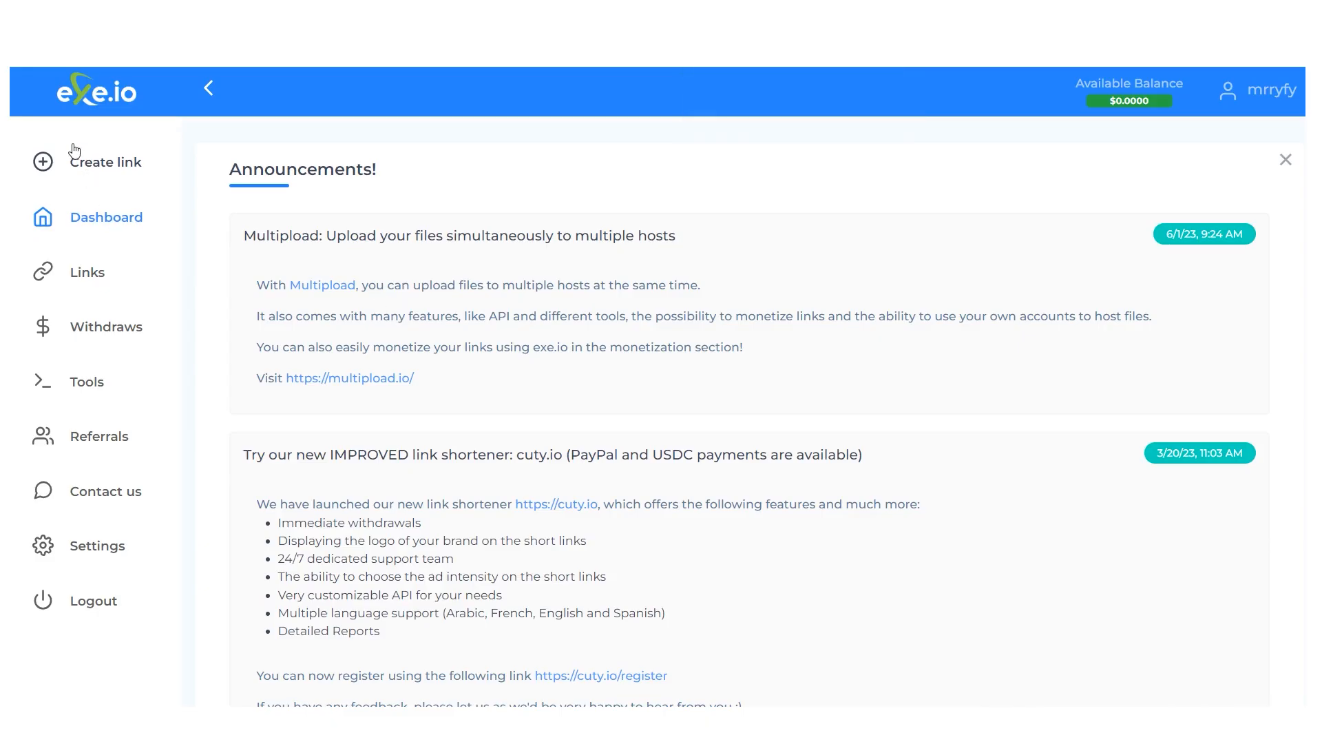
right_click(662, 345)
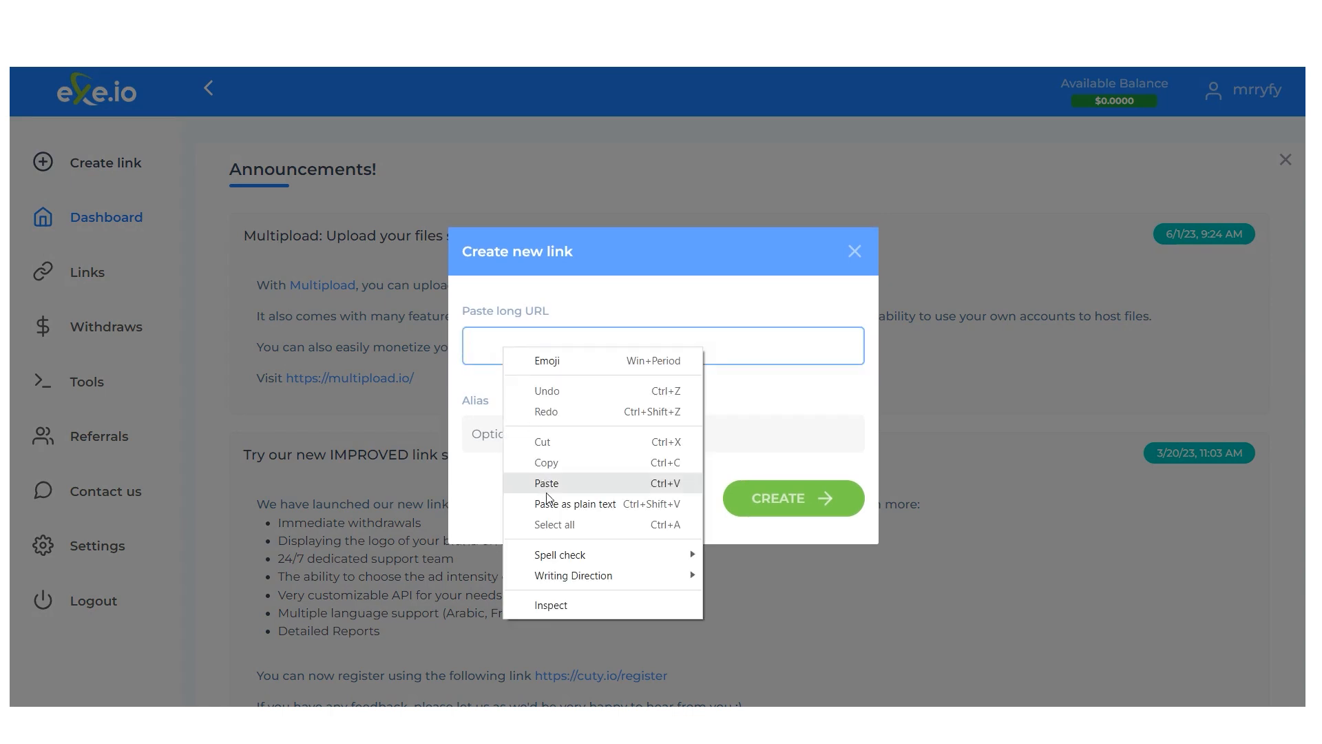
click(546, 483)
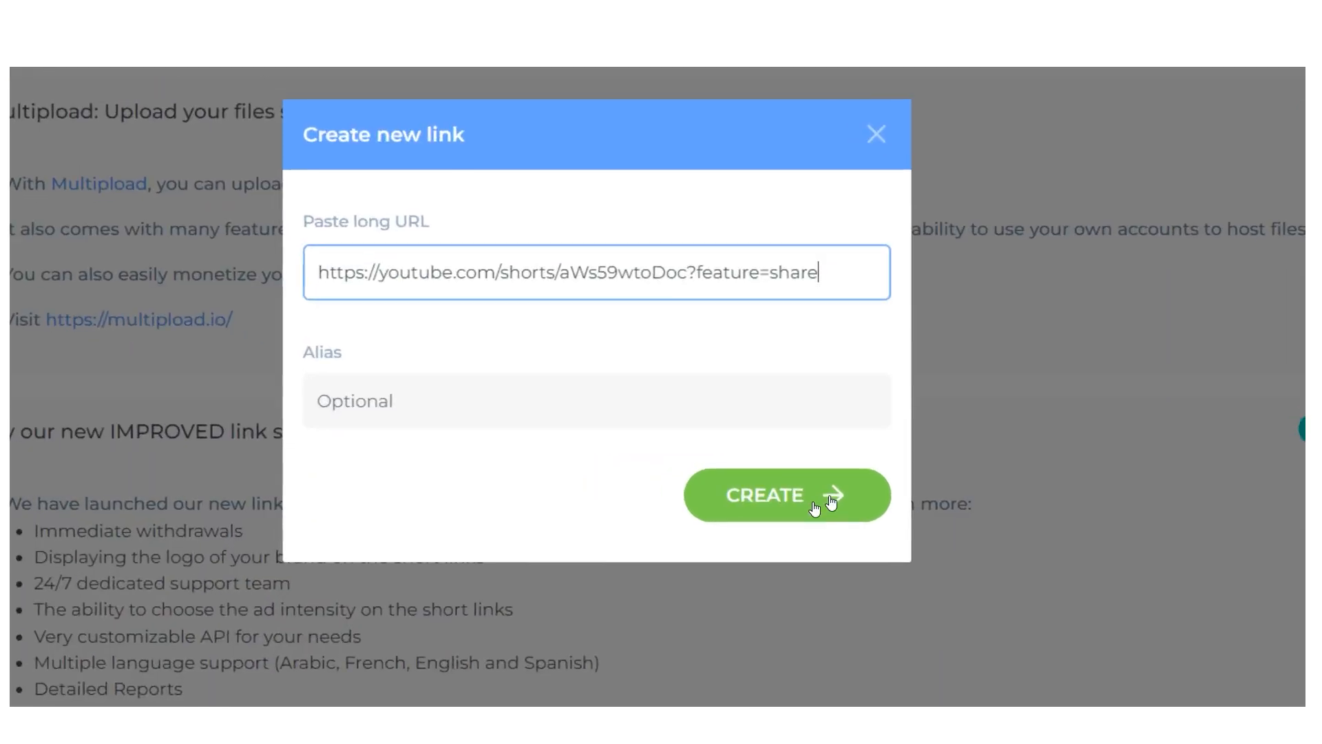
click(785, 495)
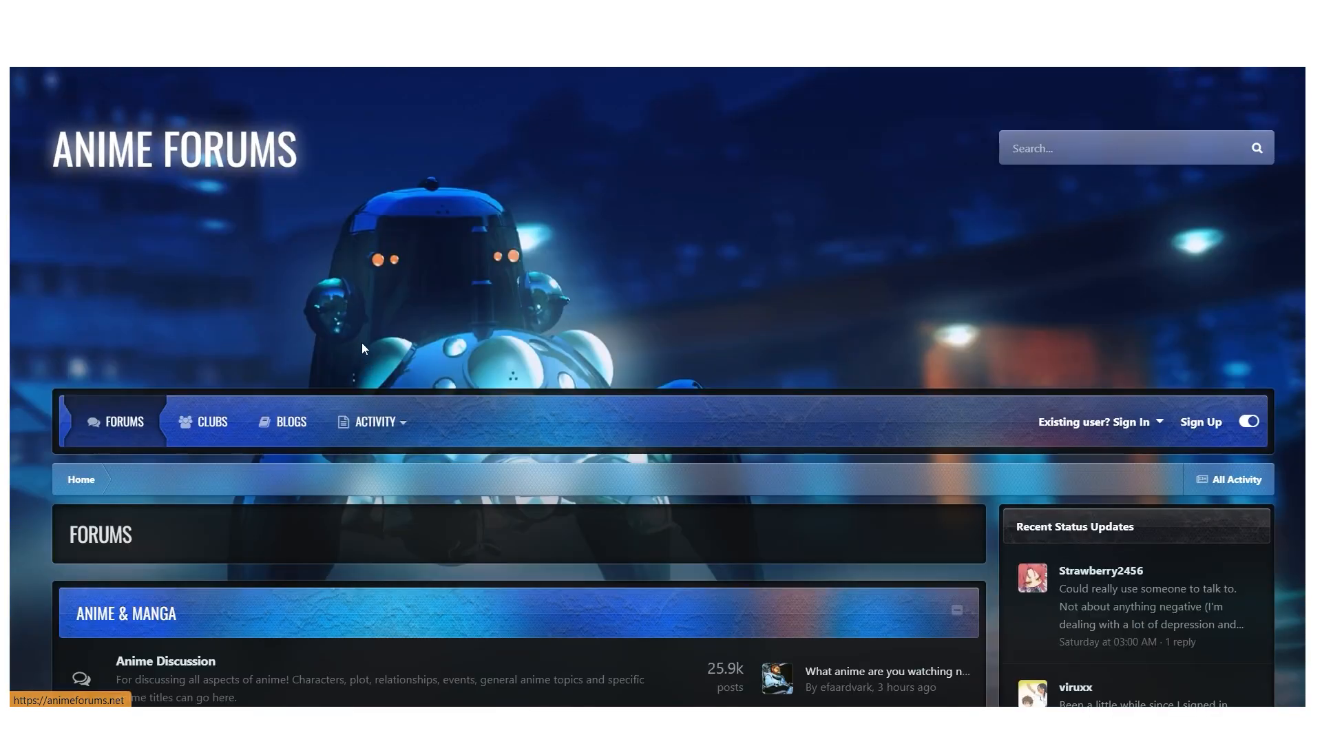
Step: Scroll the Anime Forums index down to the General section's Forum Games & Memes board
scroll(down, 3)
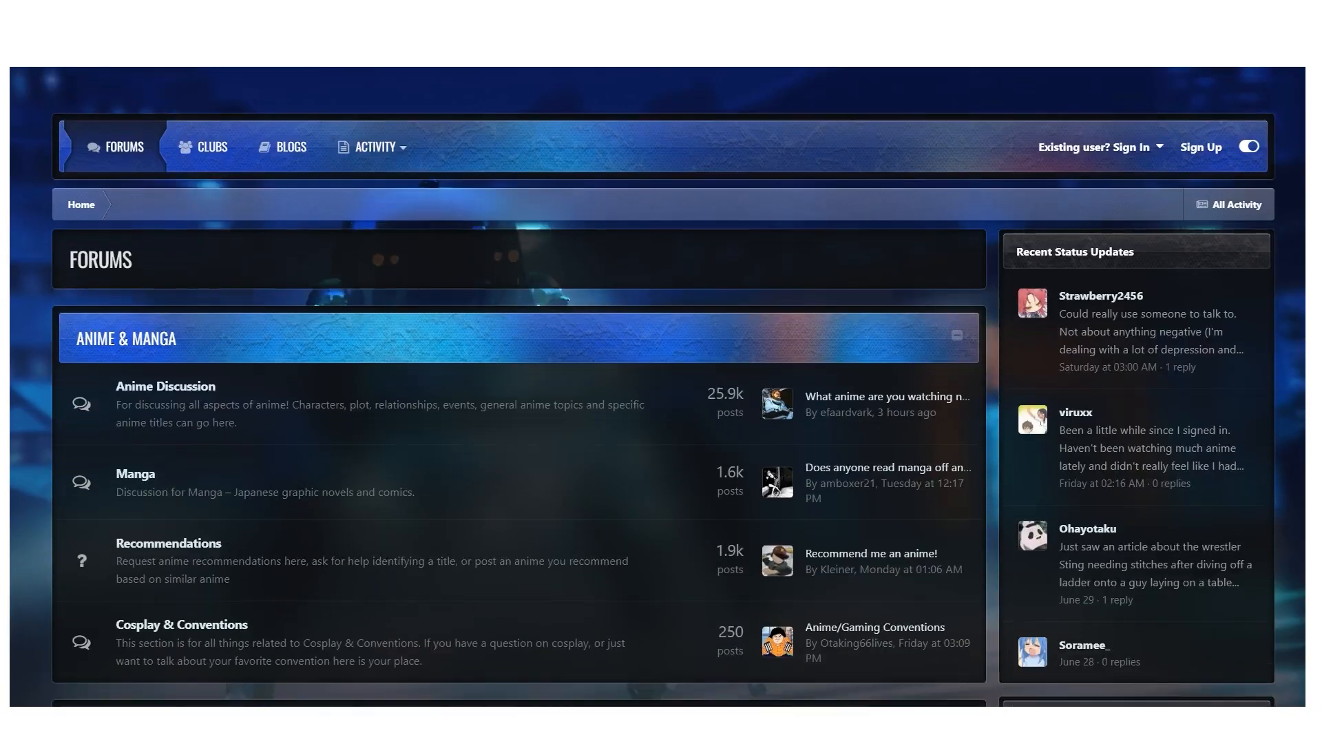
scroll(down, 3)
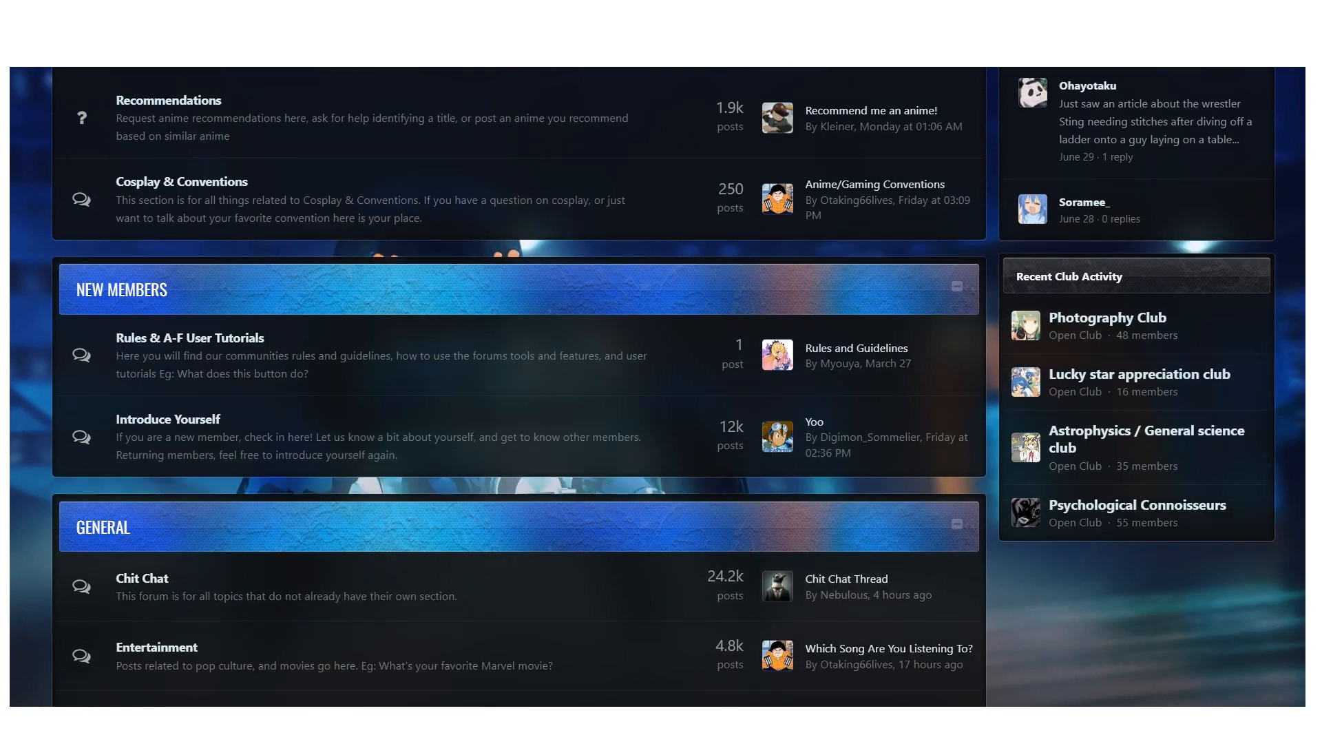
scroll(up, 3)
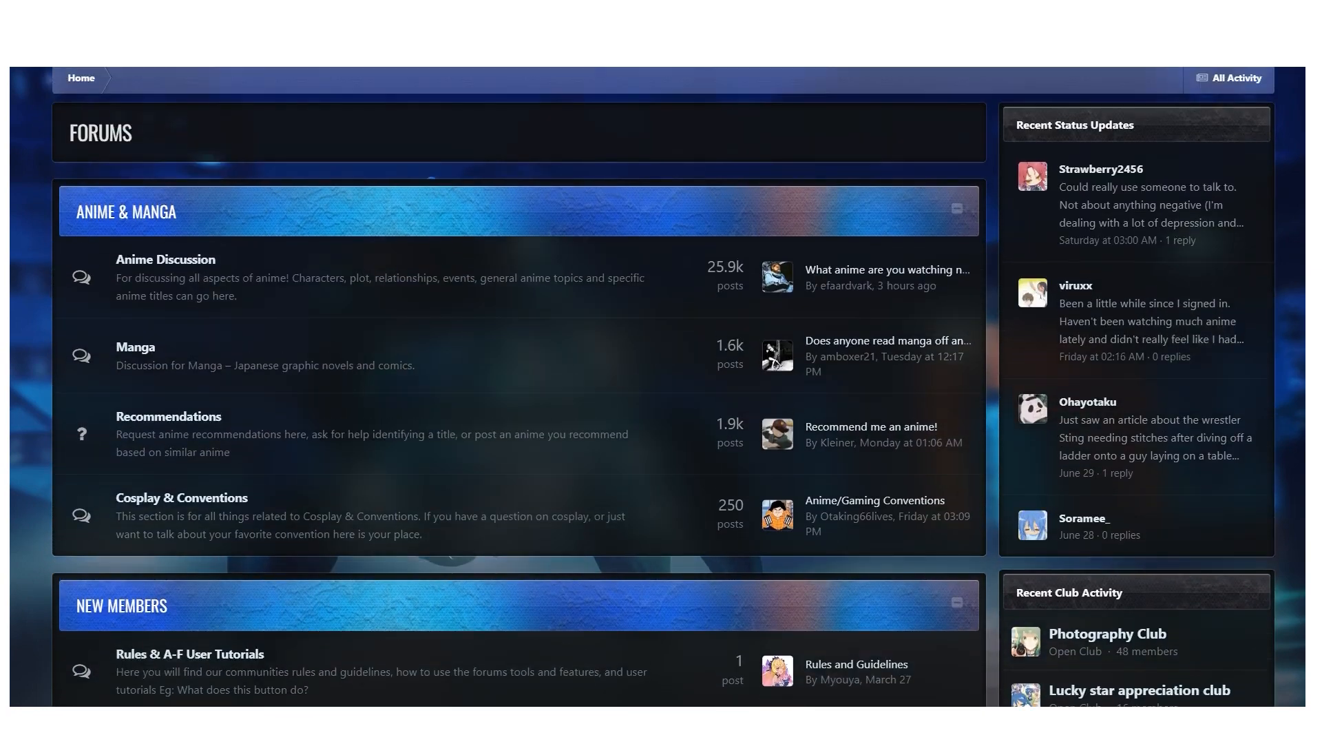
scroll(down, 3)
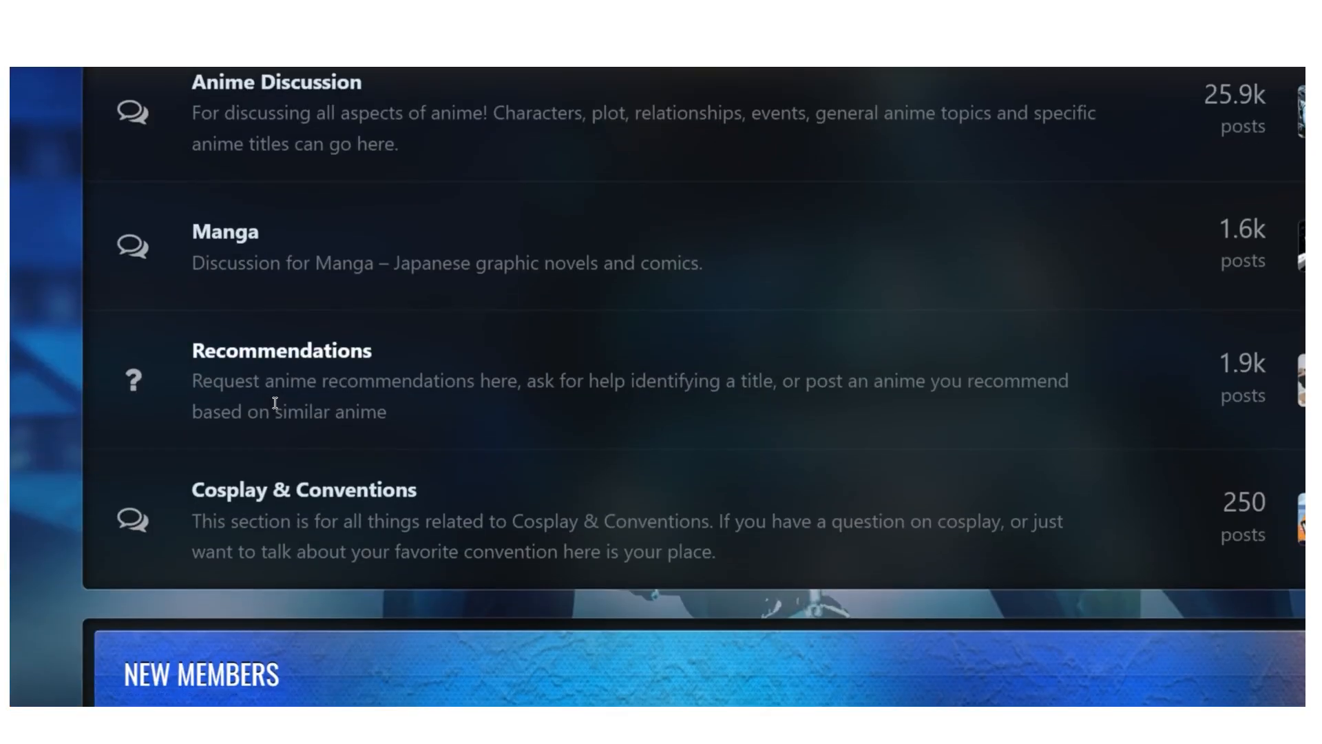
scroll(down, 3)
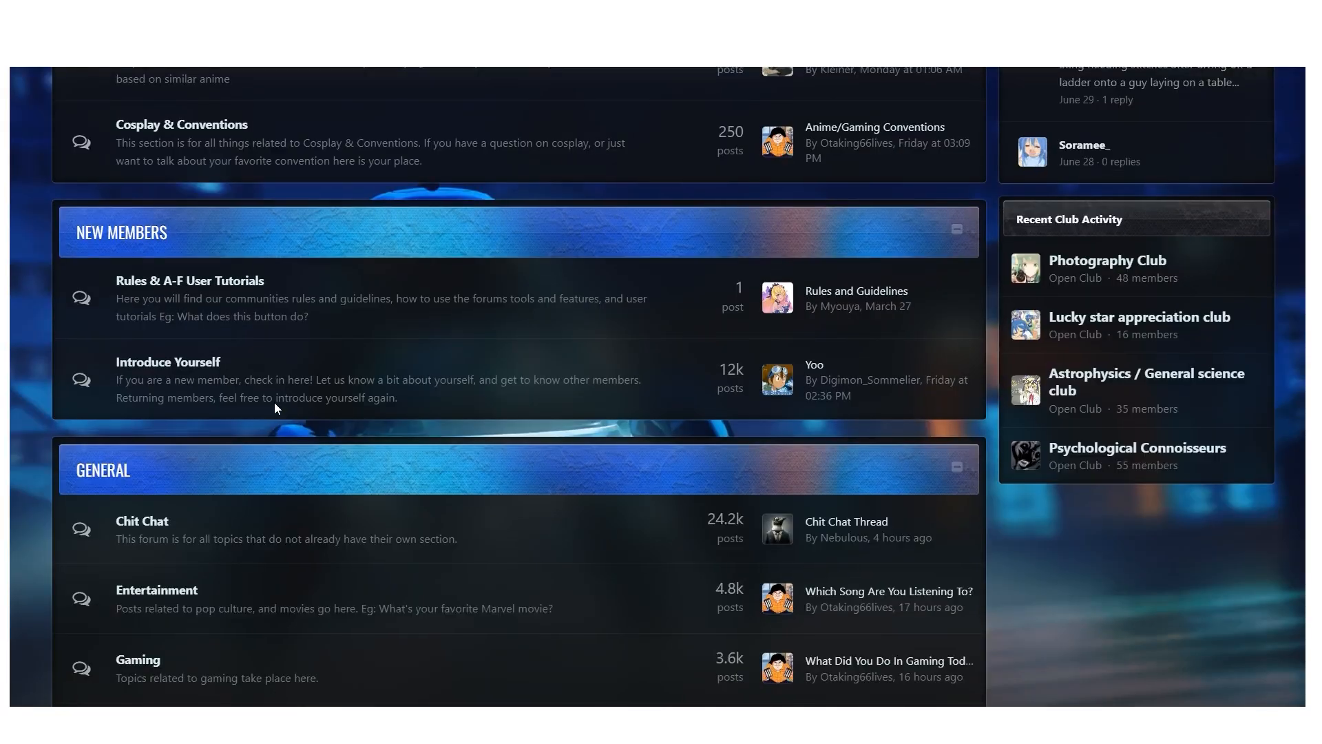
scroll(down, 3)
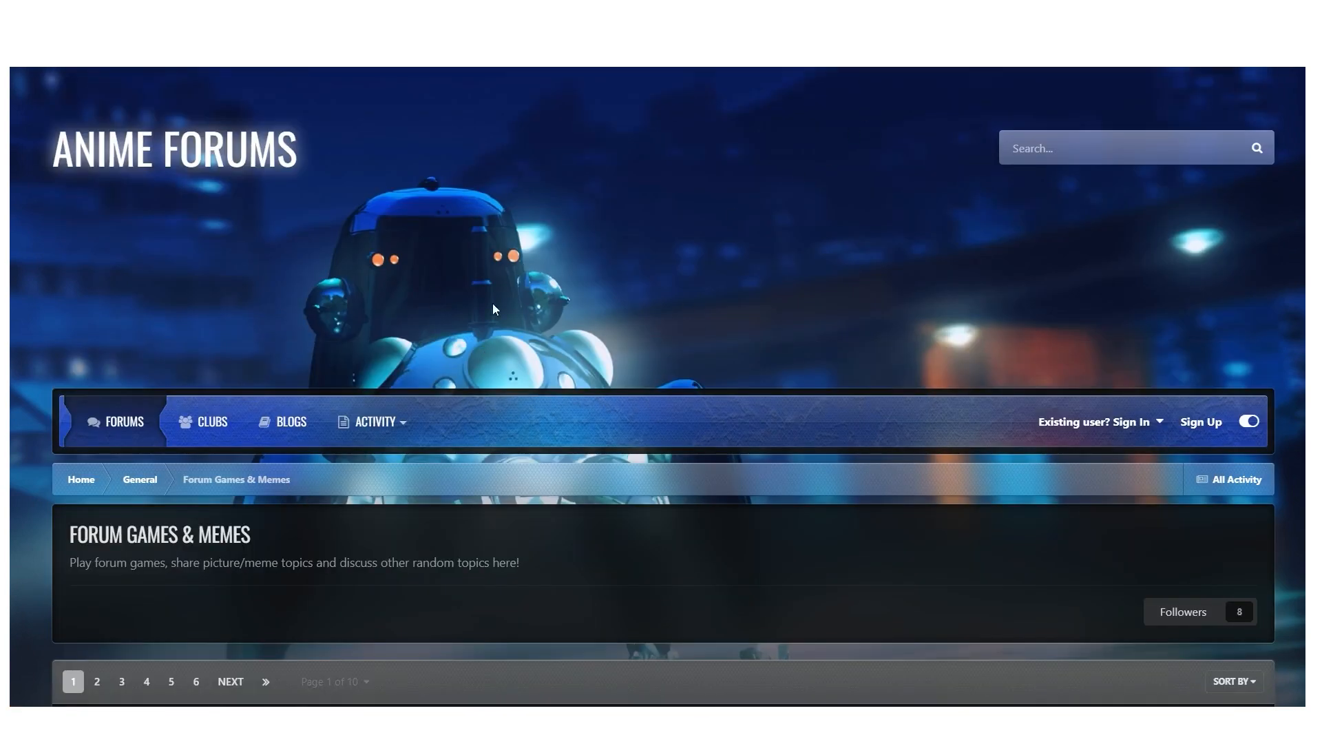
scroll(down, 3)
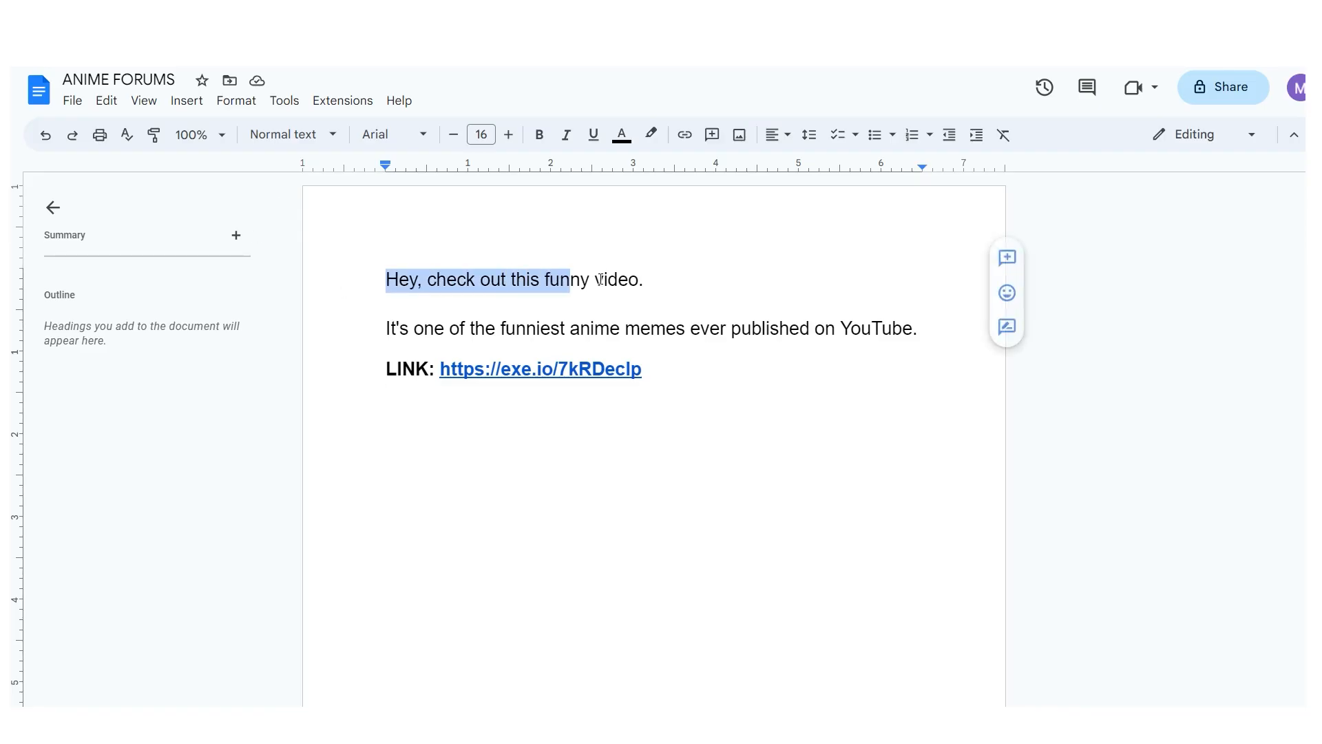
Step: Select the promo message in the Google Doc and return to Forum Games & Memes
drag(590, 279, 917, 328)
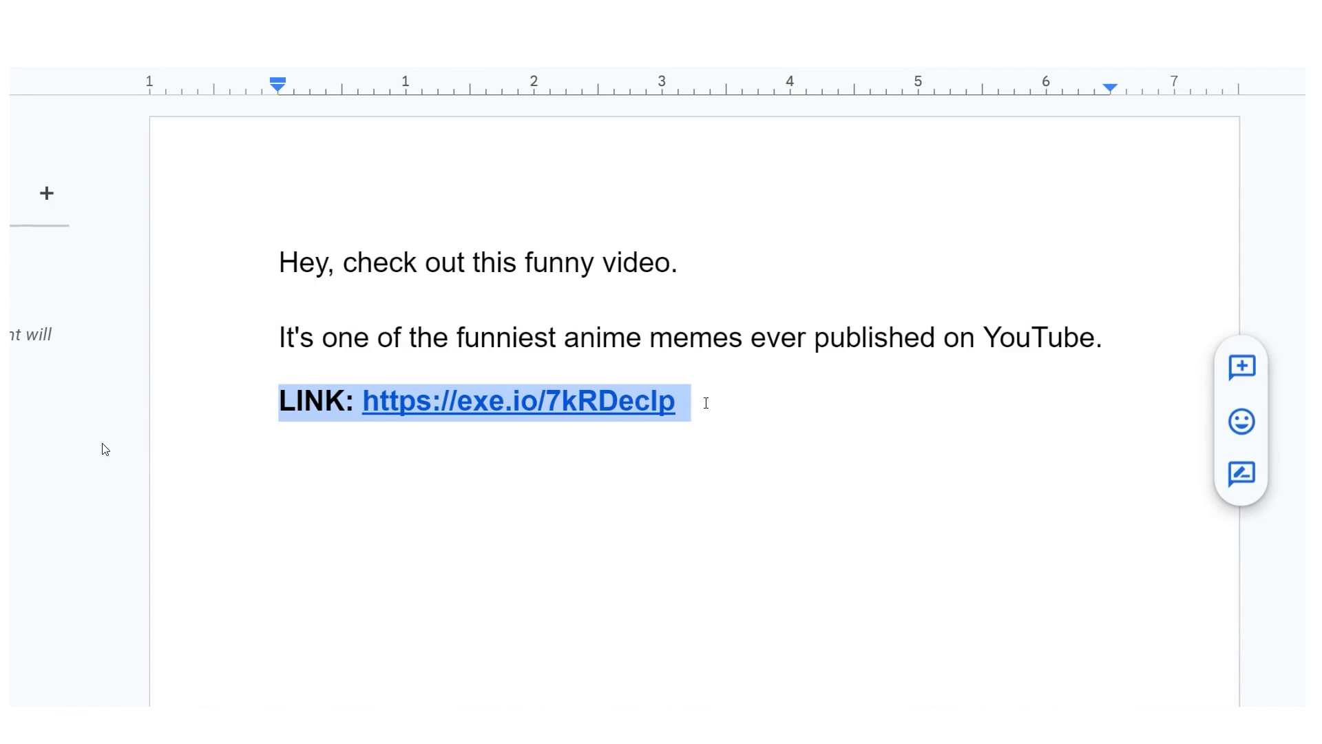
click(518, 400)
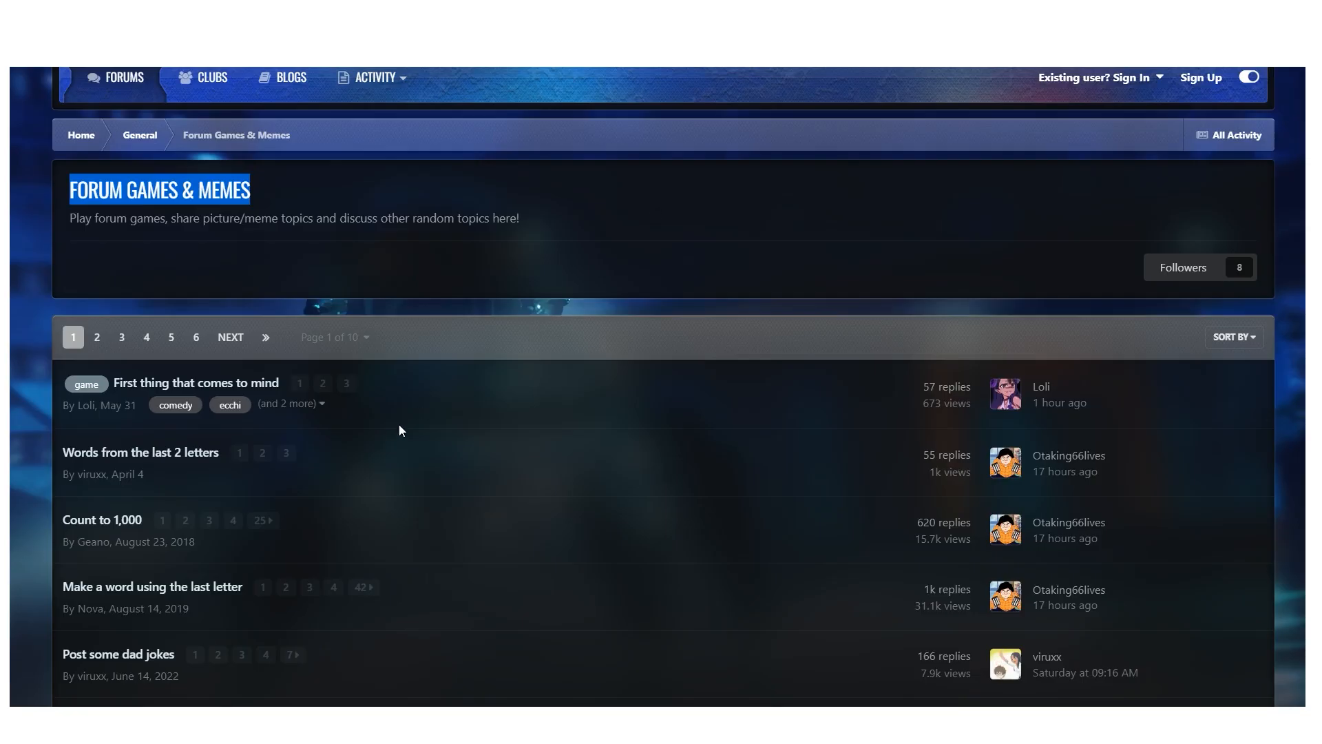
scroll(down, 3)
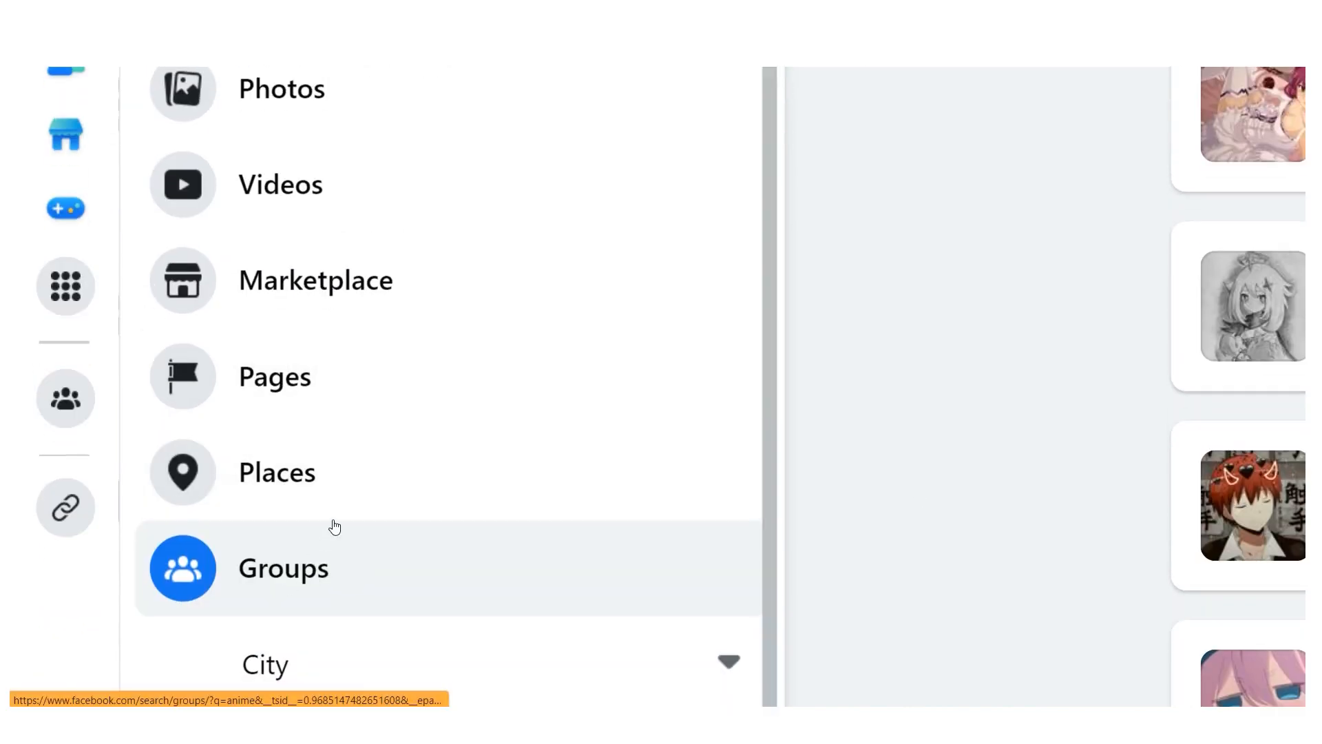
Step: Filter anime results to Groups, browse Anime Memes posts, then select the whole promo draft
click(282, 567)
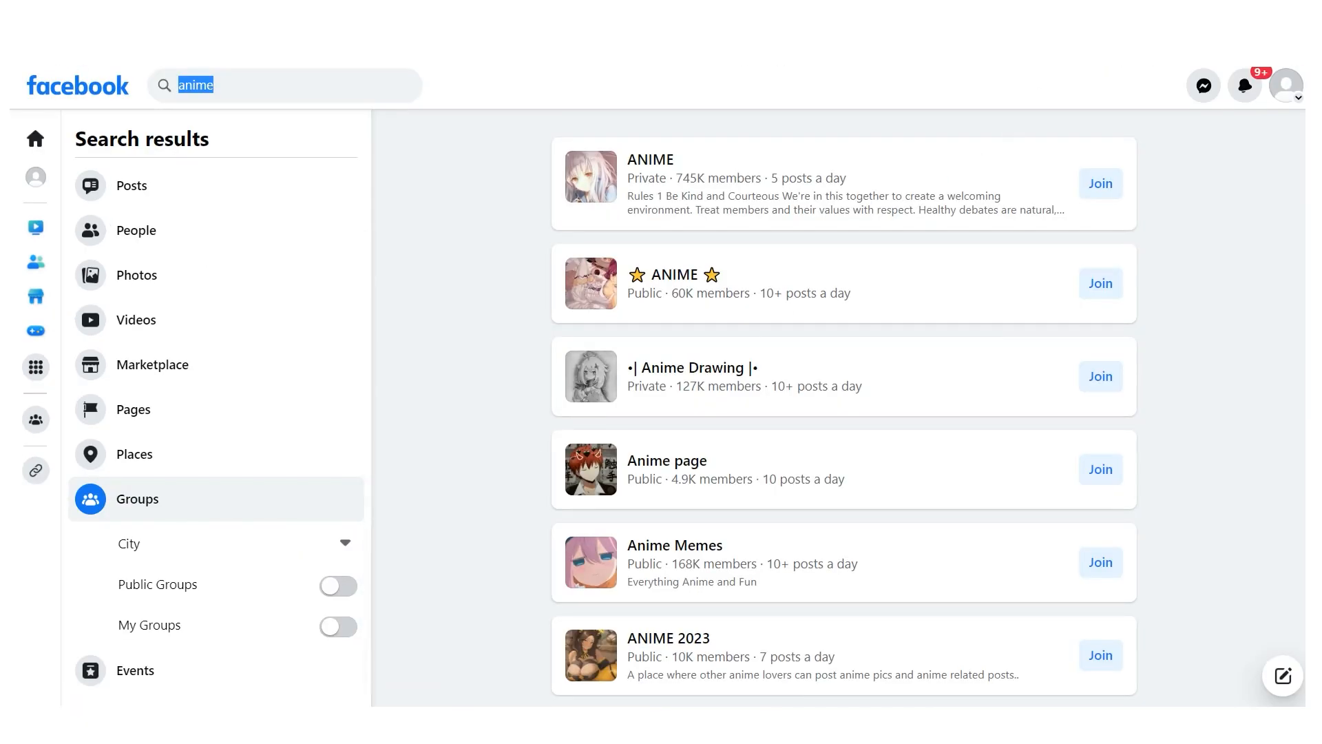
click(673, 545)
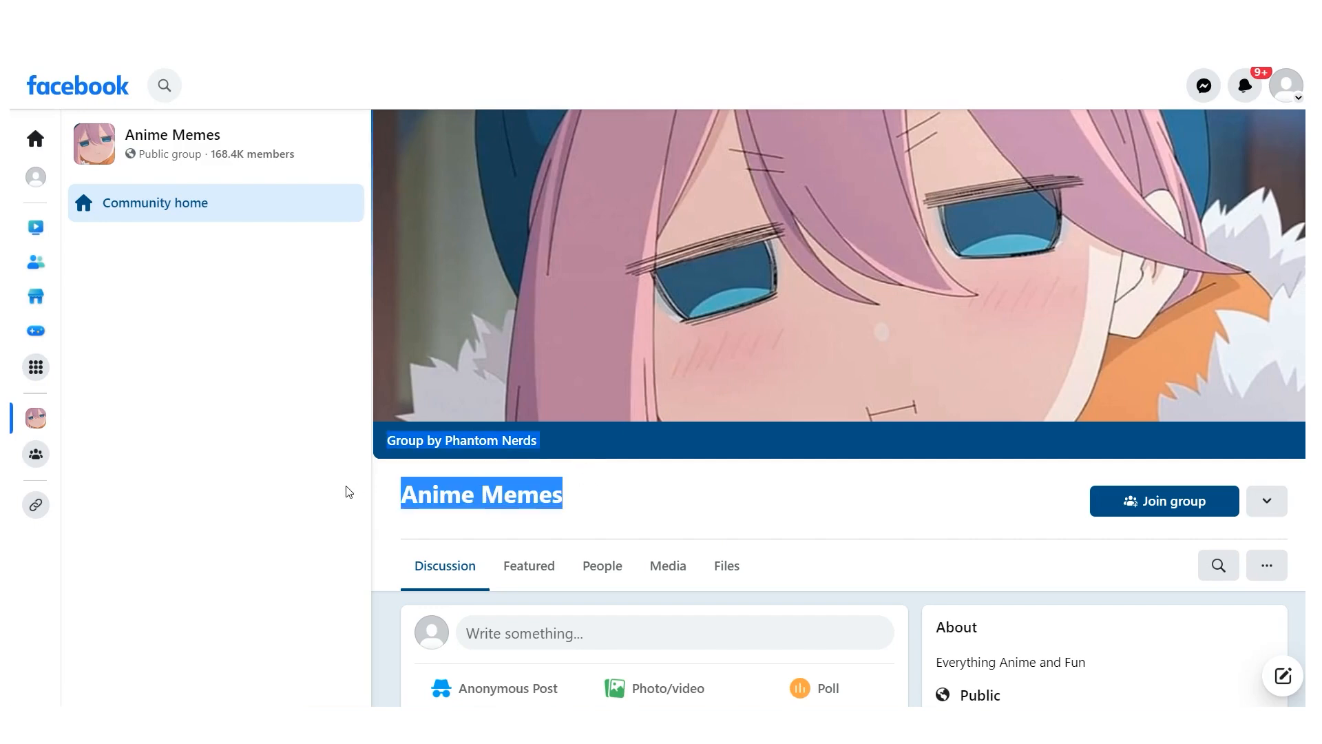
scroll(down, 3)
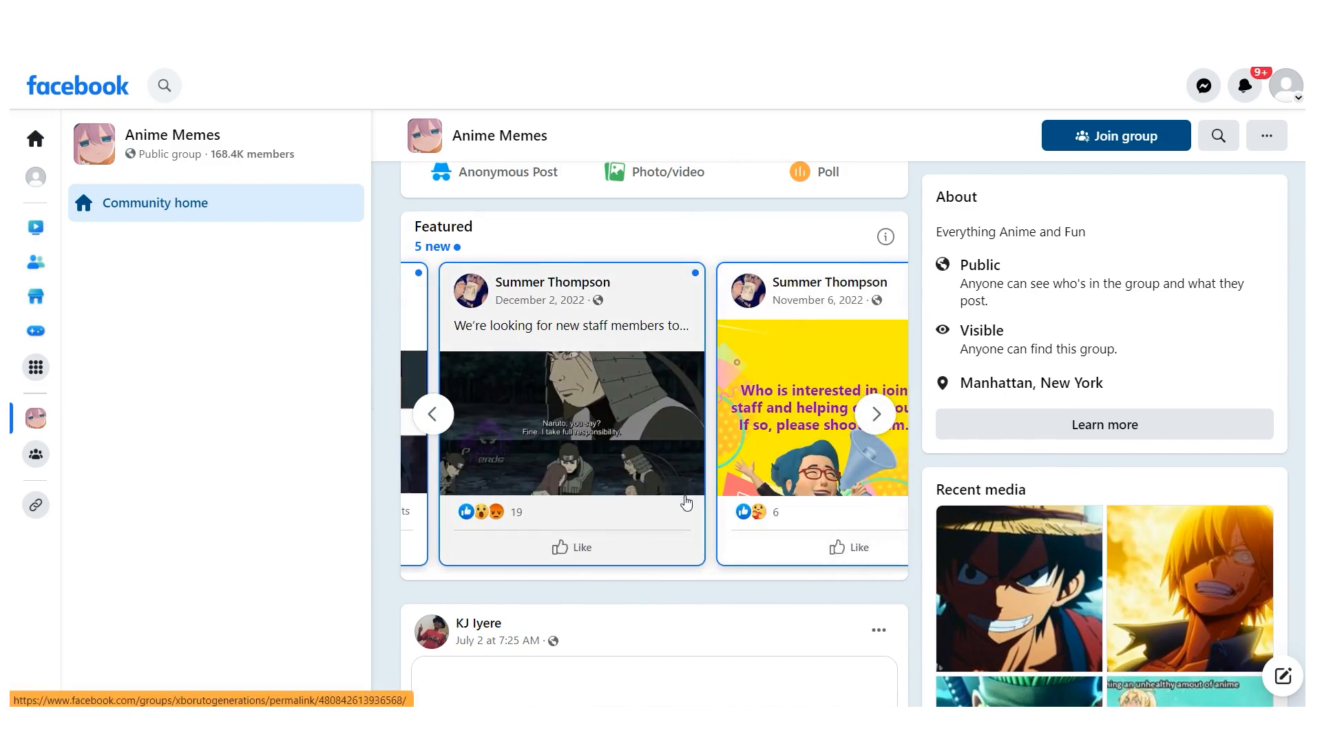
scroll(down, 3)
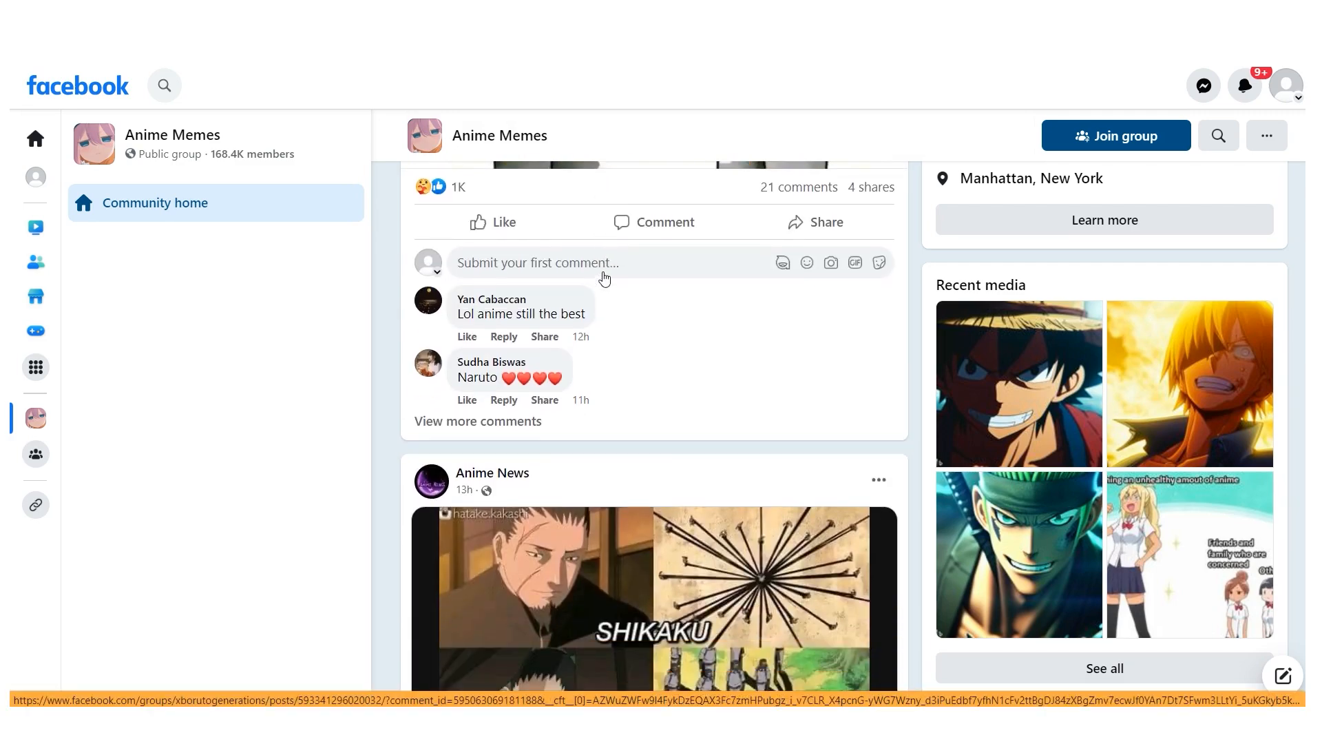
scroll(down, 3)
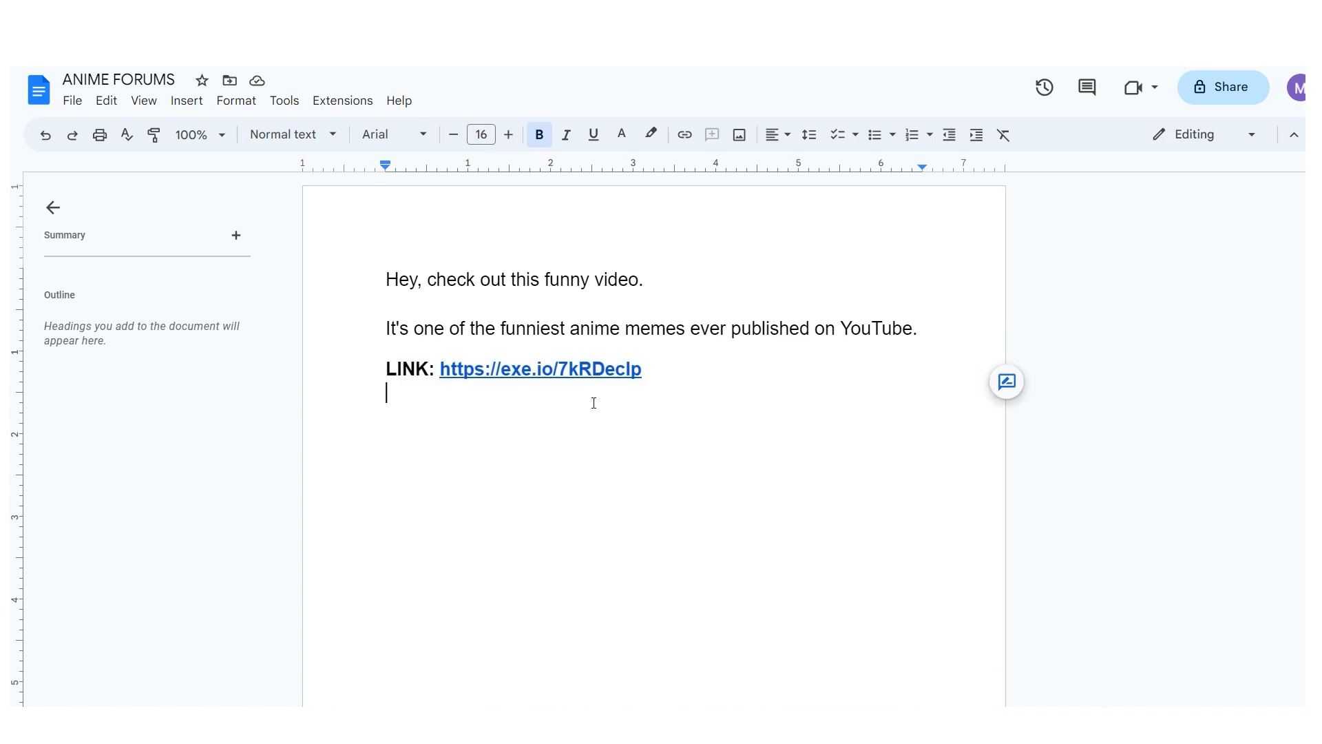
key(ctrl+a)
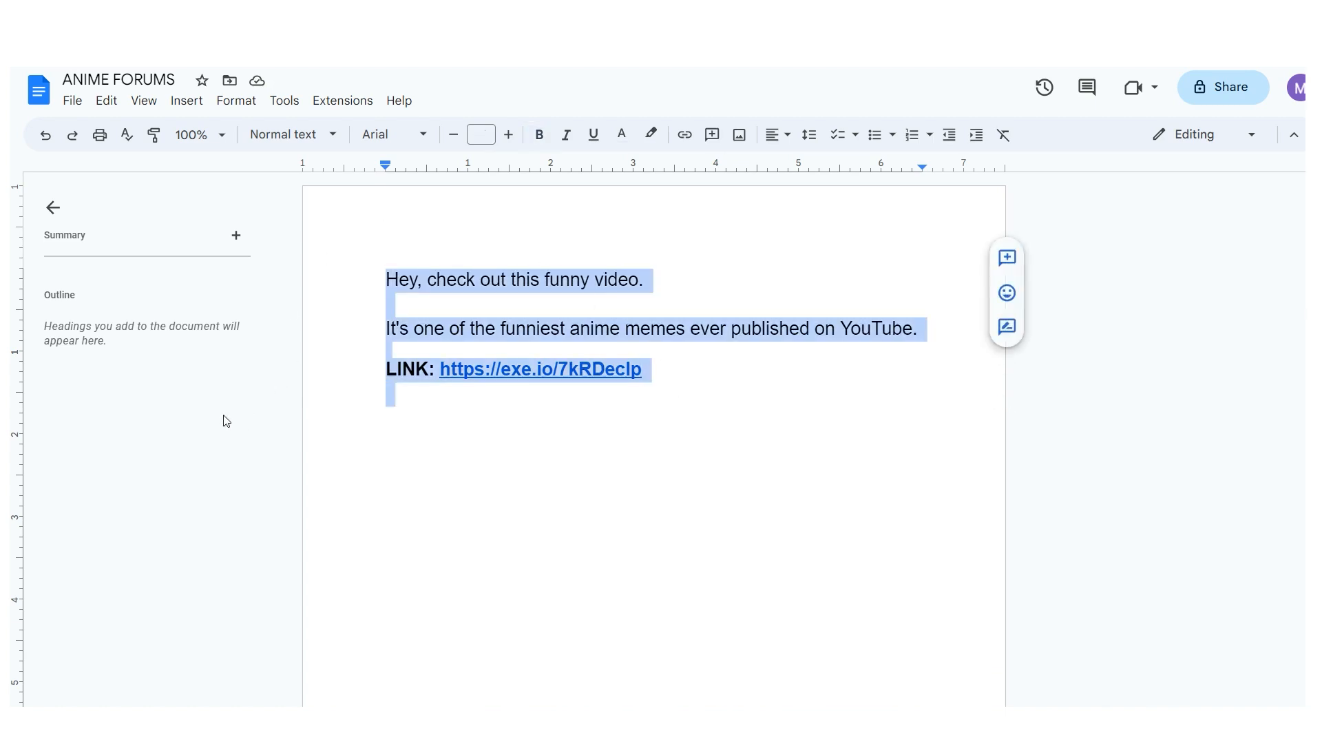